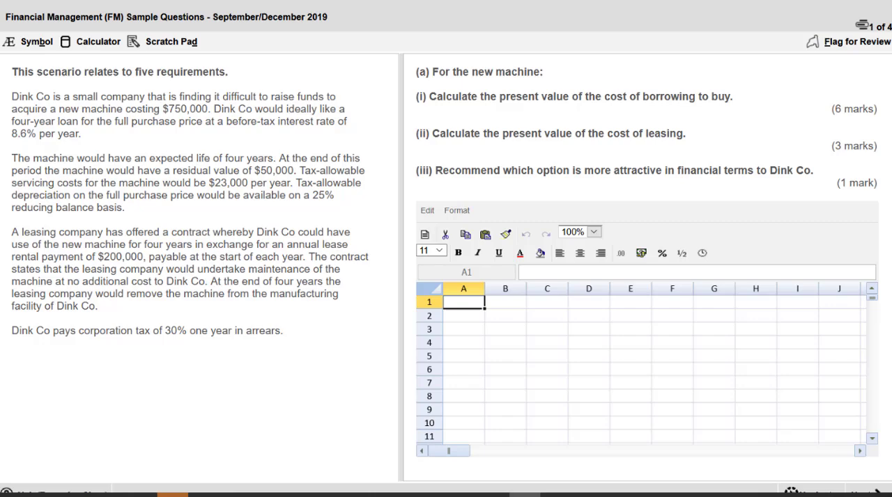
# Step: Enlarge the response spreadsheet so its cells fill the screen
pyautogui.moveTo(411, 77); pyautogui.dragTo(498, 153)
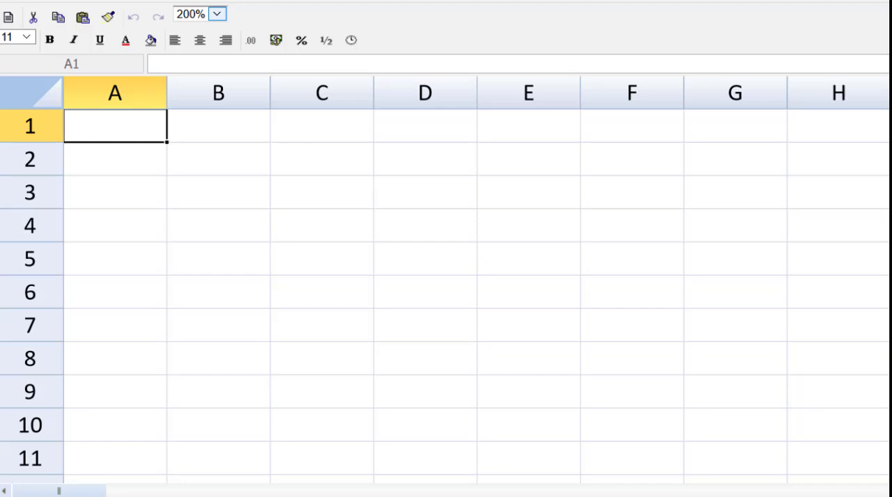
# Step: Enter the heading '1. PV of buying' in A1 and a 'Years' label in row 2
pyautogui.write('1. PV of buying')
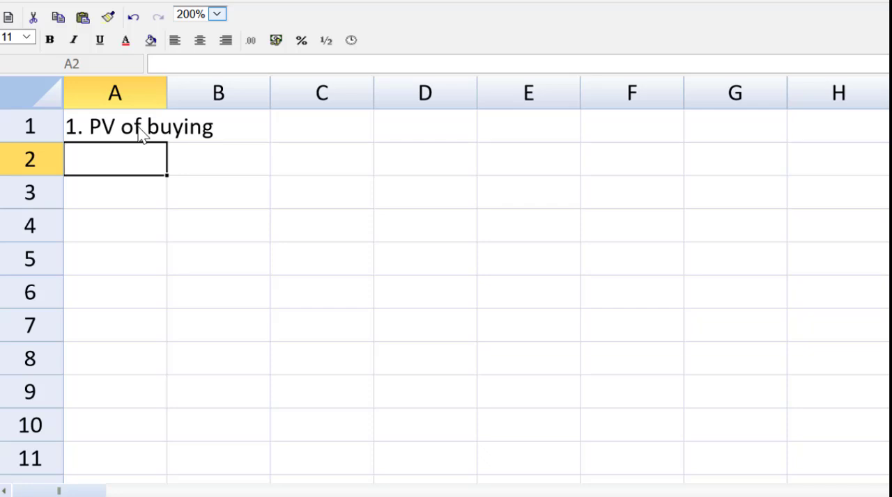
pyautogui.moveTo(505, 160)
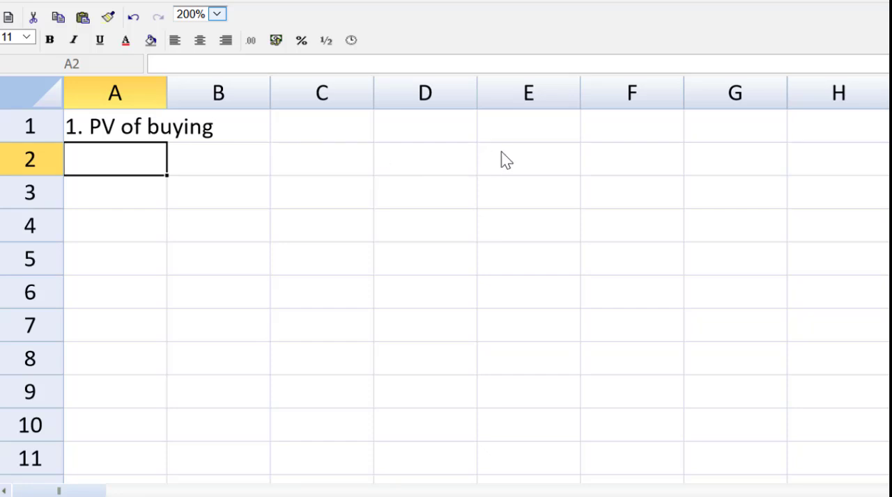
pyautogui.click(424, 159)
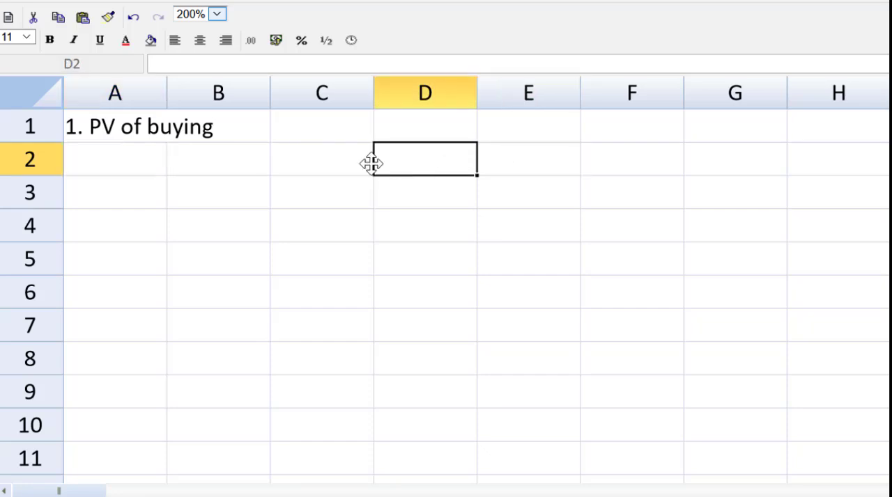
pyautogui.click(322, 159)
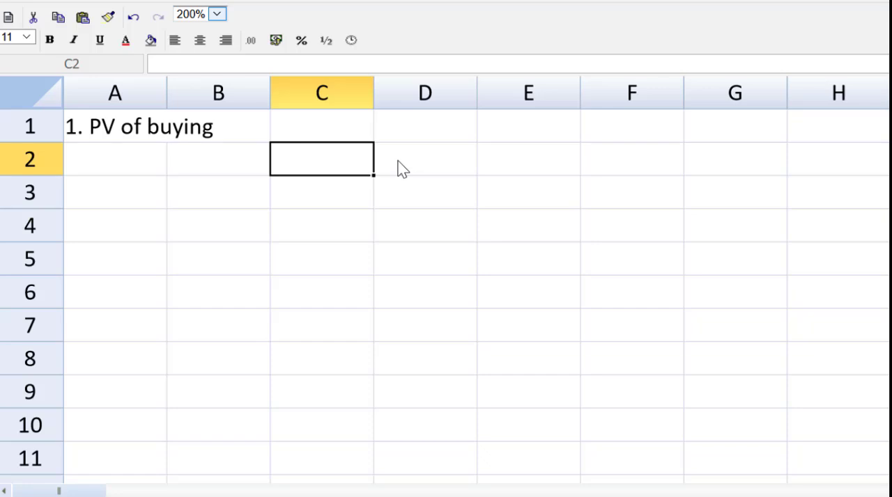
pyautogui.write('Years')
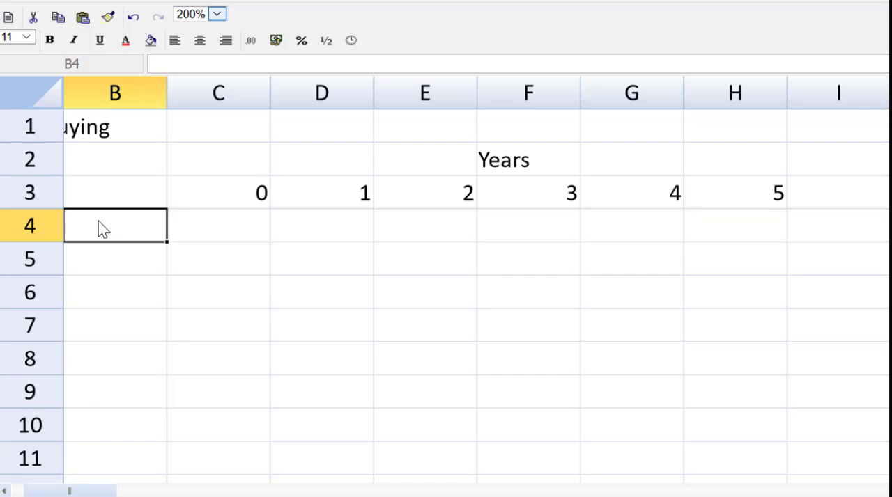
# Step: Label rows Cost of Buying, Maintenance and tax savings on maintenance, then widen column B to fit
pyautogui.write('Cost')
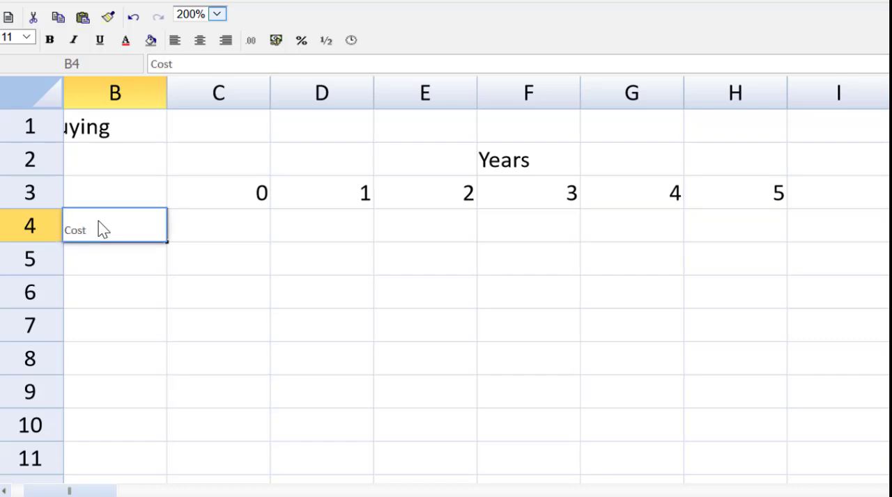
pyautogui.write('Maint')
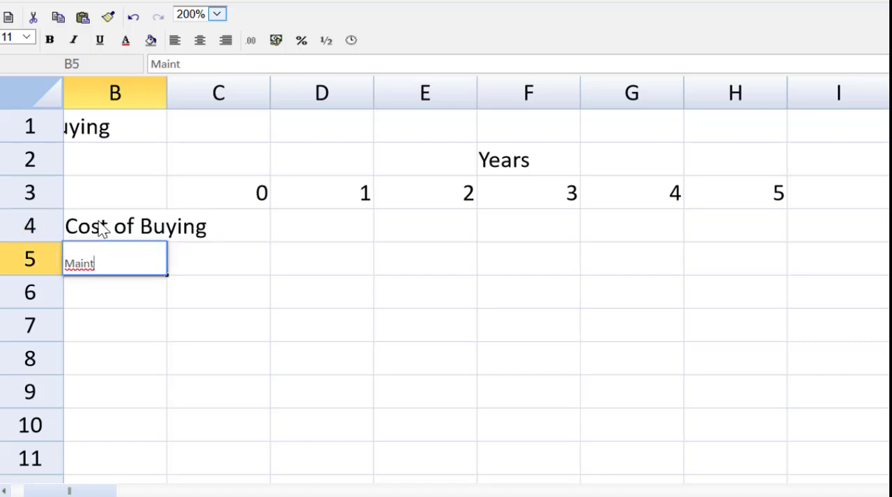
pyautogui.write('tax savings on maintenance')
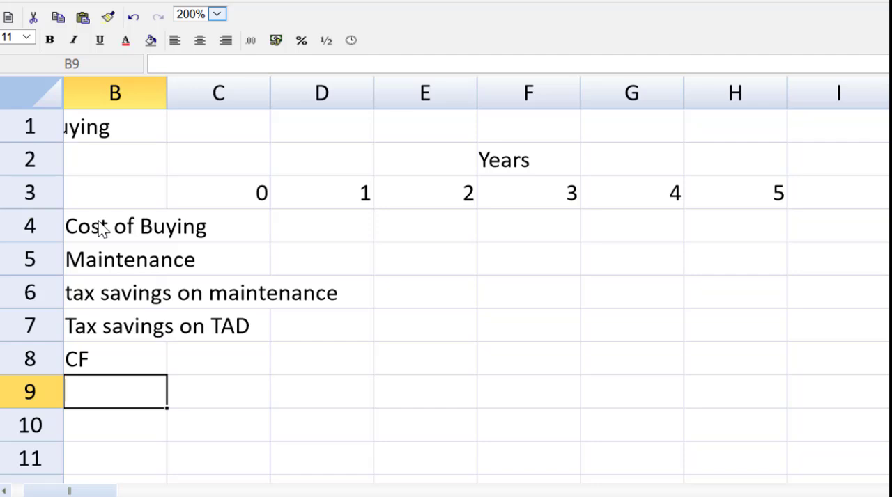
pyautogui.moveTo(182, 101)
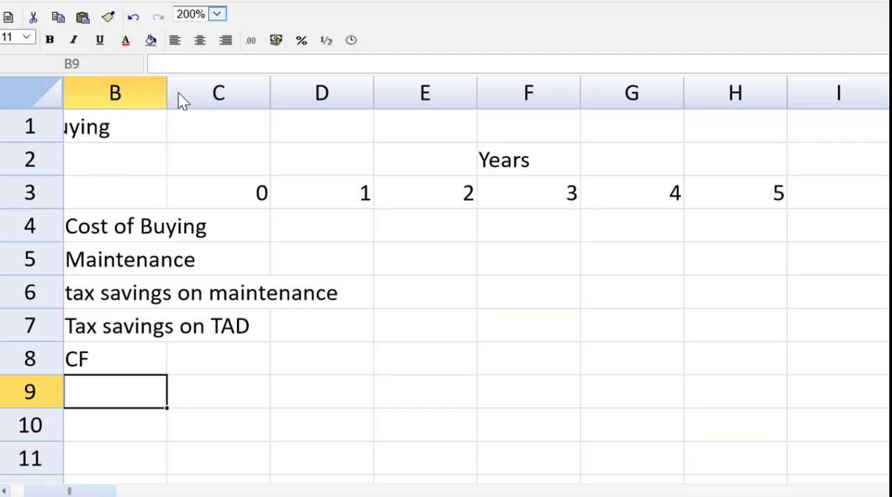
pyautogui.moveTo(166, 96)
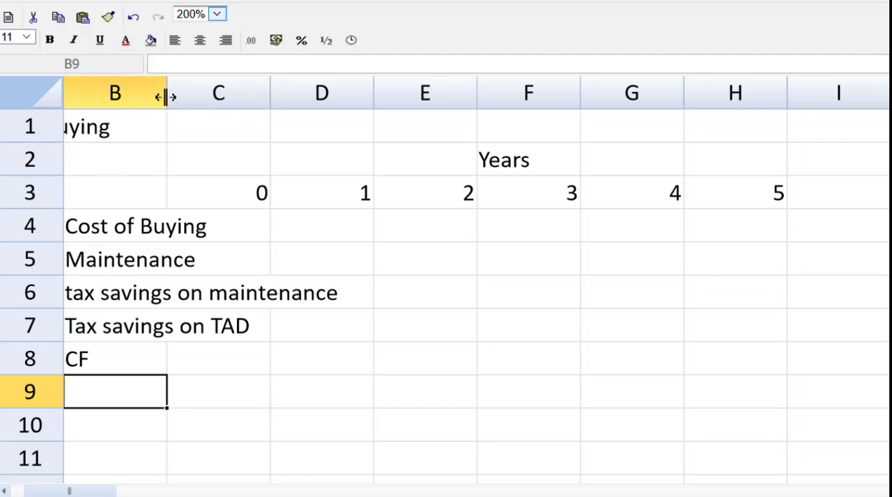
pyautogui.moveTo(165, 94); pyautogui.dragTo(342, 94)
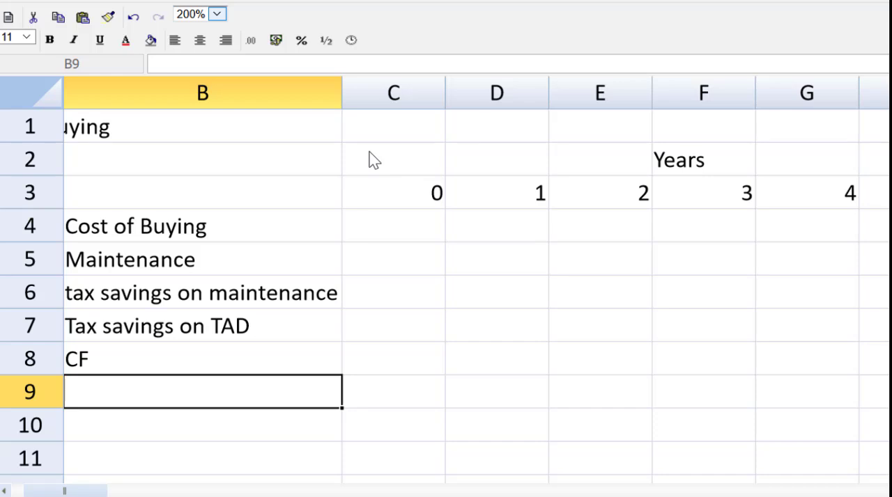
pyautogui.moveTo(330, 270)
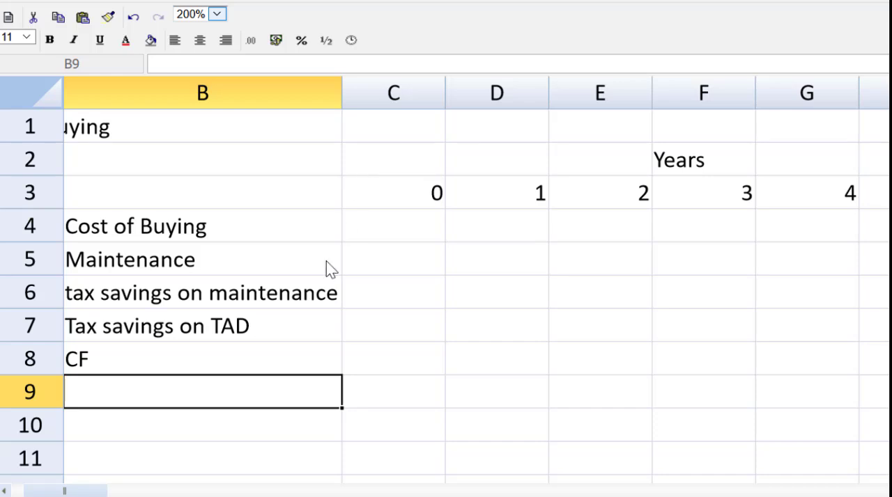
pyautogui.moveTo(384, 367)
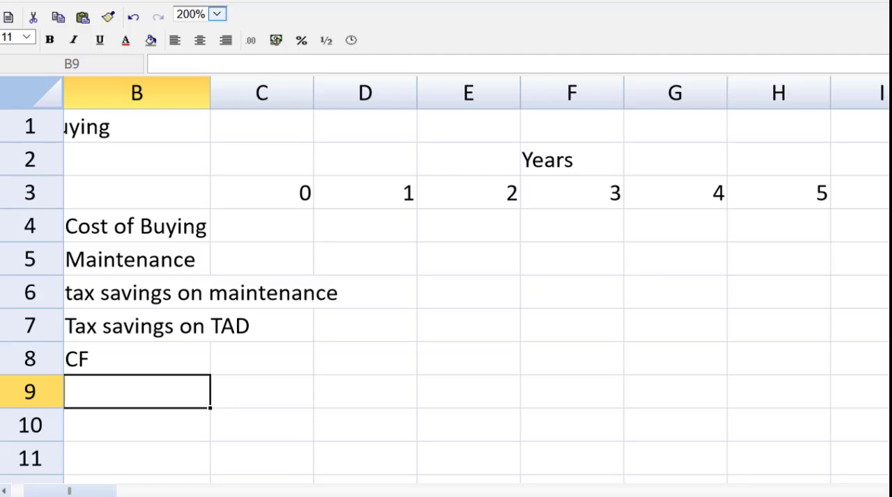
# Step: Enter -750 as year 0 cost of buying and -23 as year 1 maintenance
pyautogui.click(135, 358)
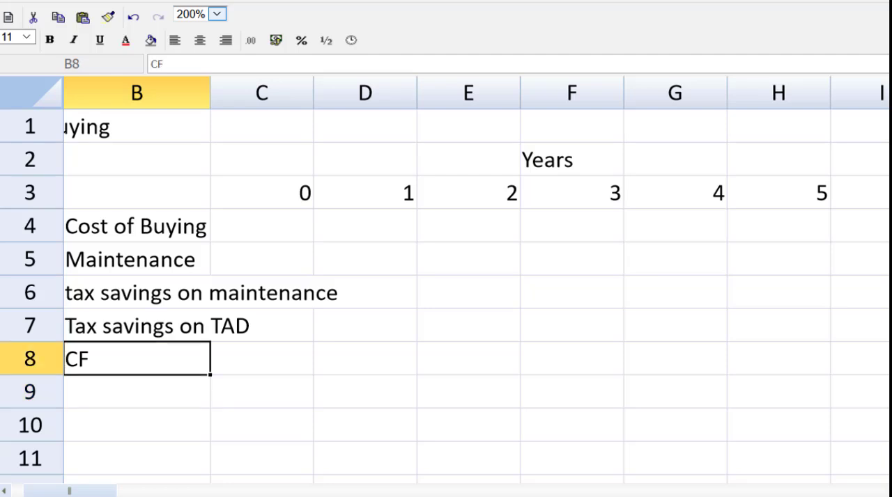
pyautogui.click(261, 225)
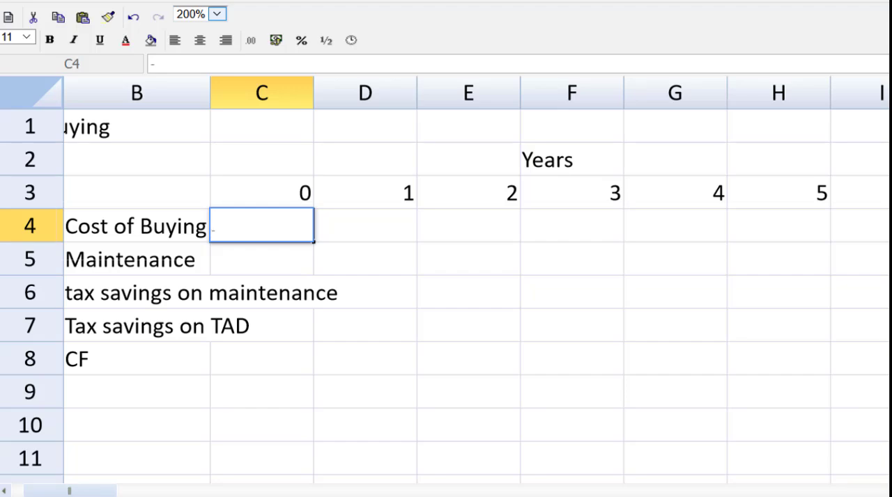
pyautogui.write('-5')
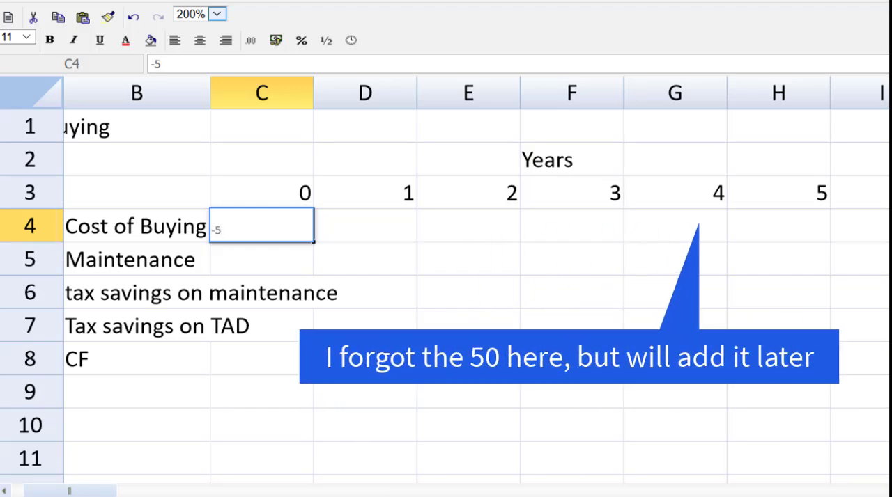
pyautogui.write('750')
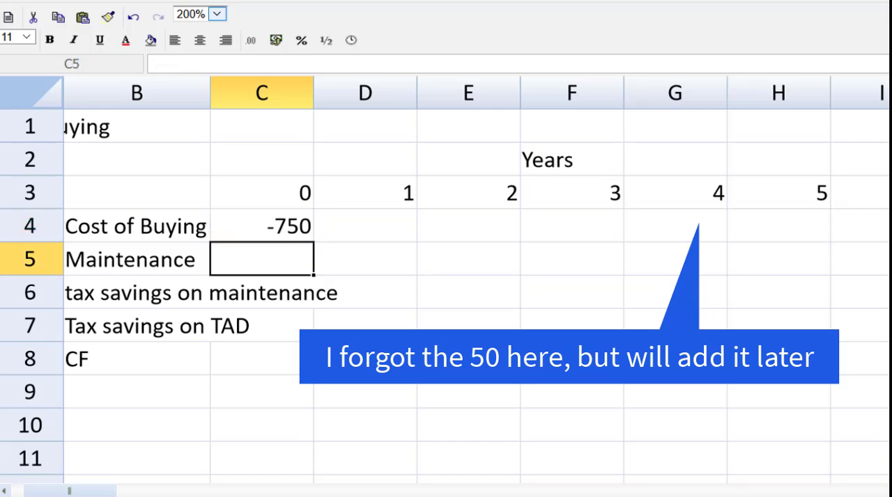
pyautogui.click(364, 258)
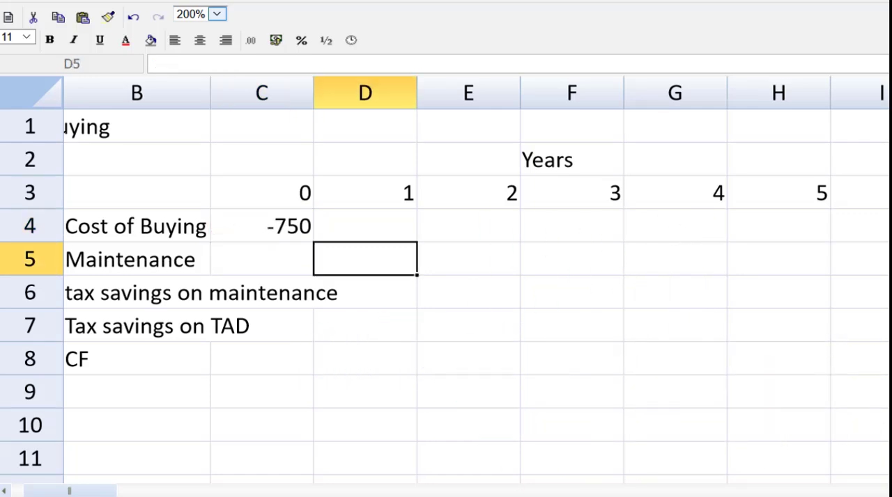
pyautogui.write('-23')
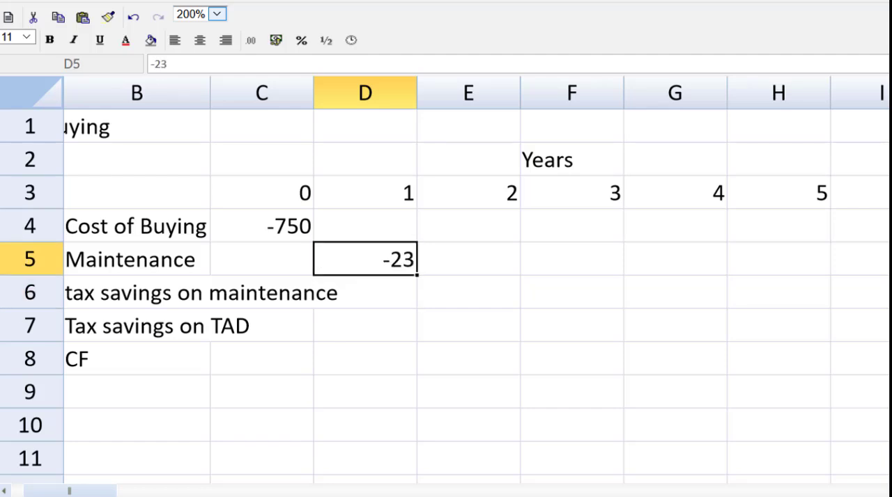
pyautogui.moveTo(466, 271)
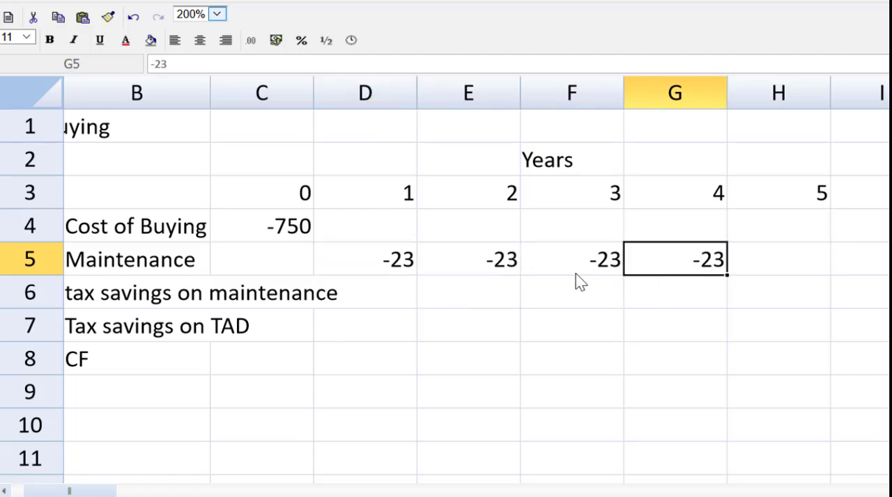
pyautogui.click(365, 293)
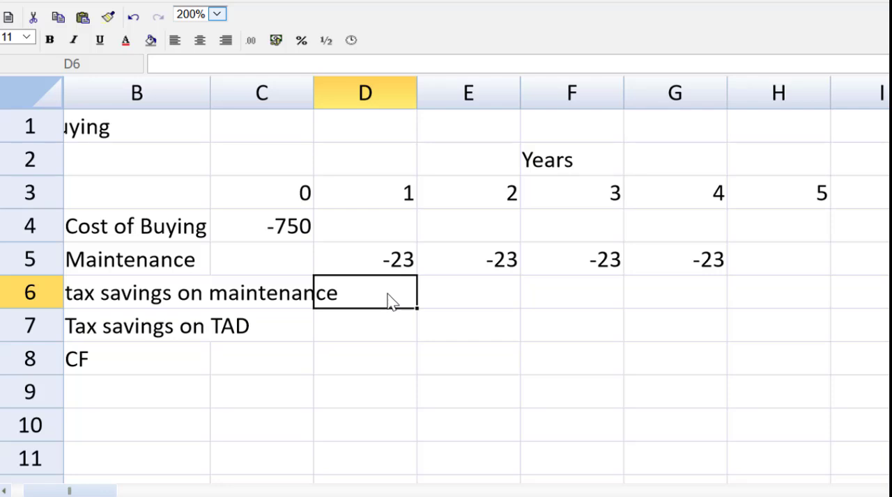
# Step: Enter the year 2 tax saving on maintenance as a positive 30% (0.3) of maintenance in E6
pyautogui.click(468, 292)
pyautogui.write('=D5*')
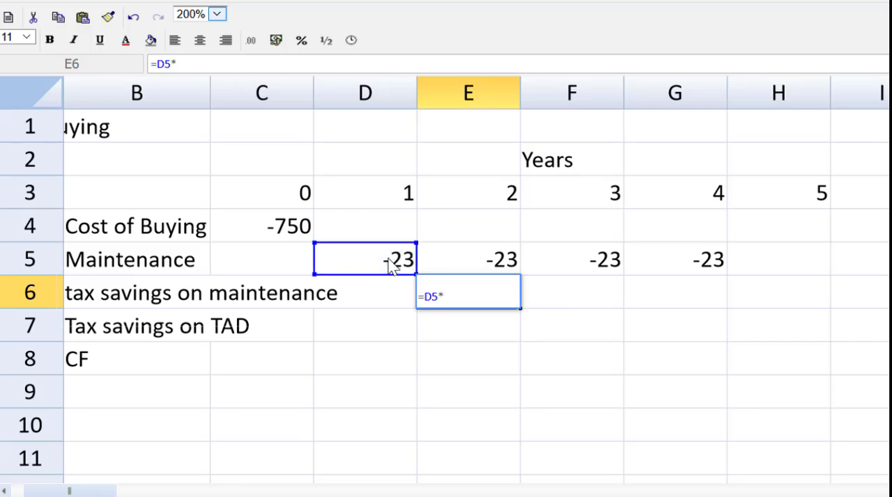
pyautogui.write('0.3')
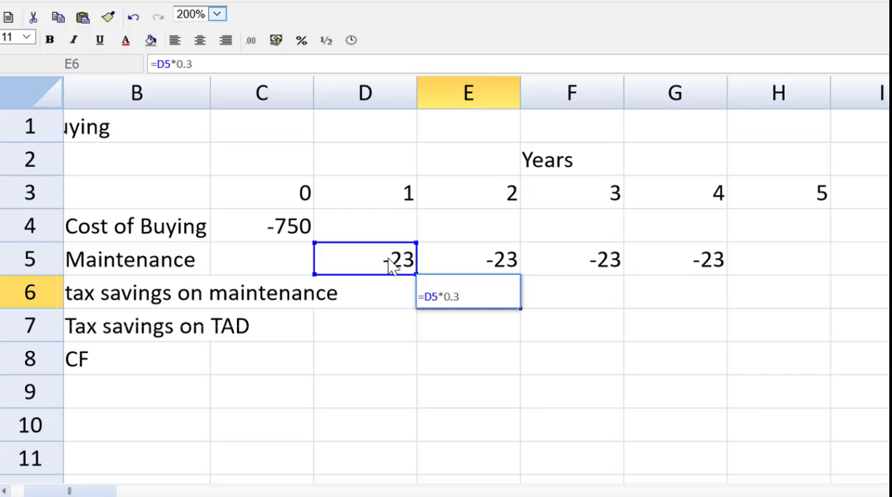
pyautogui.press('Enter')
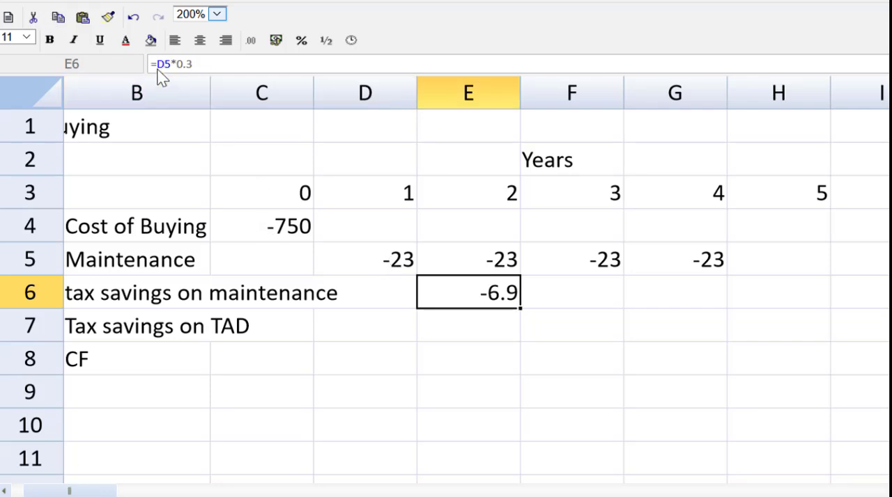
pyautogui.doubleClick(467, 293)
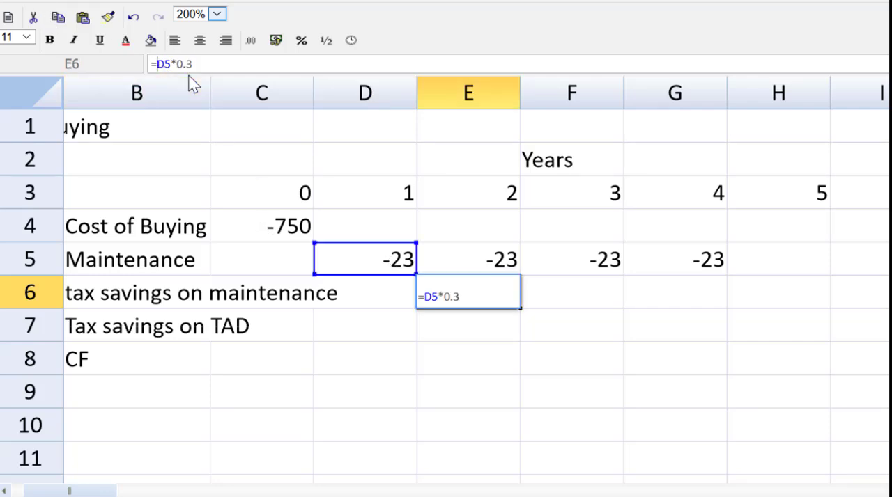
pyautogui.press('enter')
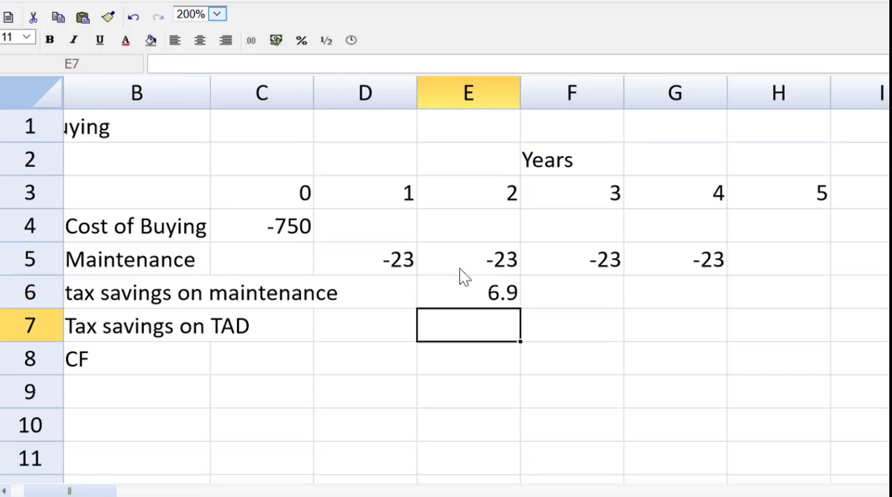
pyautogui.click(468, 292)
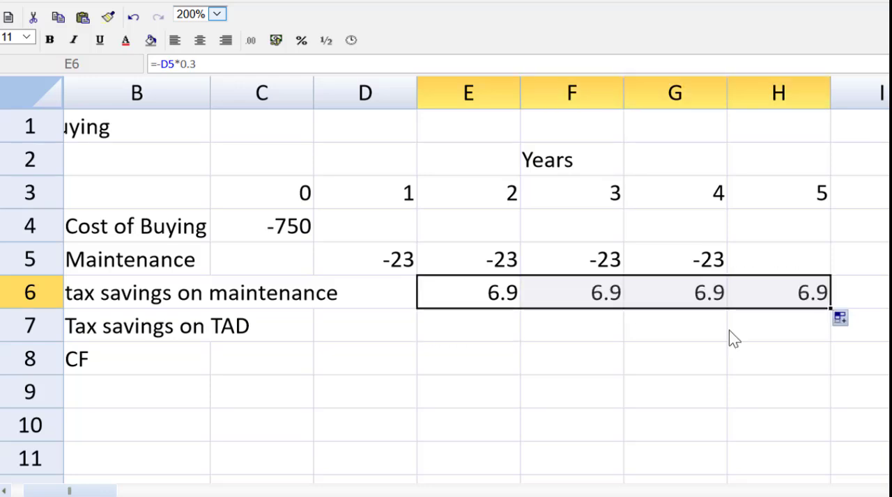
pyautogui.moveTo(547, 269)
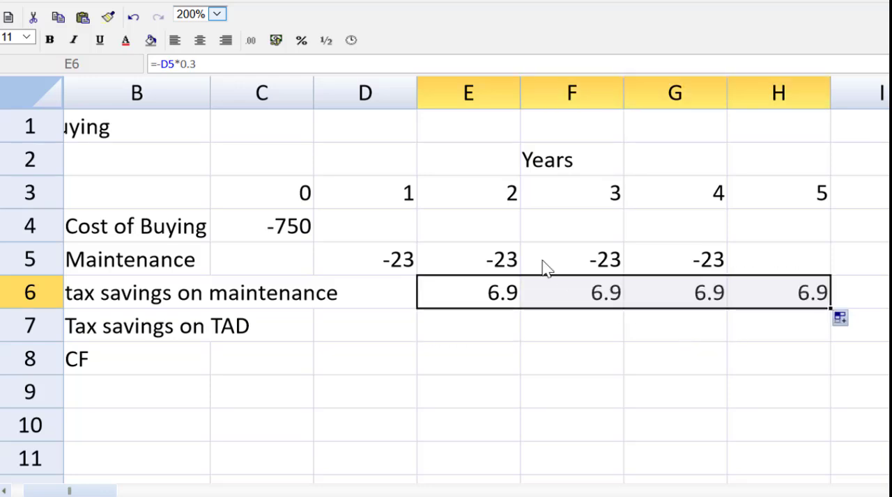
# Step: Note 'w1' after the Tax savings on TAD row label in B7
pyautogui.click(136, 330)
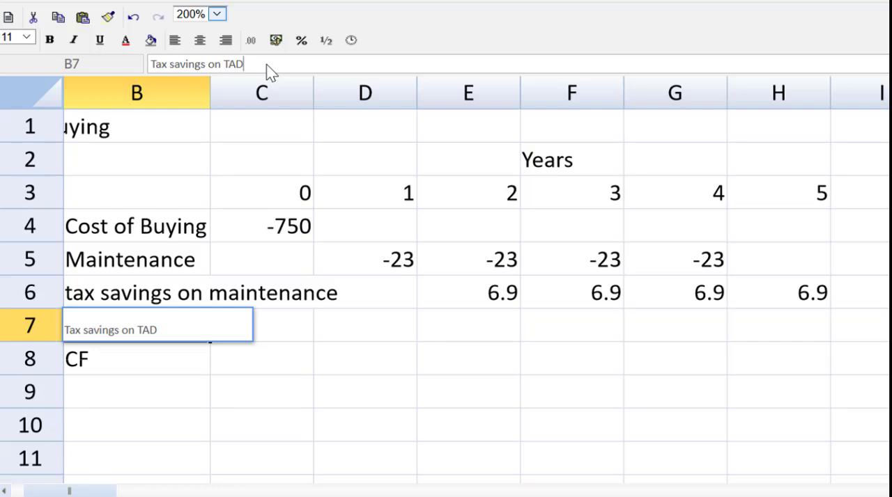
pyautogui.write('w1')
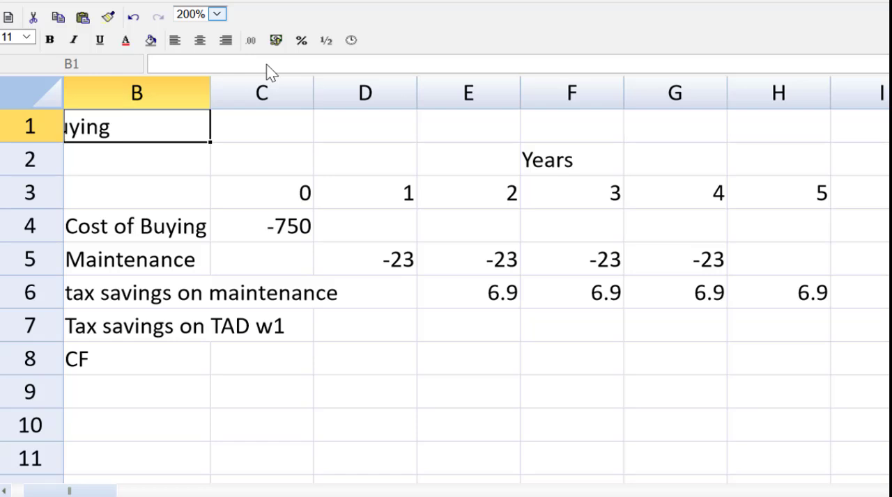
pyautogui.moveTo(411, 190)
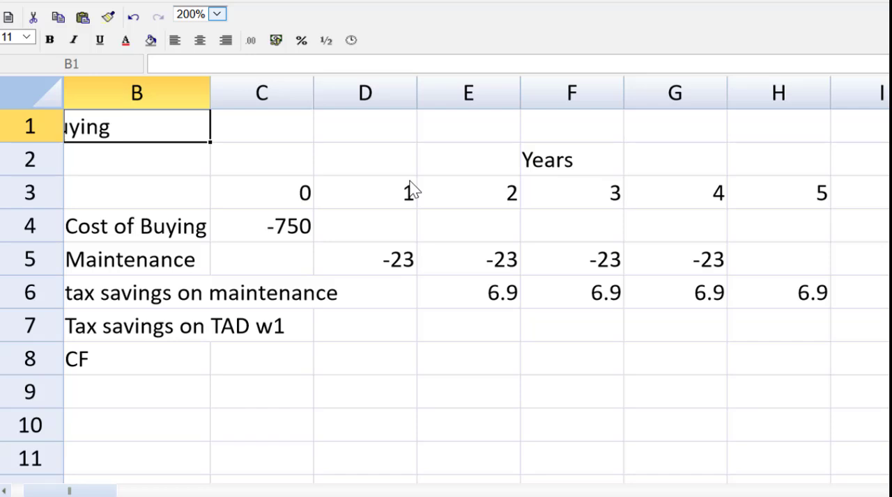
# Step: Copy the Years heading and years 0–4 to column K and begin the 'w1 TAD' working heading
pyautogui.click(261, 159)
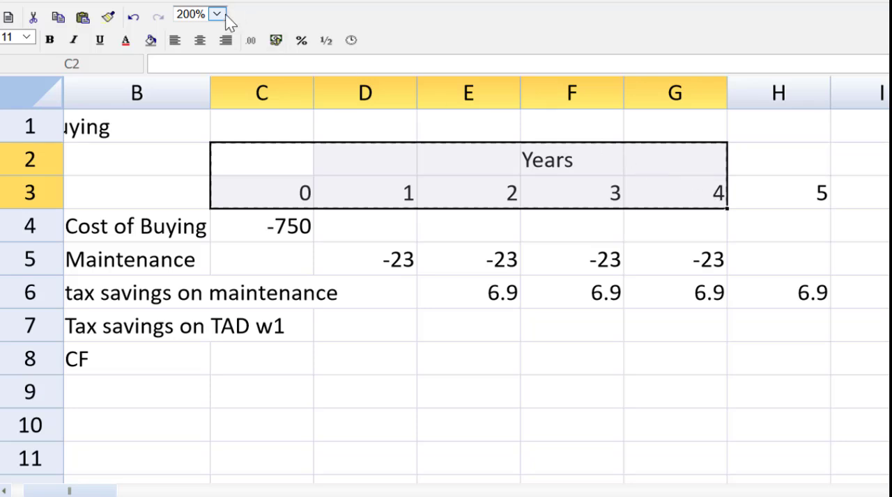
pyautogui.click(216, 13)
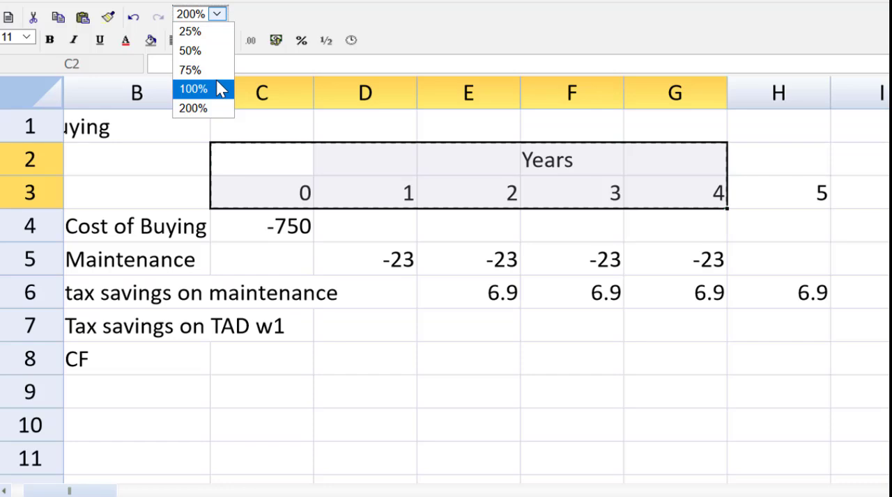
pyautogui.click(192, 89)
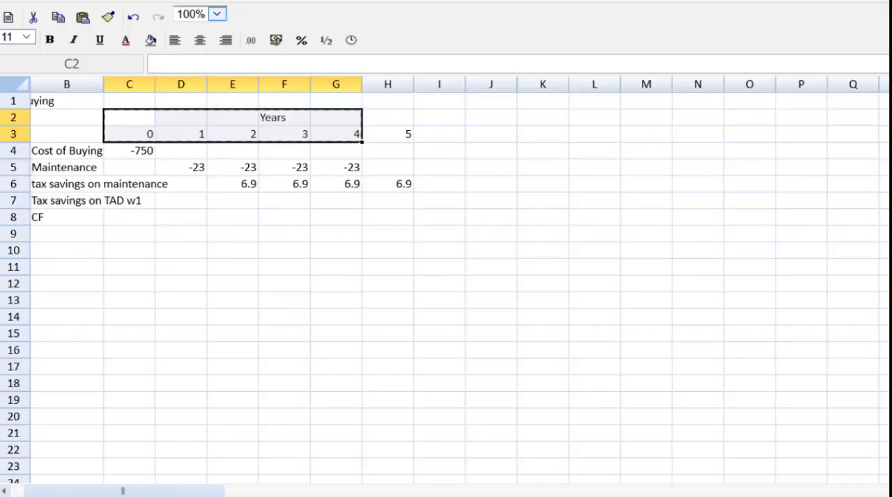
pyautogui.hscroll(3)
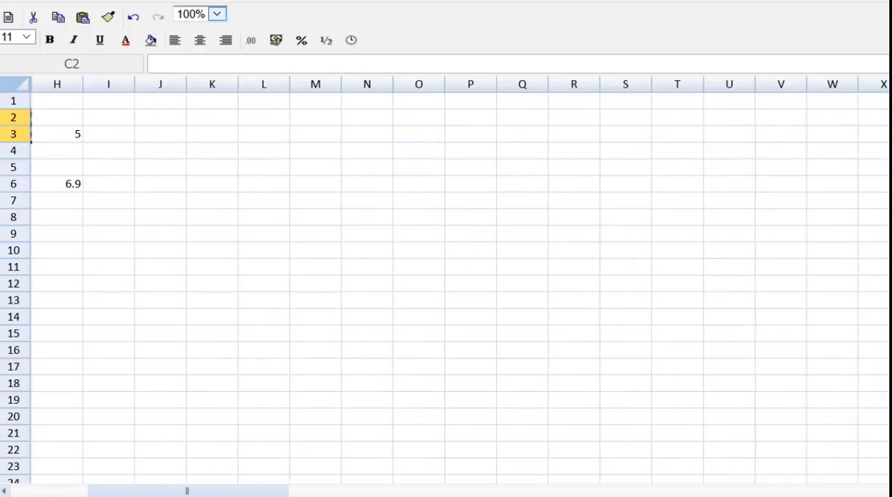
pyautogui.moveTo(244, 139)
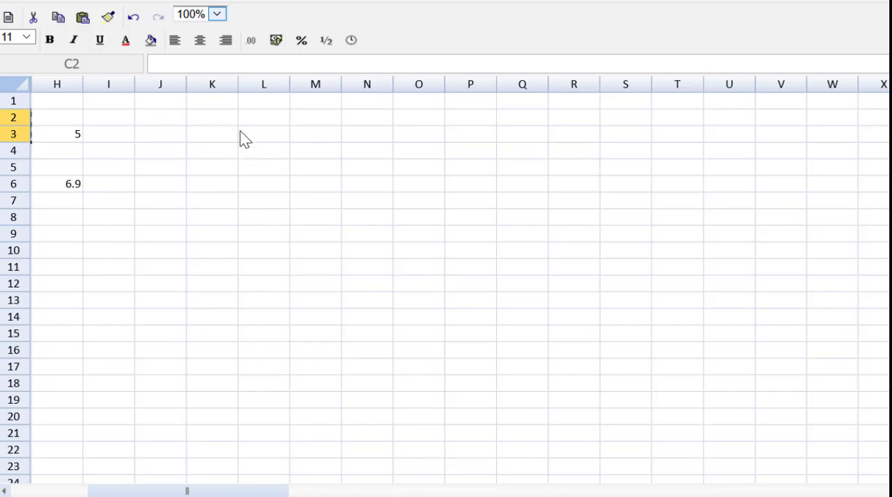
pyautogui.click(211, 117)
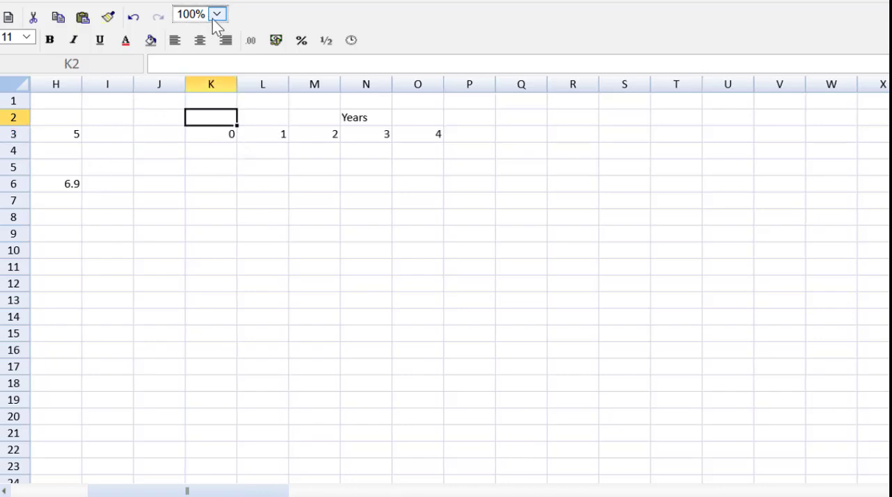
pyautogui.click(216, 14)
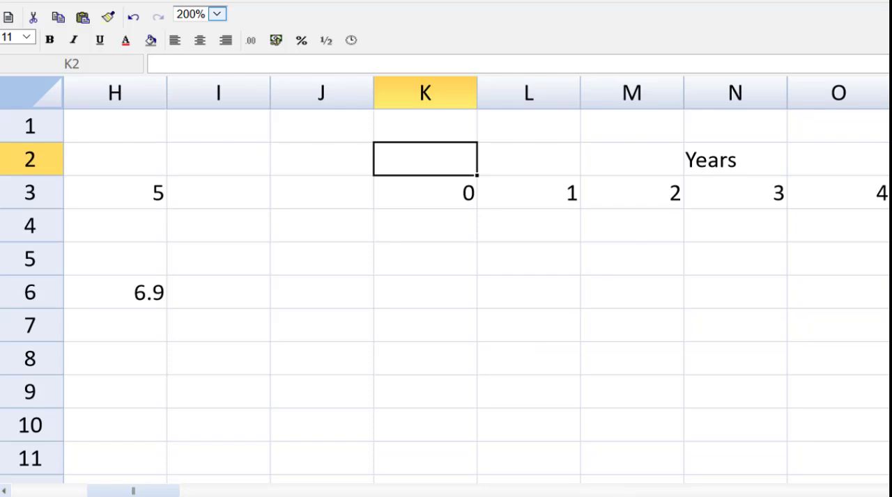
pyautogui.write('w1T')
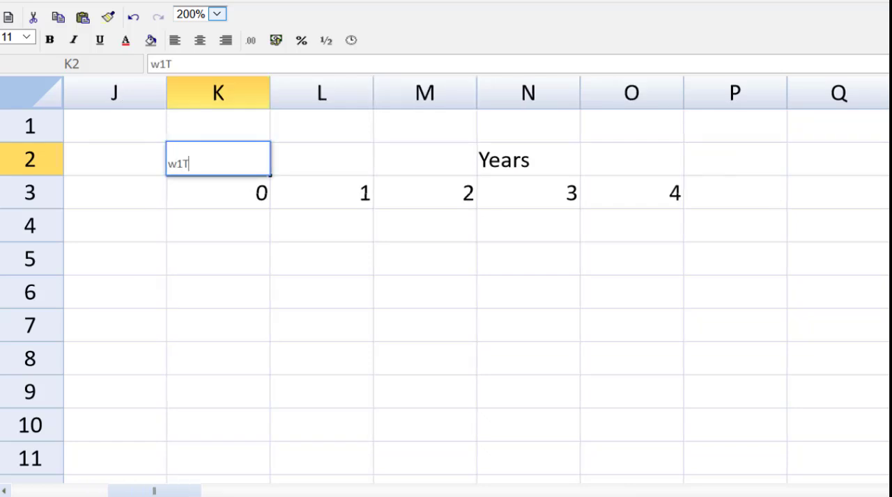
# Step: Finish 'w1 TAD' heading, label J4 'WDV' with 750 at year 0, and label J5 'TAD 25%'
pyautogui.write('A')
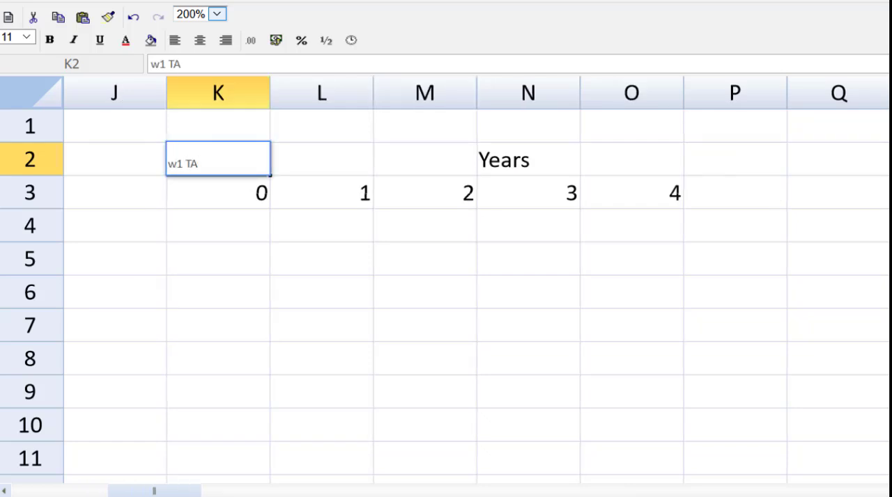
pyautogui.write('D')
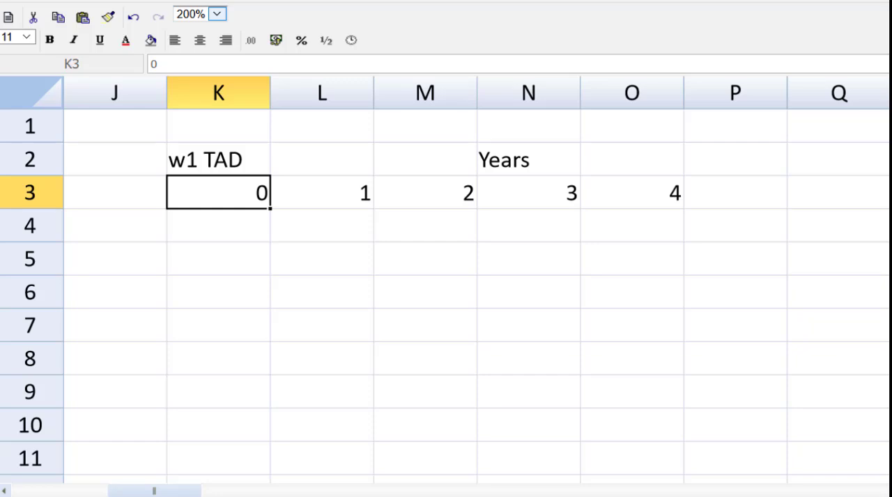
pyautogui.click(115, 259)
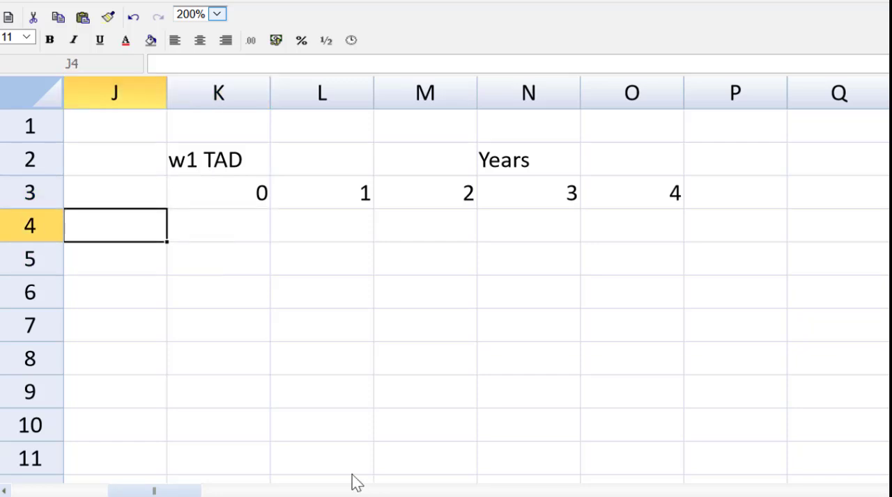
pyautogui.write('WD')
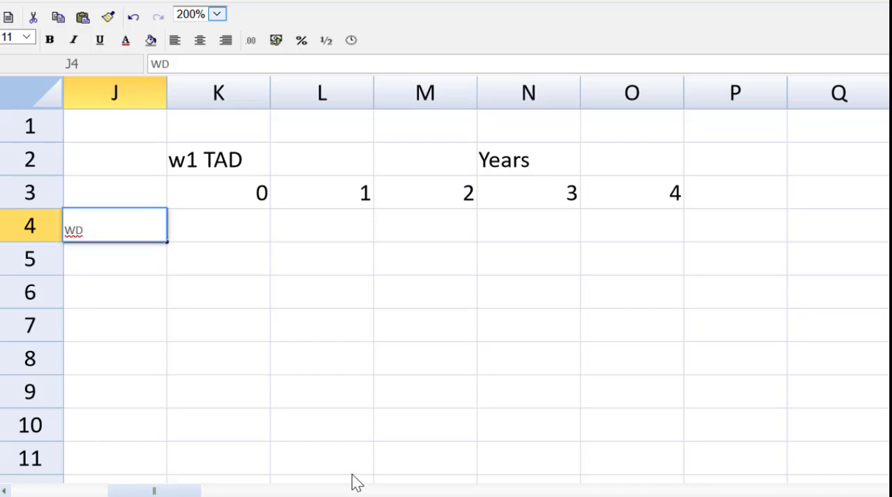
pyautogui.write('V')
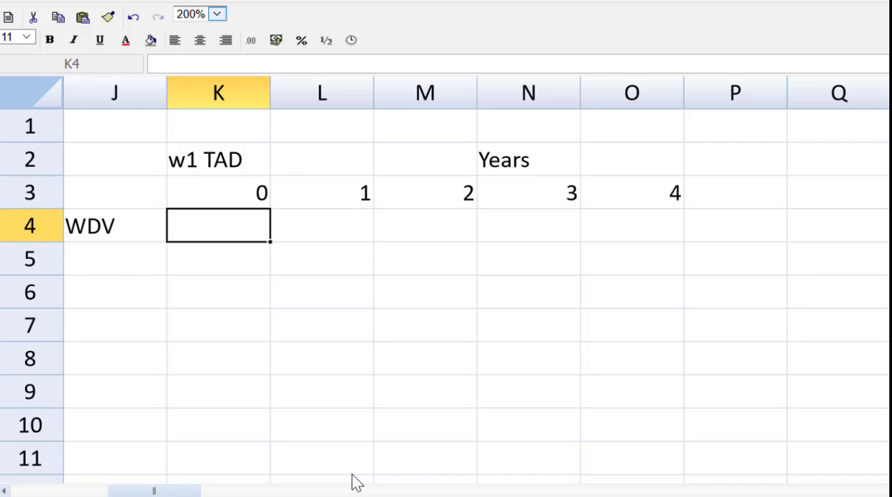
pyautogui.write('750')
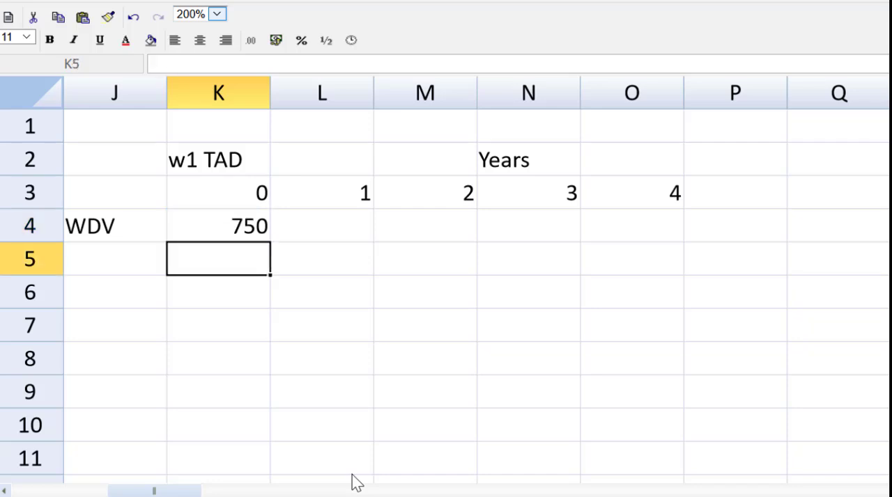
pyautogui.write('TAD')
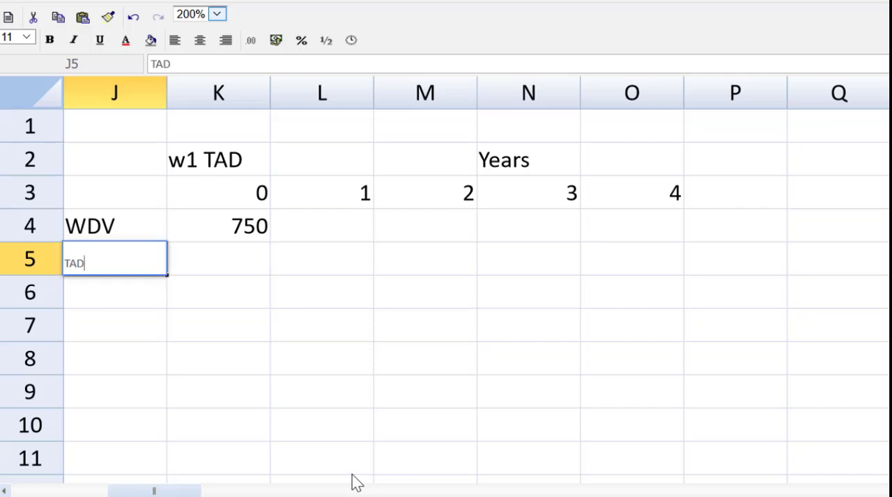
pyautogui.write('25%')
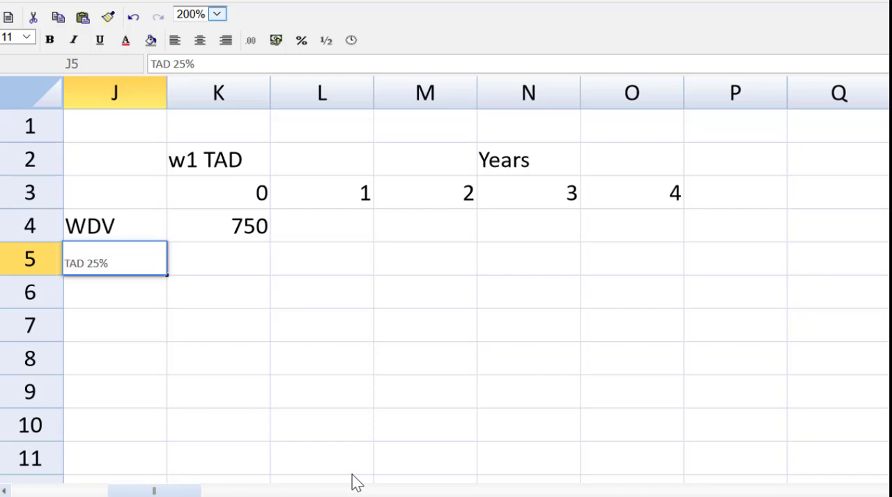
pyautogui.moveTo(342, 291)
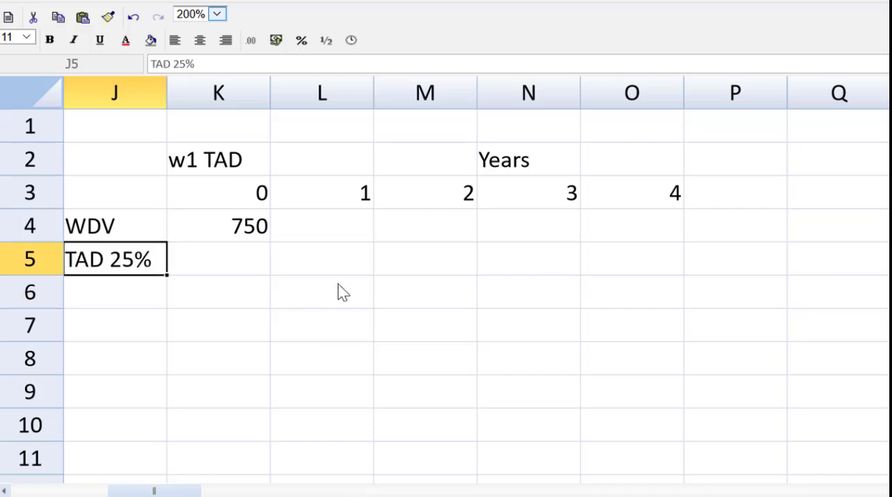
# Step: Enter TAD =K4*.25 in L5 and WDV =K4-L5 in L4, then fill both across to year 4
pyautogui.click(321, 260)
pyautogui.write('=')
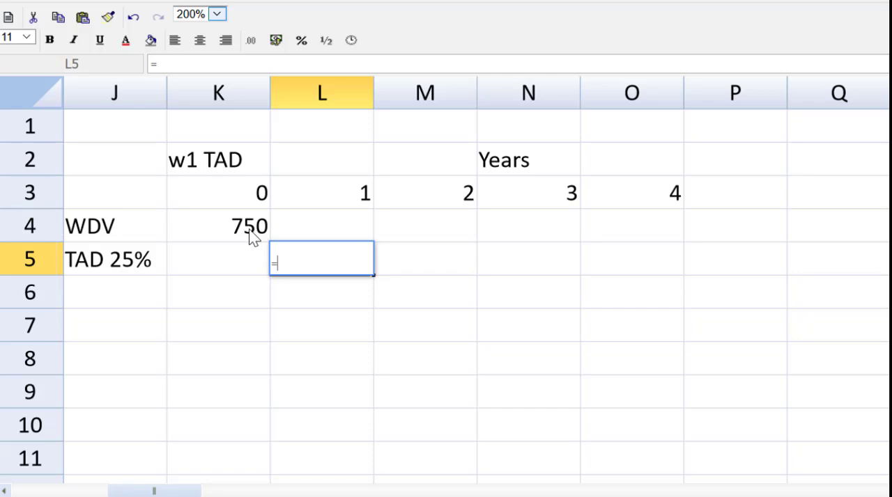
pyautogui.click(218, 226)
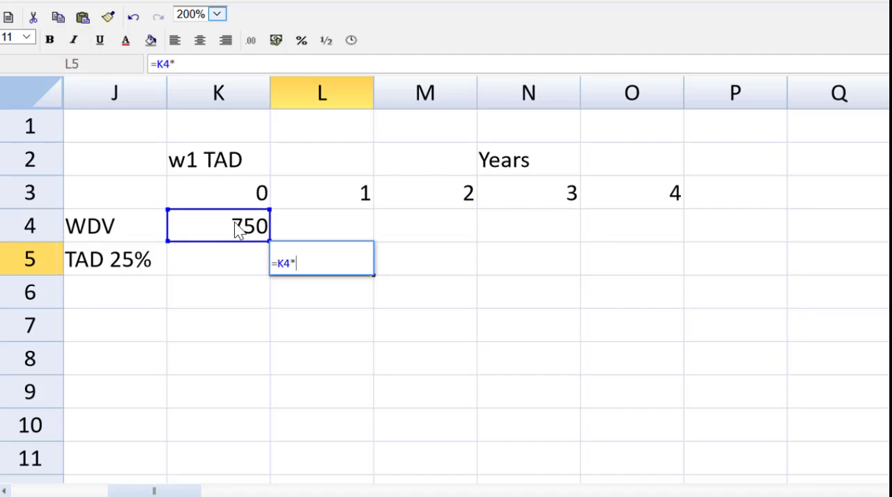
pyautogui.write('.25')
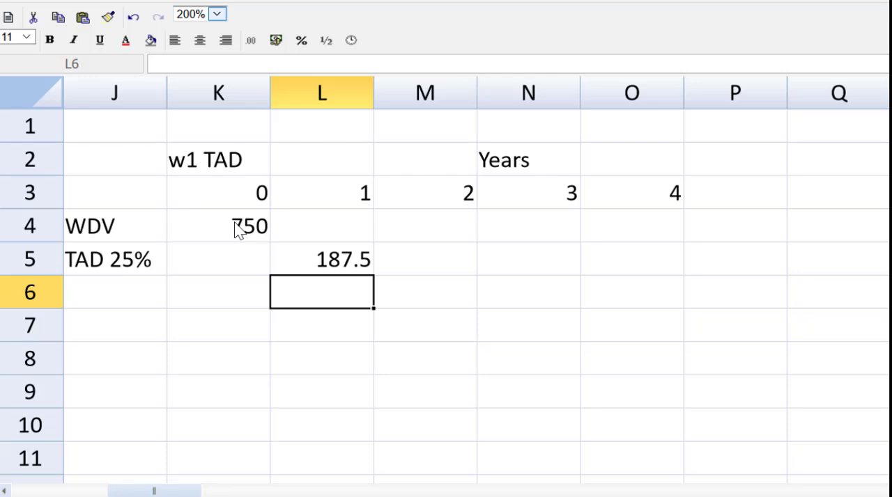
pyautogui.click(322, 226)
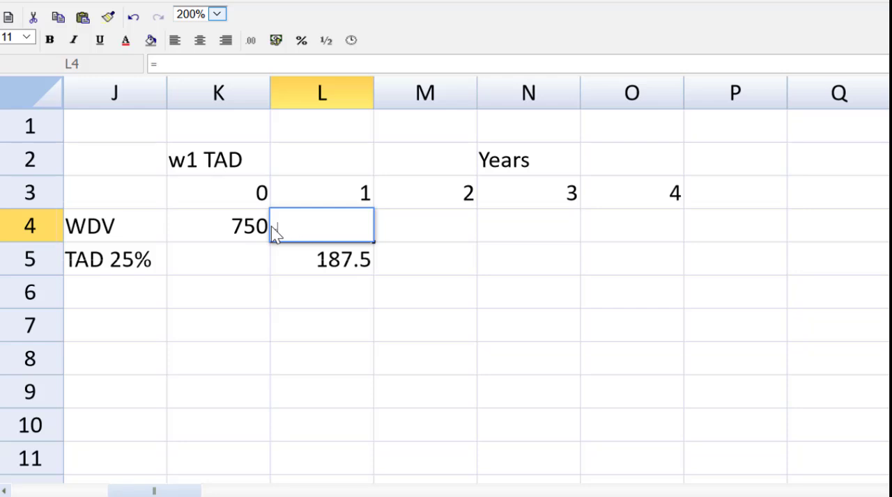
pyautogui.write('=K4-')
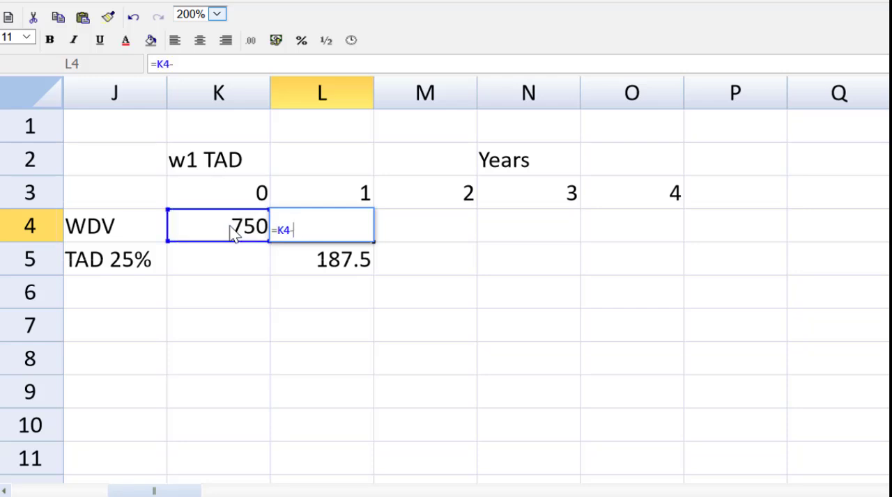
pyautogui.click(321, 259)
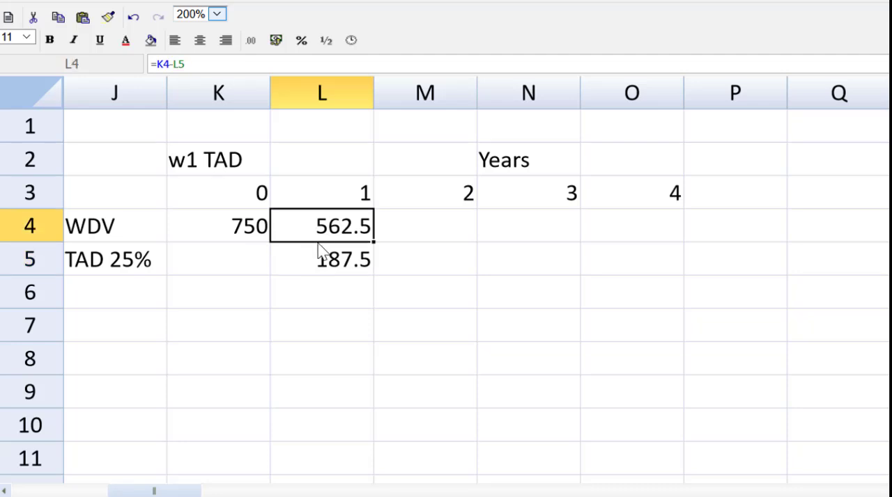
pyautogui.click(321, 259)
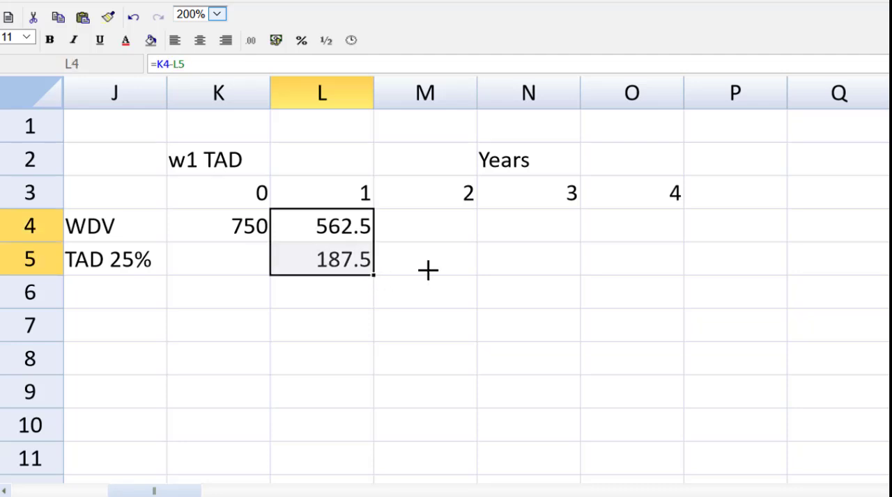
pyautogui.moveTo(372, 271); pyautogui.dragTo(682, 272)
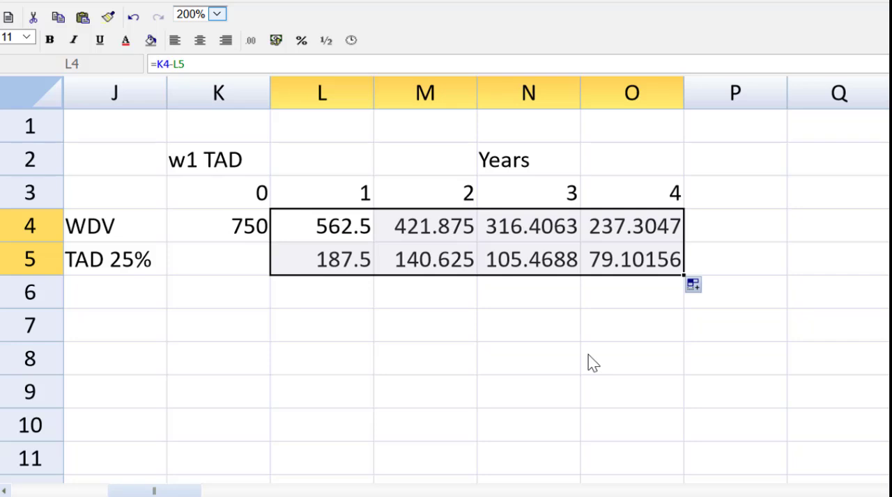
pyautogui.moveTo(111, 163)
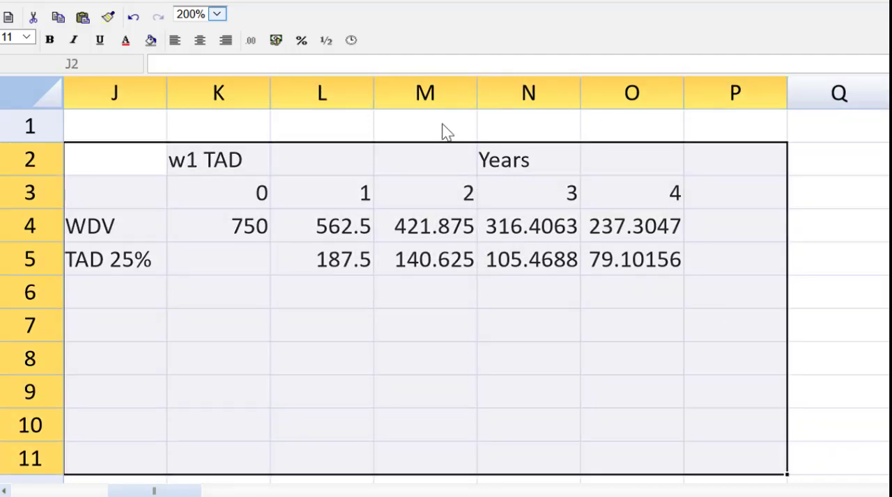
pyautogui.moveTo(261, 52)
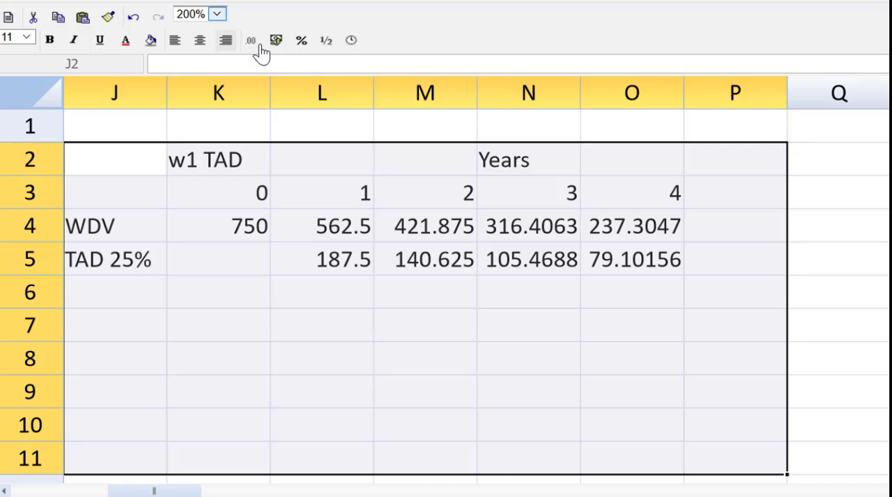
# Step: Format the w1 TAD figures to 0.00 while keeping year numbers whole, then select year 4 TAD
pyautogui.click(250, 39)
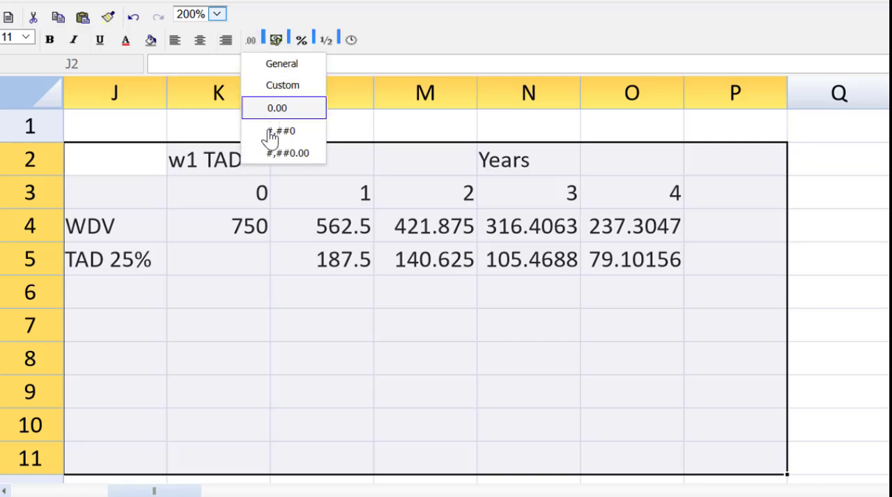
pyautogui.click(277, 107)
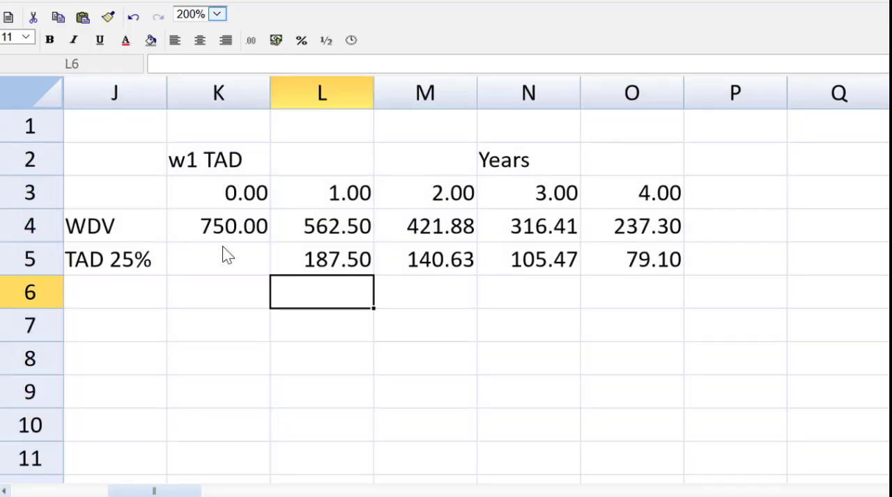
pyautogui.moveTo(257, 264)
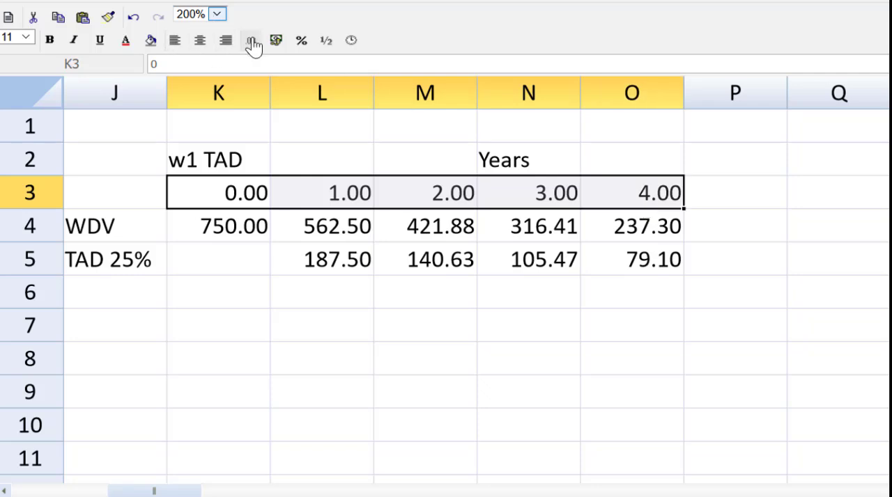
pyautogui.click(250, 39)
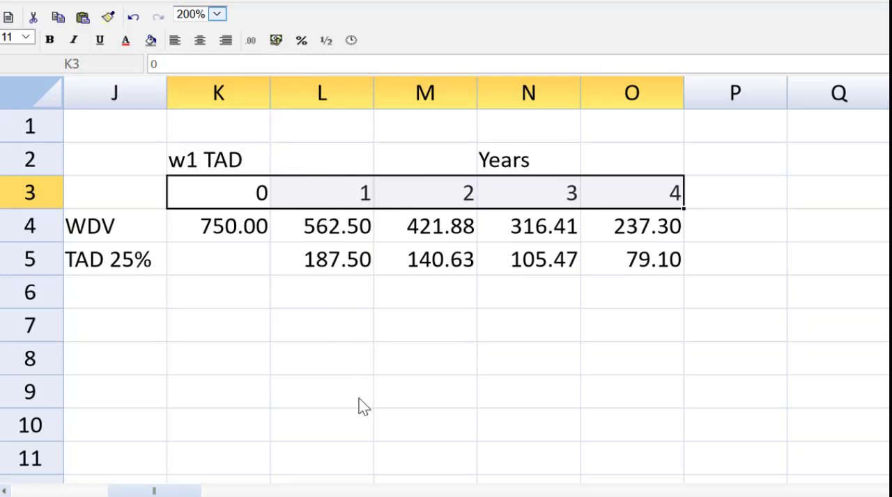
pyautogui.click(631, 259)
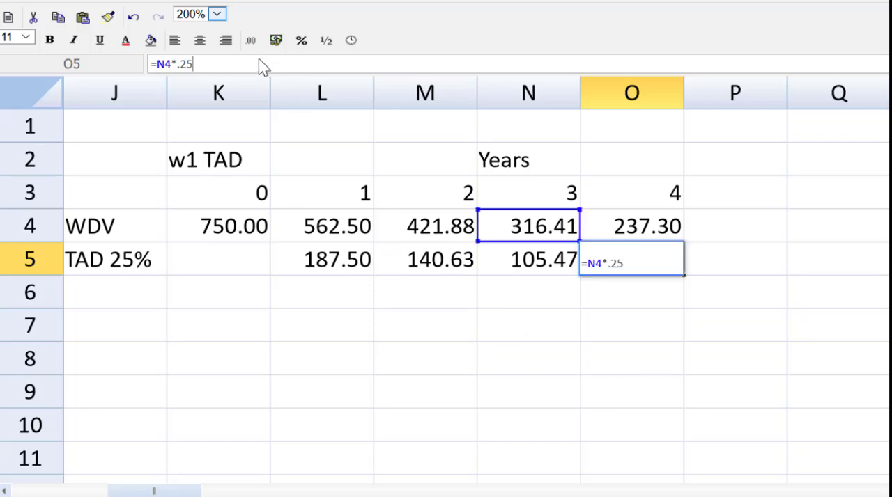
# Step: Replace year 4 TAD with balancing allowance =750-(SUM(L5:N5))-50, leaving WDV 50.00
pyautogui.press('BackSpace')
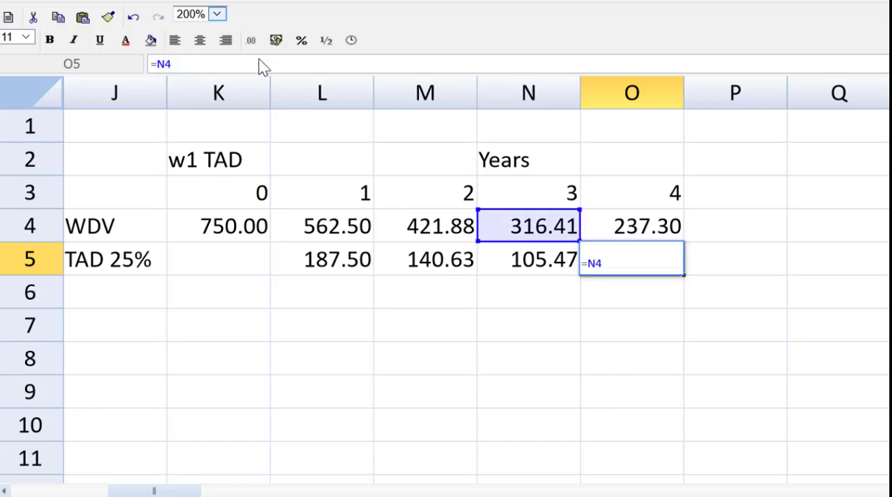
pyautogui.write('70')
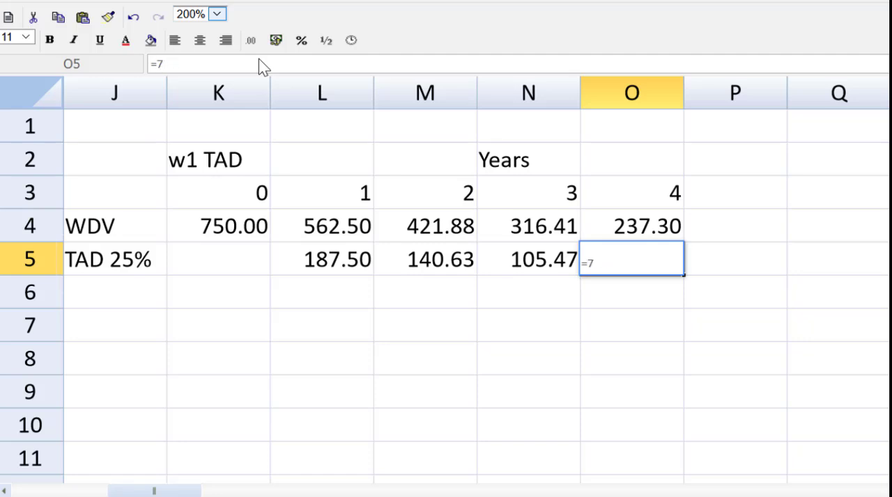
pyautogui.write('50')
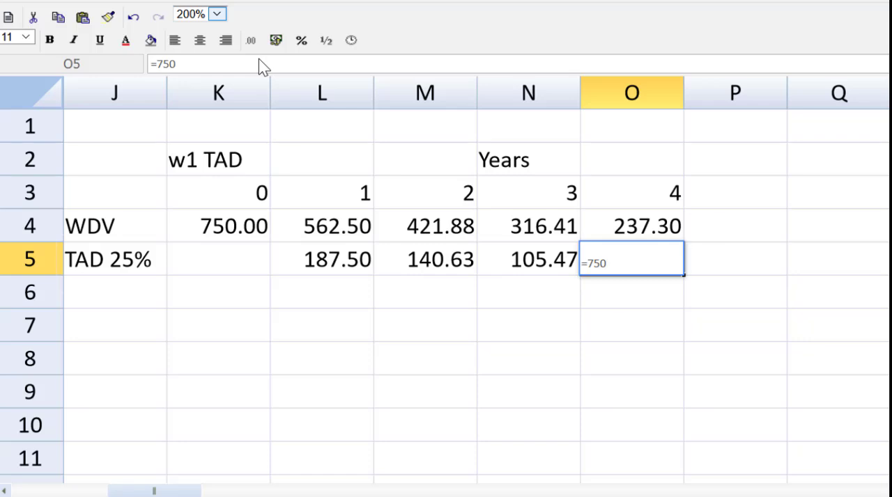
pyautogui.write('-(')
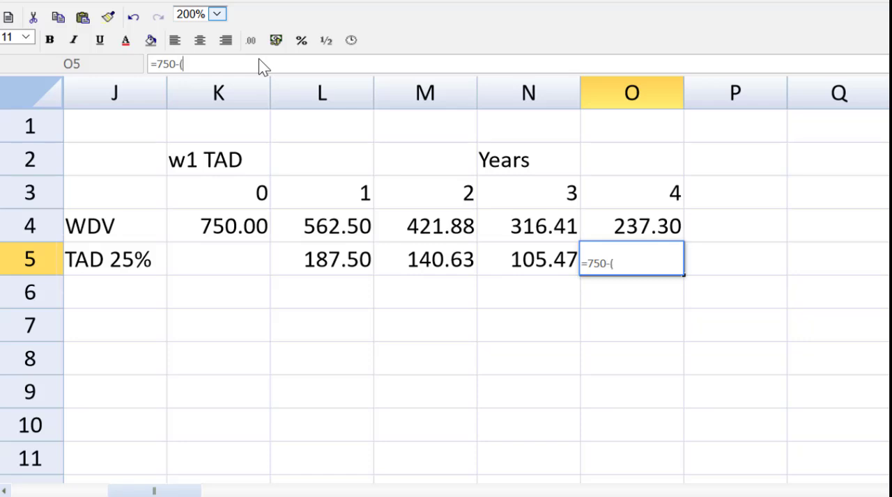
pyautogui.write('sum')
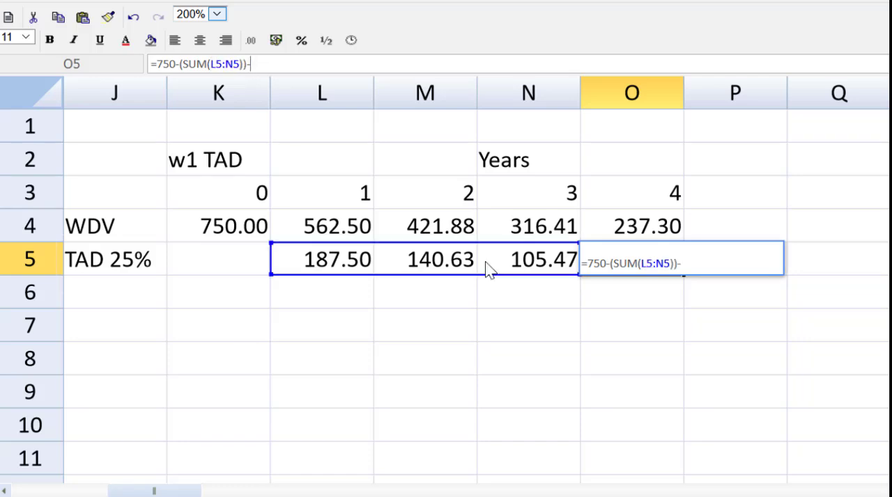
pyautogui.write('50')
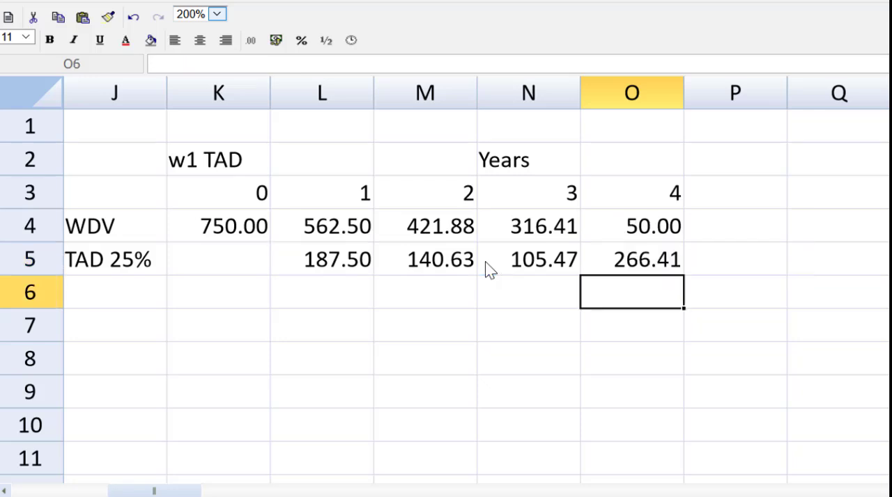
pyautogui.moveTo(84, 285)
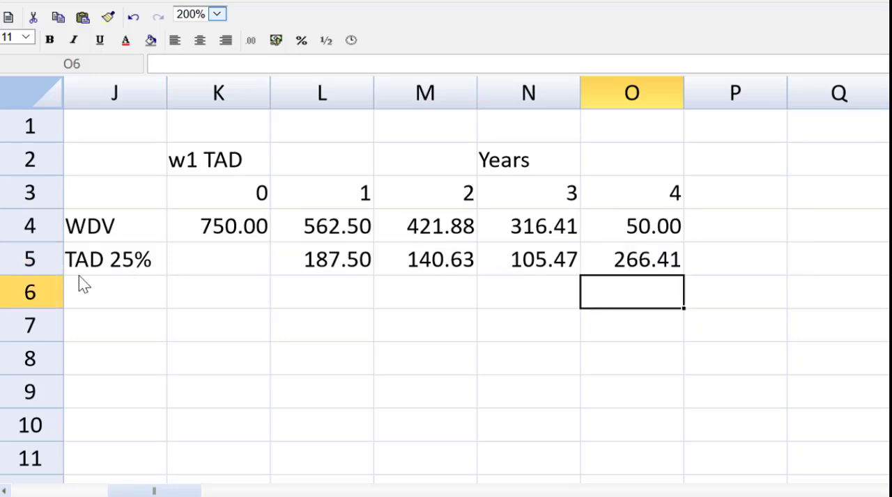
# Step: Label a new working row 'Tax Shield 30%' in J6
pyautogui.click(114, 292)
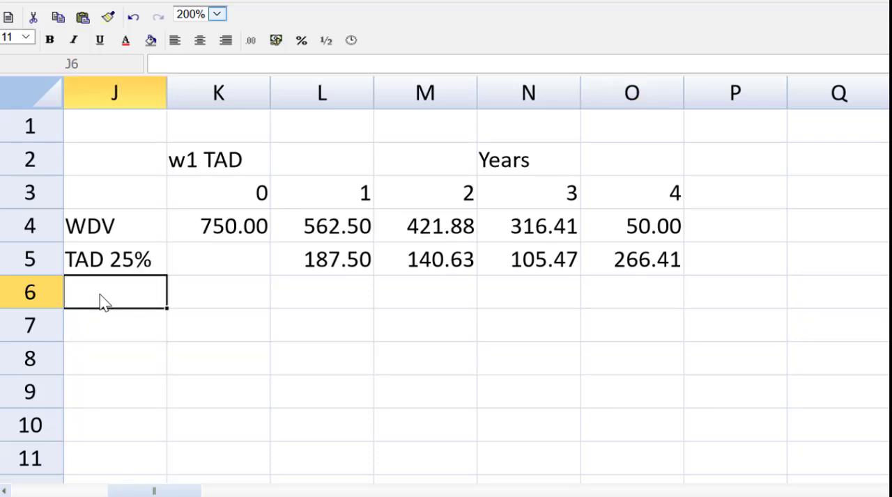
pyautogui.write('Tax')
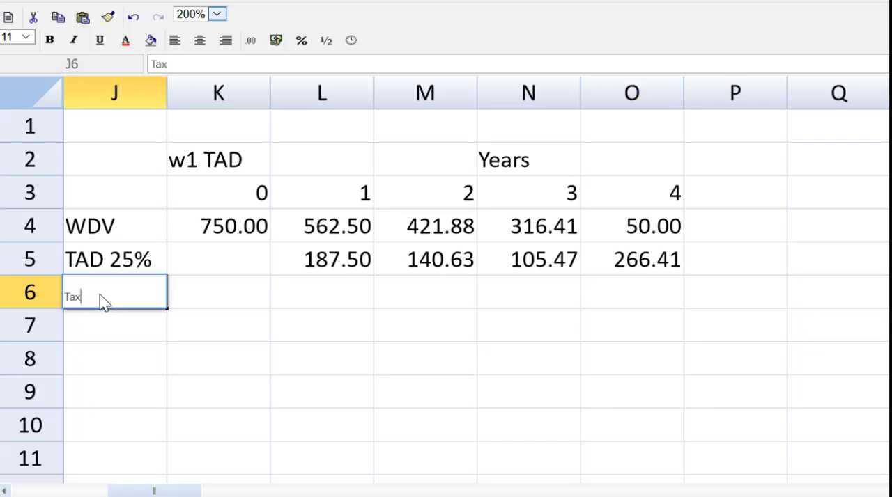
pyautogui.write('Sh')
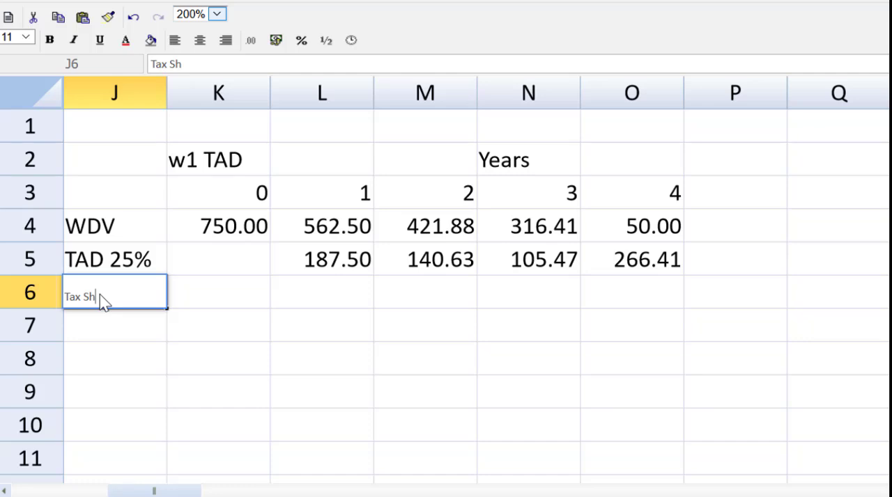
pyautogui.write('ield')
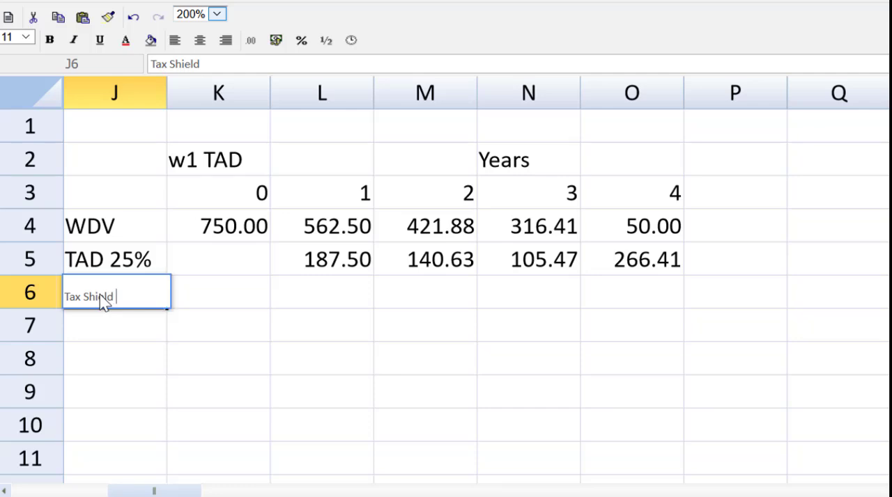
pyautogui.write('30%')
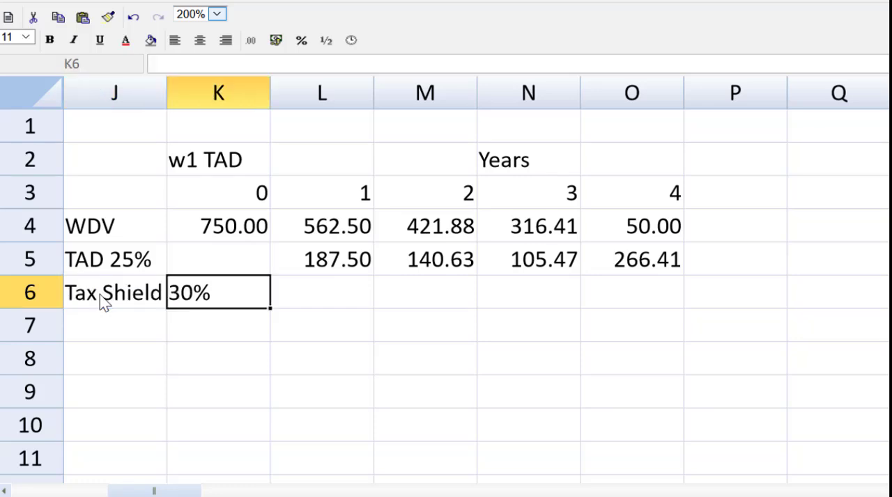
# Step: Enter =L5*.3 for year 2 giving 56.25, then view the sheet at 100% zoom
pyautogui.click(425, 292)
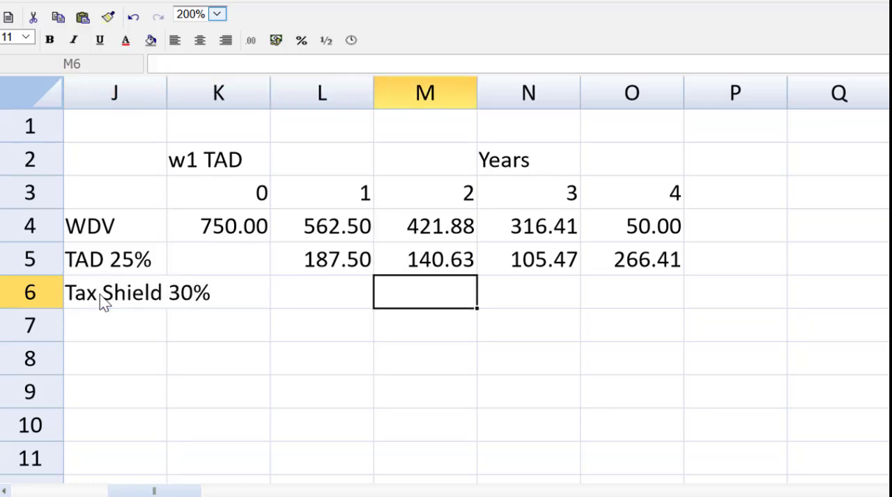
pyautogui.write('=L5')
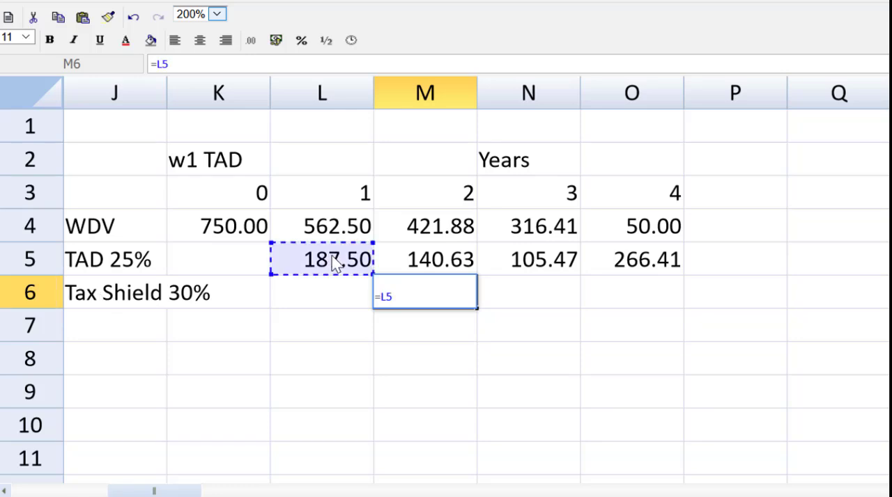
pyautogui.write('*.3')
pyautogui.click(736, 193)
pyautogui.write('5')
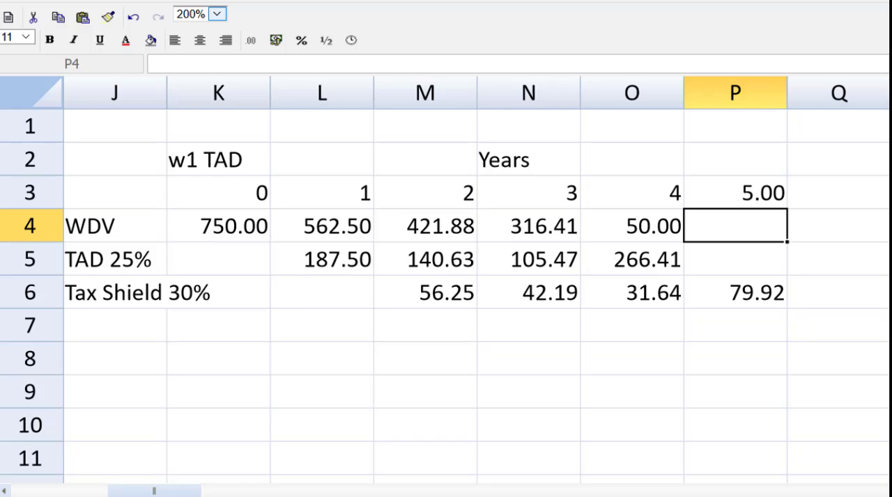
pyautogui.click(217, 14)
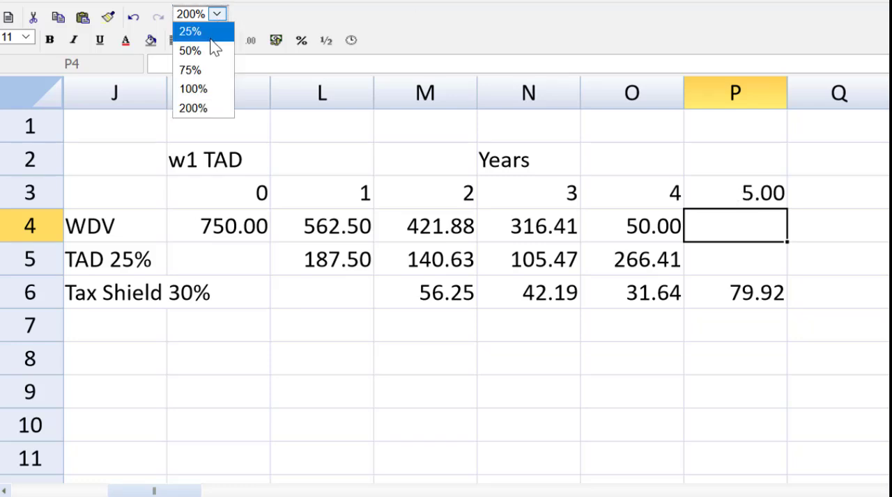
pyautogui.click(193, 88)
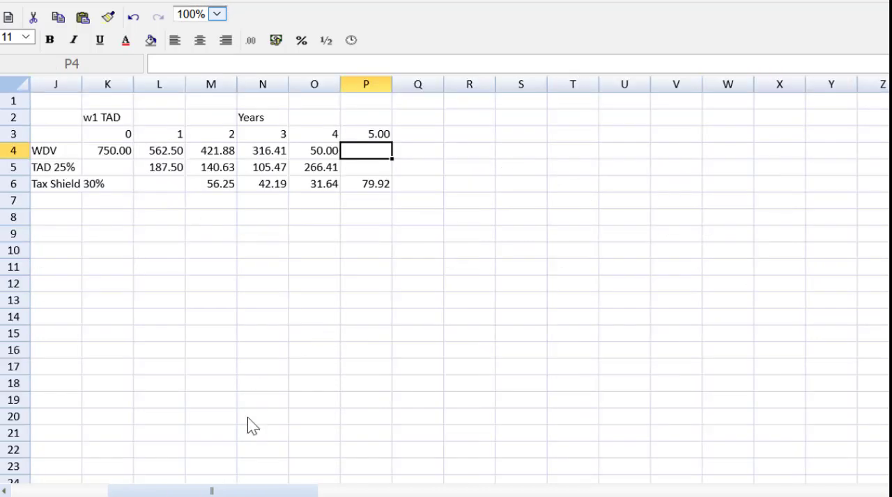
# Step: Link E7 to the year 2 tax shield (=M6) and fill across to H7 for 56.25 to 79.92
pyautogui.hscroll(-3)
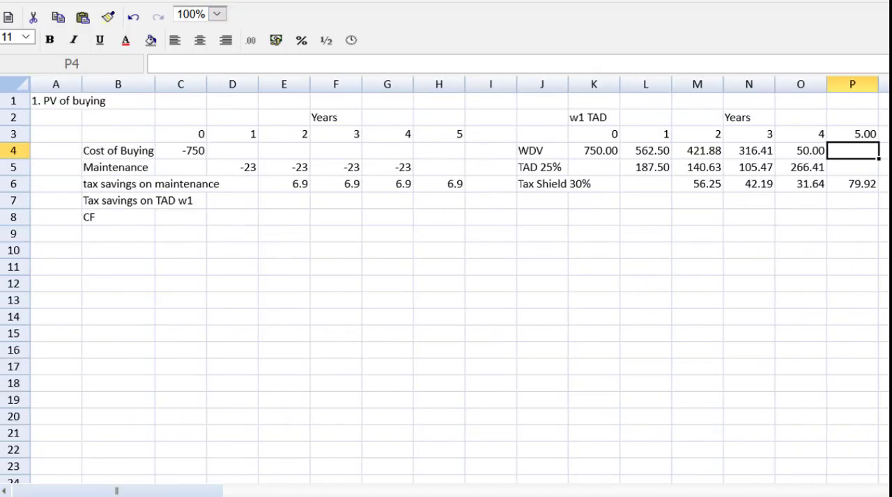
pyautogui.click(283, 201)
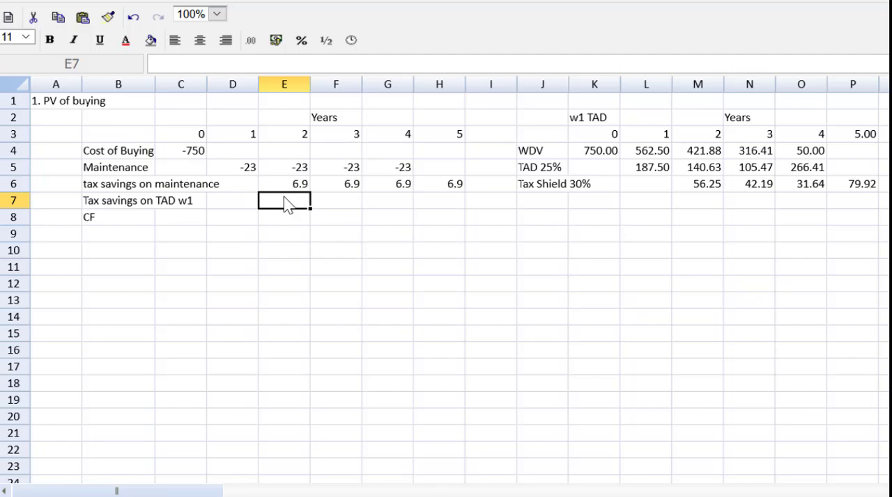
pyautogui.write('=')
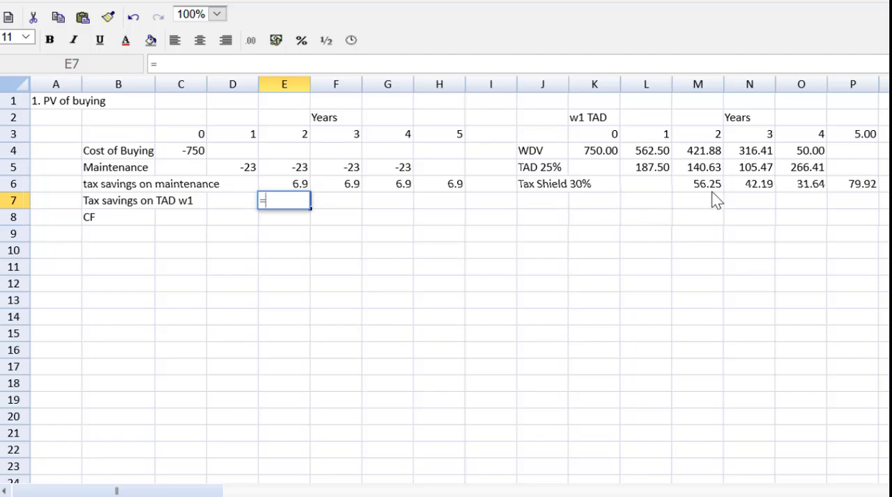
pyautogui.click(697, 183)
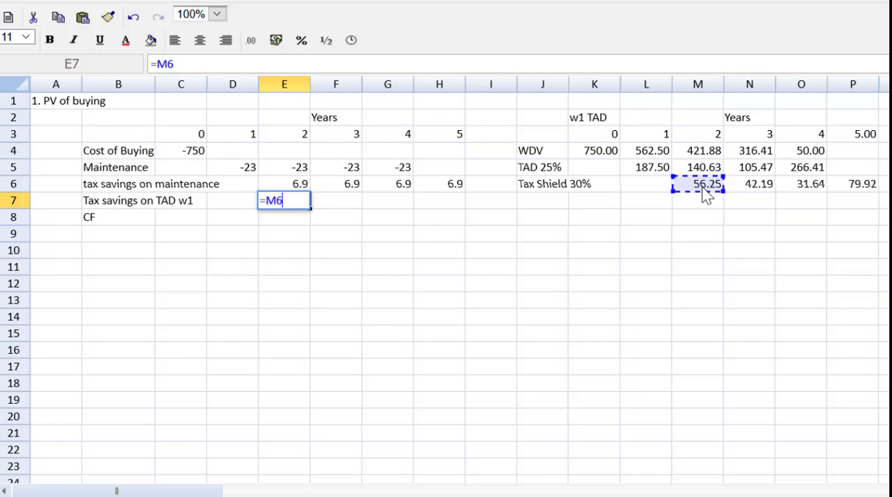
pyautogui.press('enter')
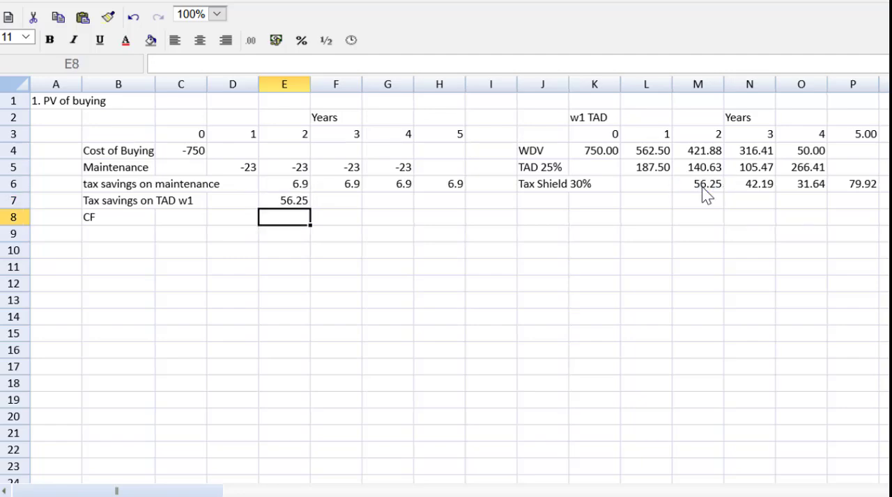
pyautogui.moveTo(306, 209)
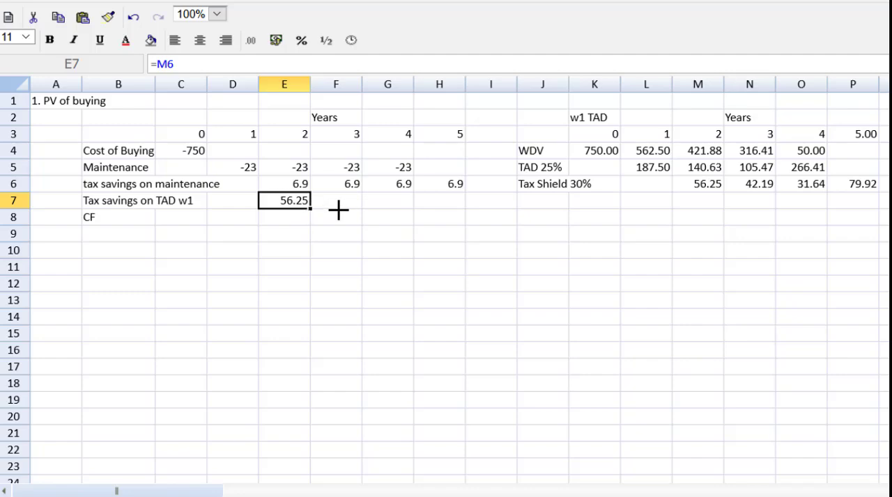
pyautogui.moveTo(312, 209); pyautogui.dragTo(457, 201)
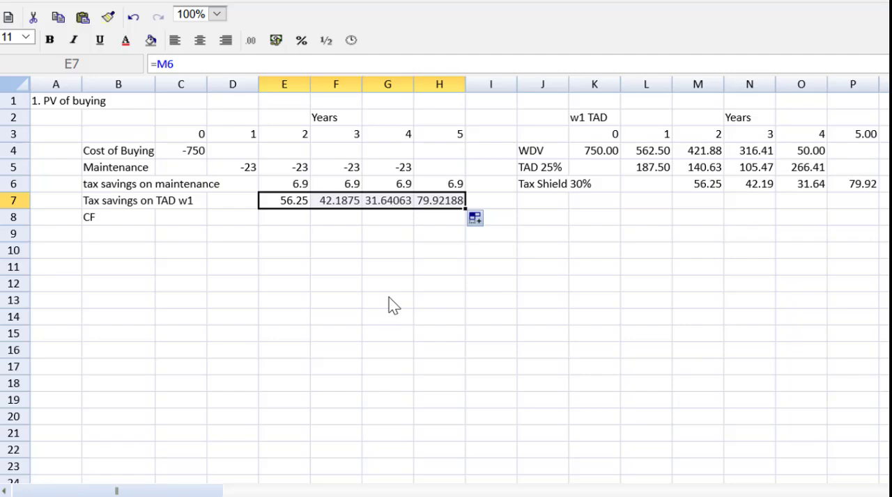
pyautogui.moveTo(75, 137)
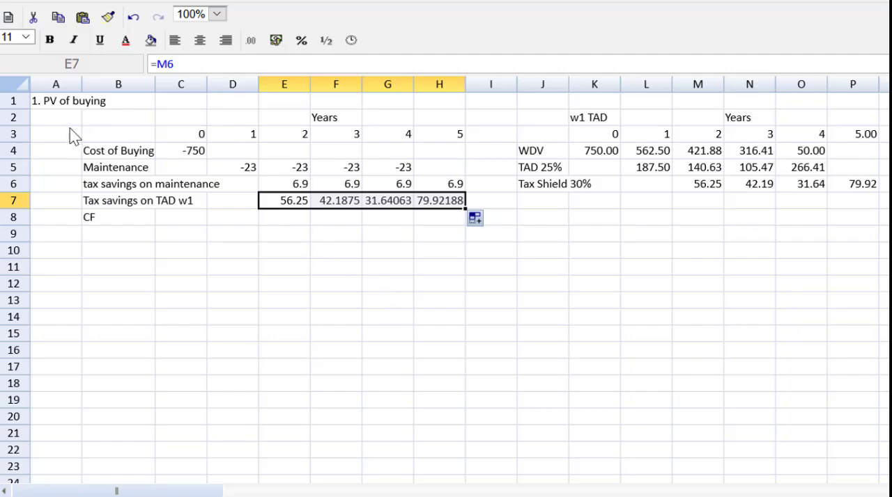
pyautogui.moveTo(158, 166)
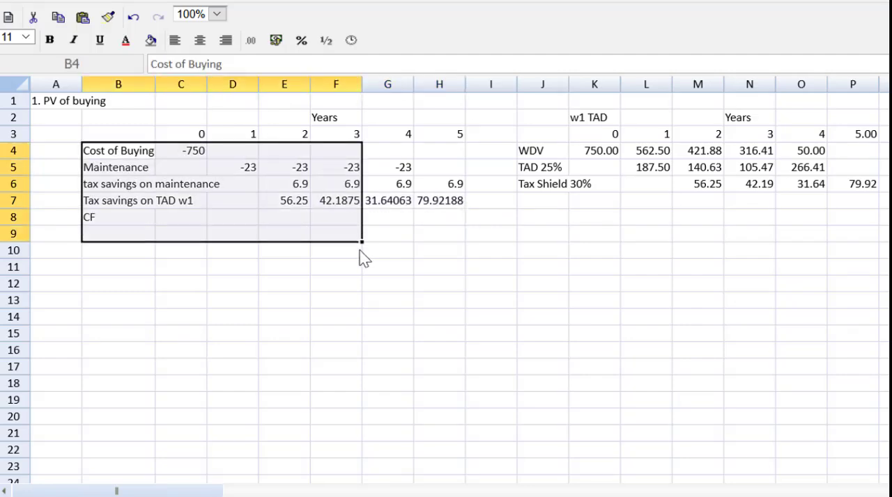
# Step: Format the buying table B4:H15 with the #,##0.00 two-decimal number format
pyautogui.moveTo(360, 242); pyautogui.dragTo(457, 341)
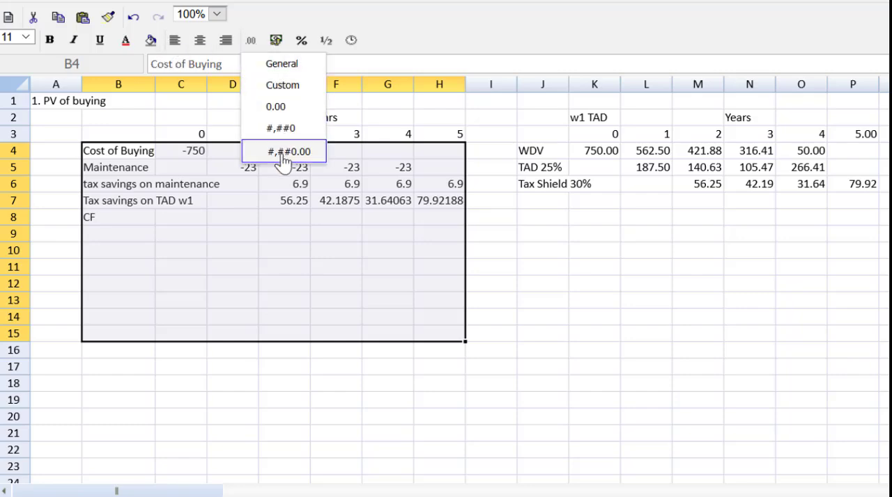
pyautogui.click(289, 151)
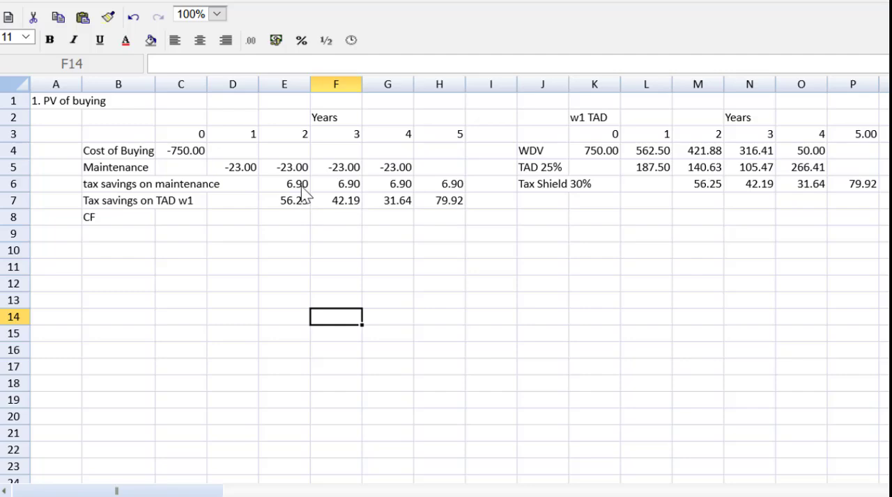
# Step: Add a '$000 units label in E2 above the year headings
pyautogui.click(284, 117)
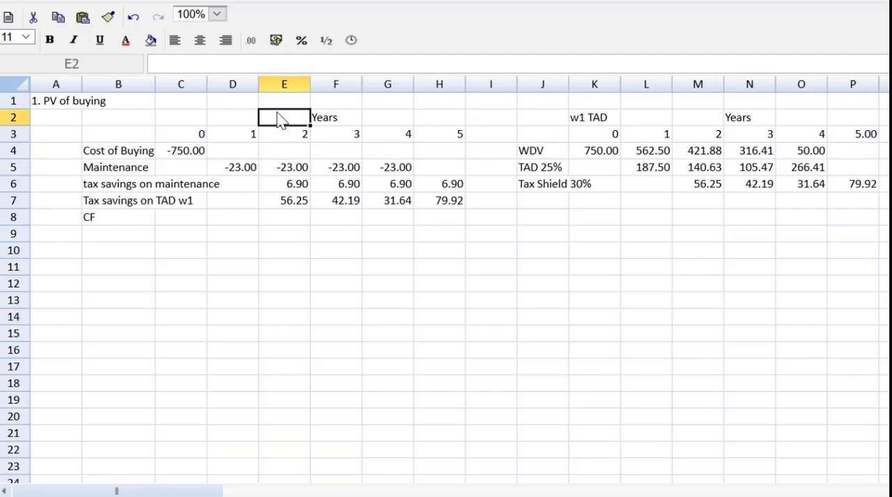
pyautogui.write("'$")
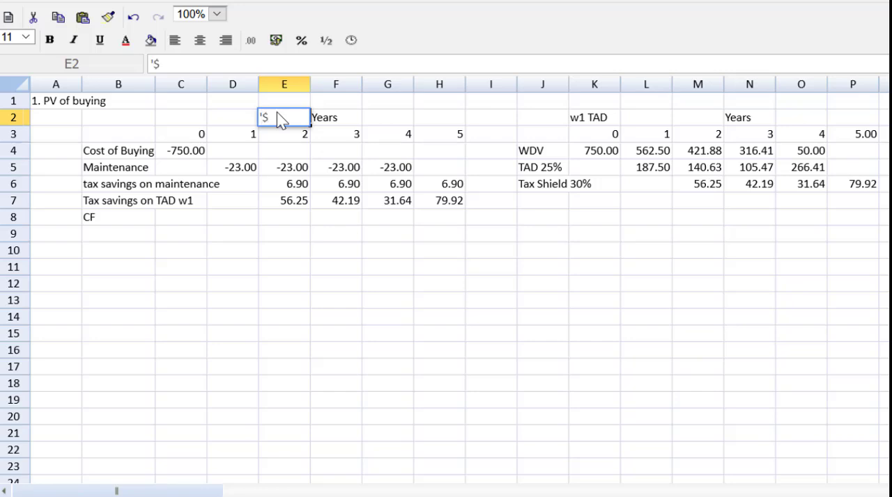
pyautogui.write('000')
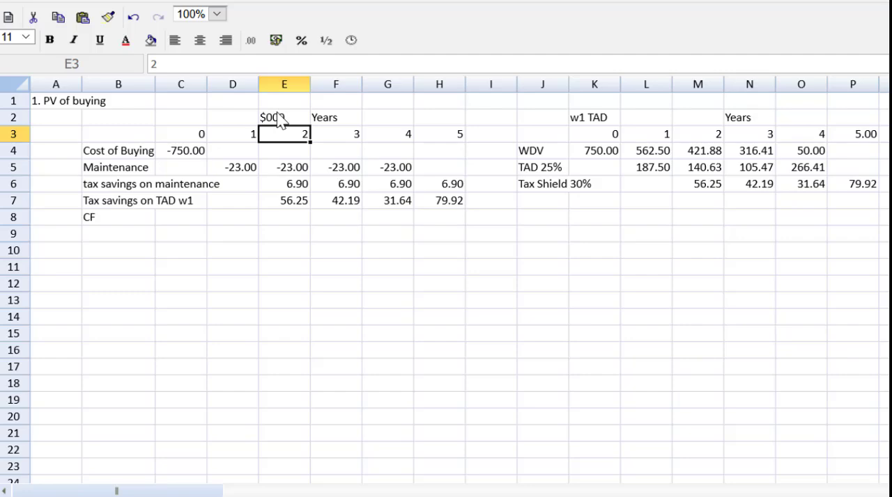
pyautogui.click(217, 13)
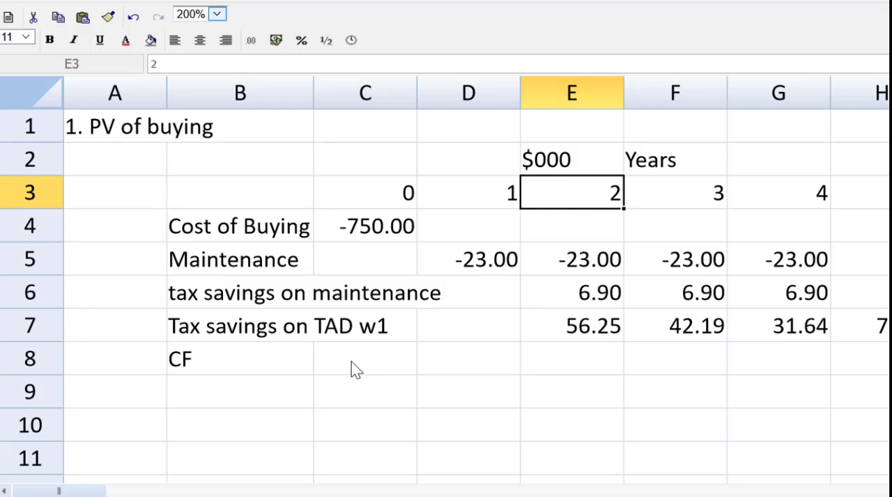
# Step: Enter =SUM(C4:C7) in C8 and fill to H8, totalling -750.00 to 86.82 for years 0–5
pyautogui.click(365, 359)
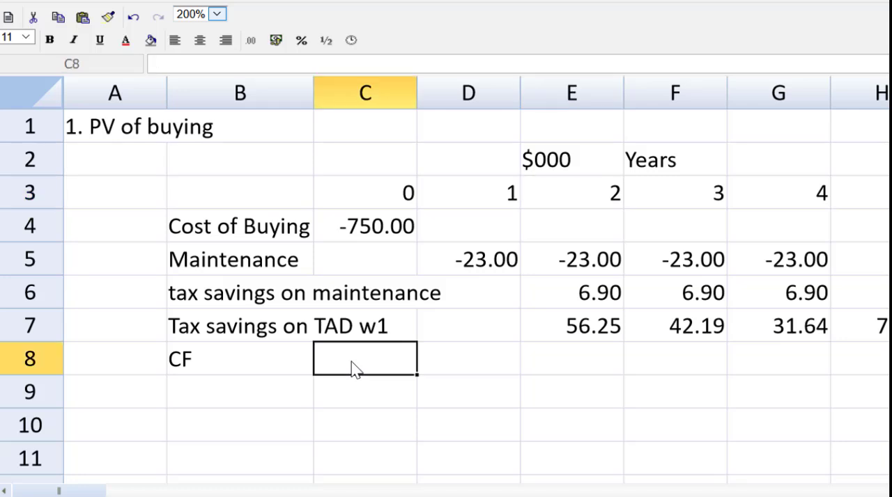
pyautogui.write('=')
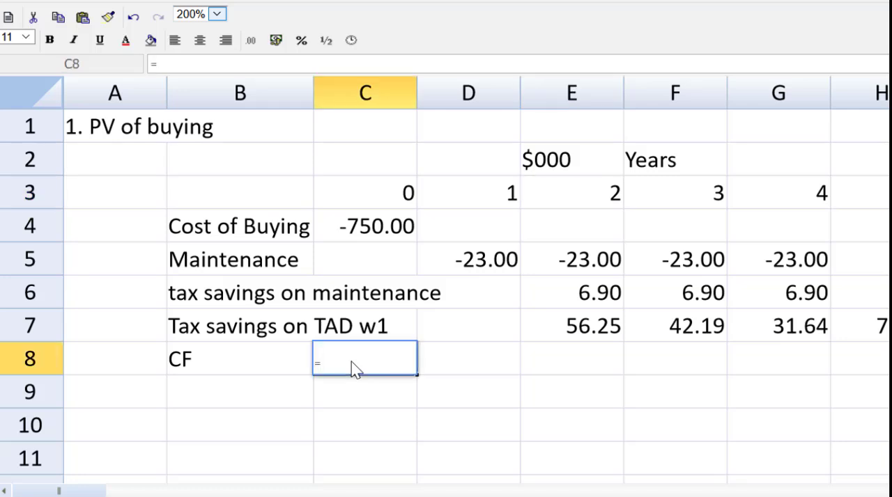
pyautogui.write('SUM(')
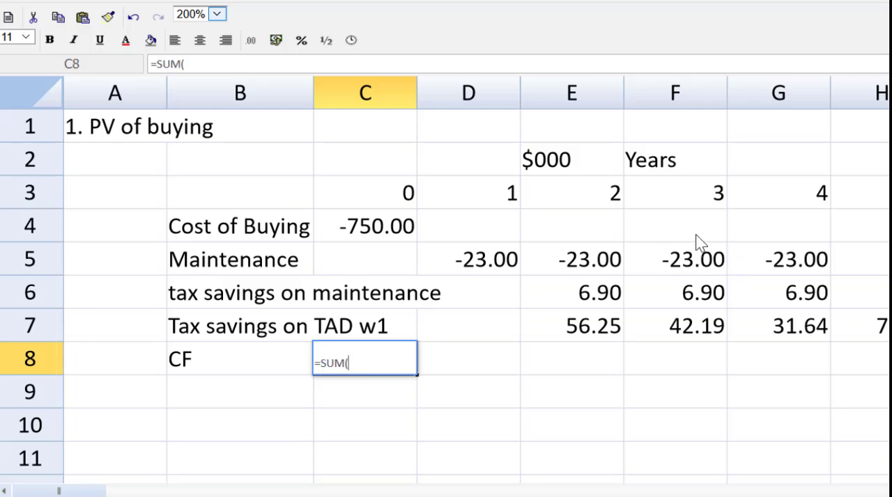
pyautogui.moveTo(365, 226); pyautogui.dragTo(365, 326)
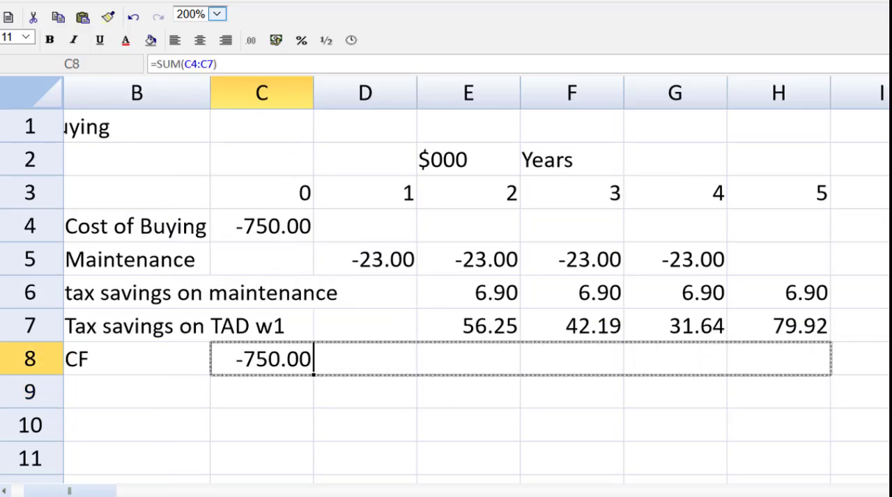
pyautogui.moveTo(312, 372); pyautogui.dragTo(822, 359)
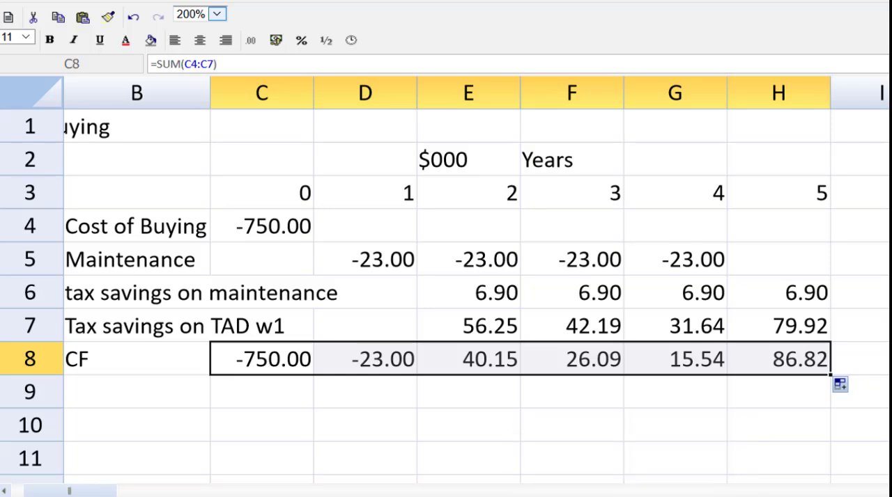
pyautogui.hscroll(3)
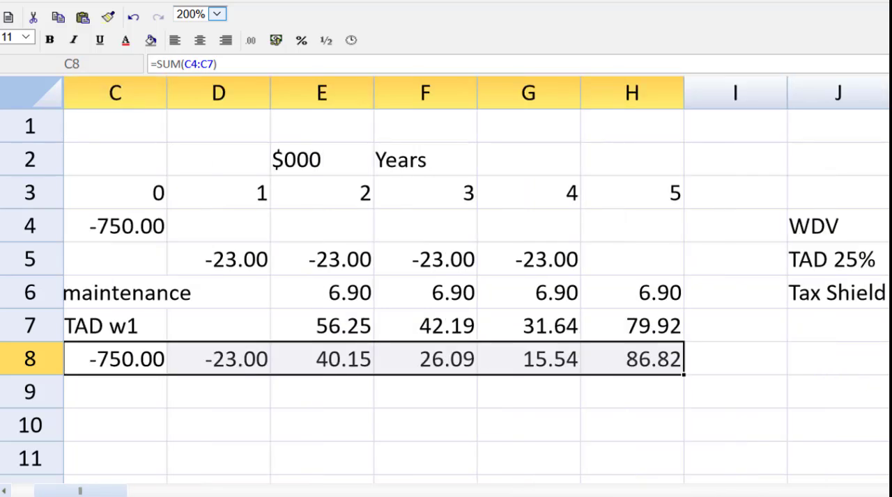
# Step: Label a 'W2 after tax borrowing rate' working in J8
pyautogui.hscroll(3)
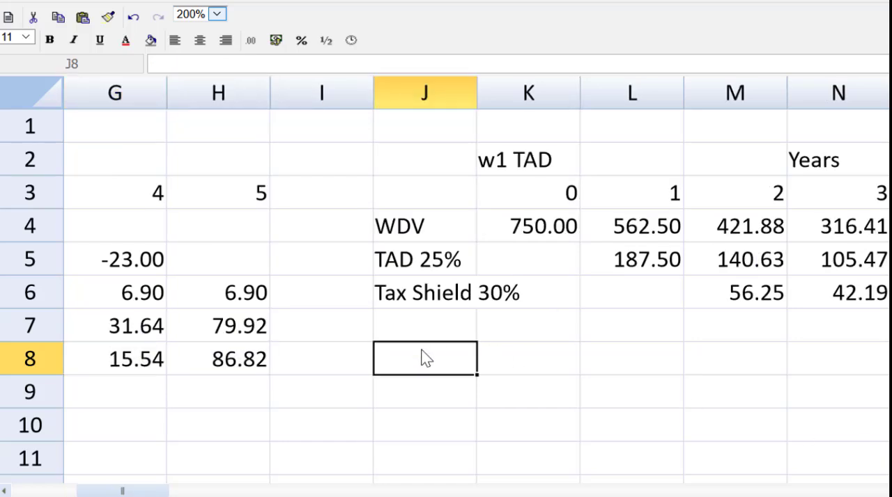
pyautogui.write('W2 after tax')
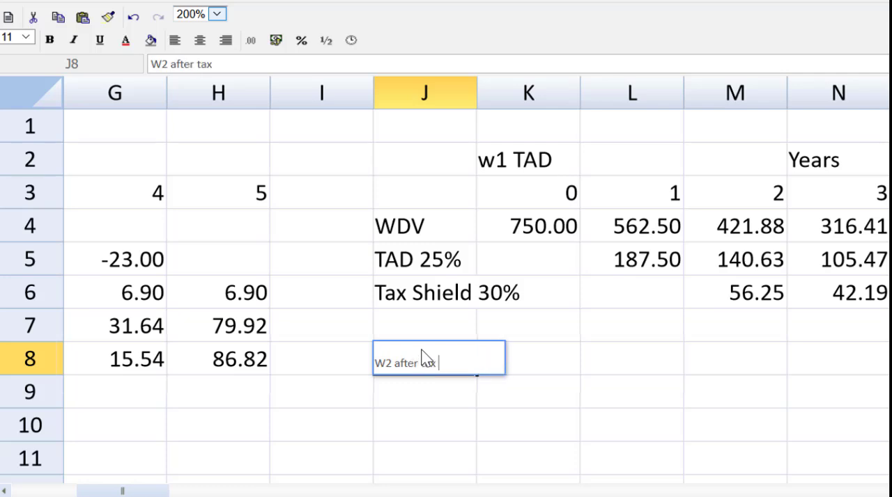
pyautogui.write('borrow')
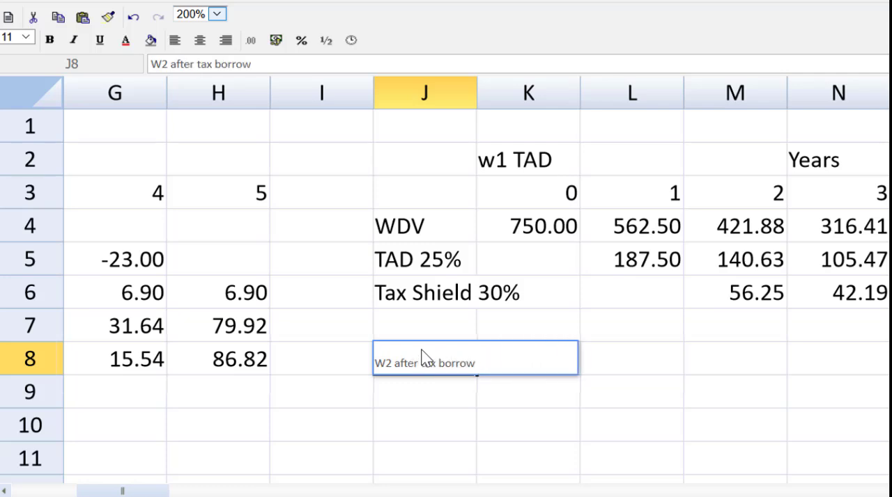
pyautogui.write('ing')
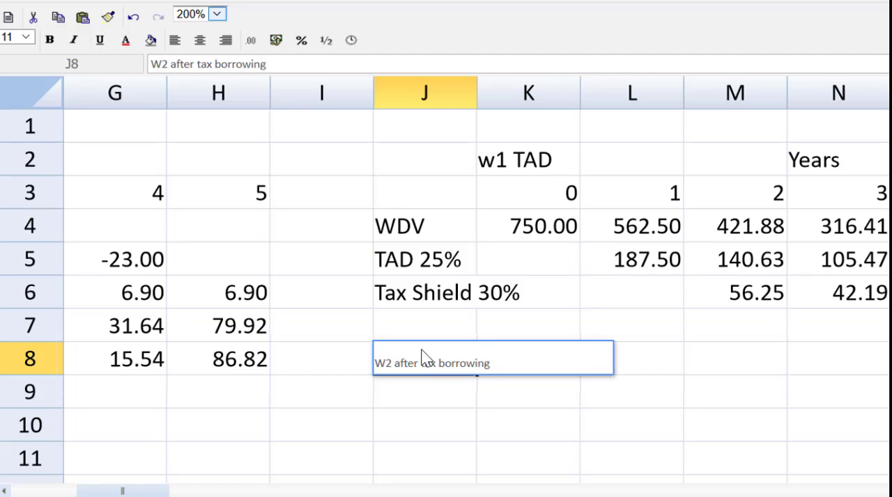
pyautogui.write('rate')
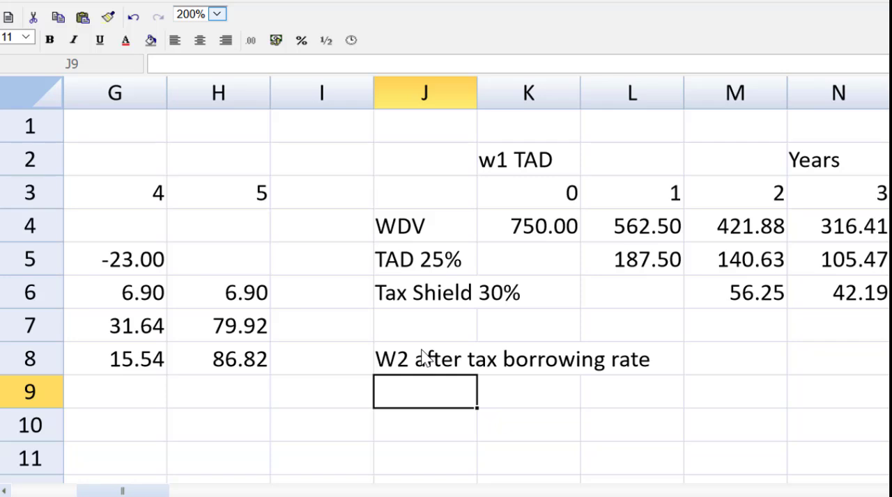
# Step: Enter =0.086*(1-0.3) in J9 for the after-tax borrowing rate
pyautogui.write('=')
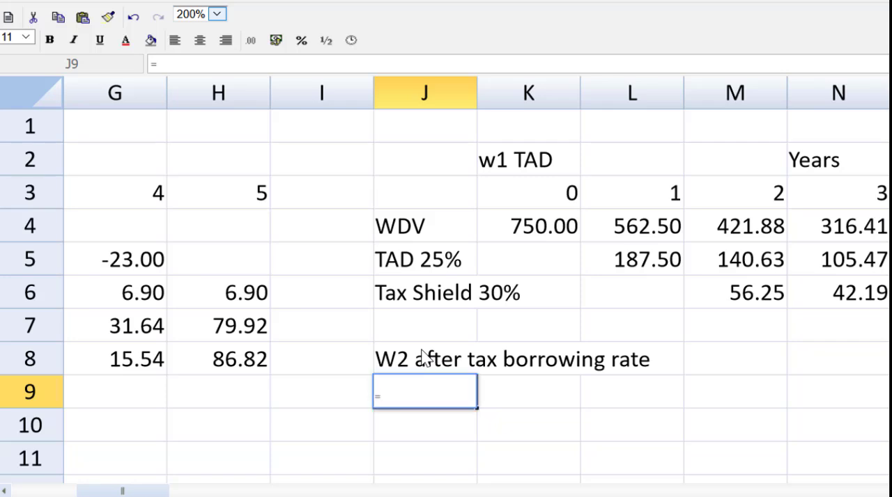
pyautogui.write('0')
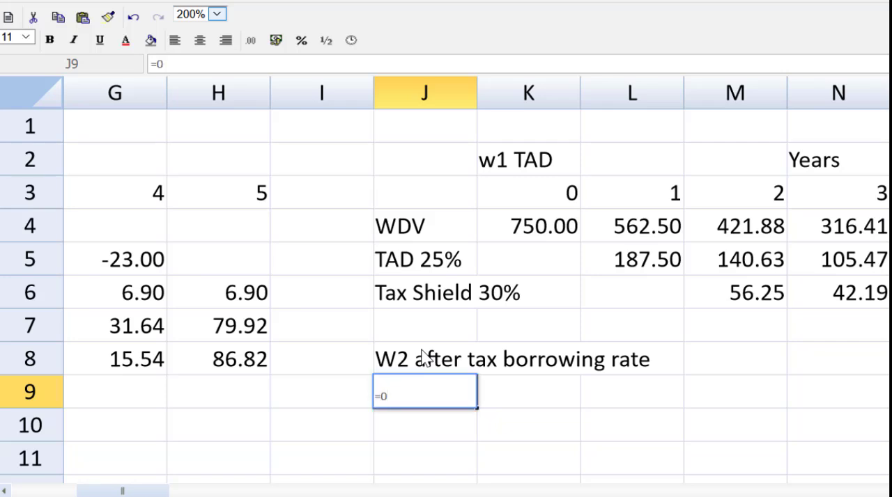
pyautogui.write('.086')
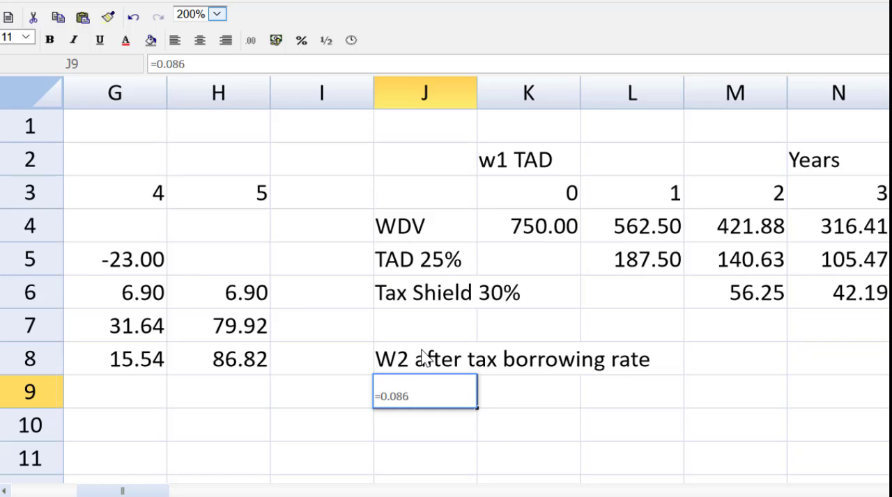
pyautogui.write('*')
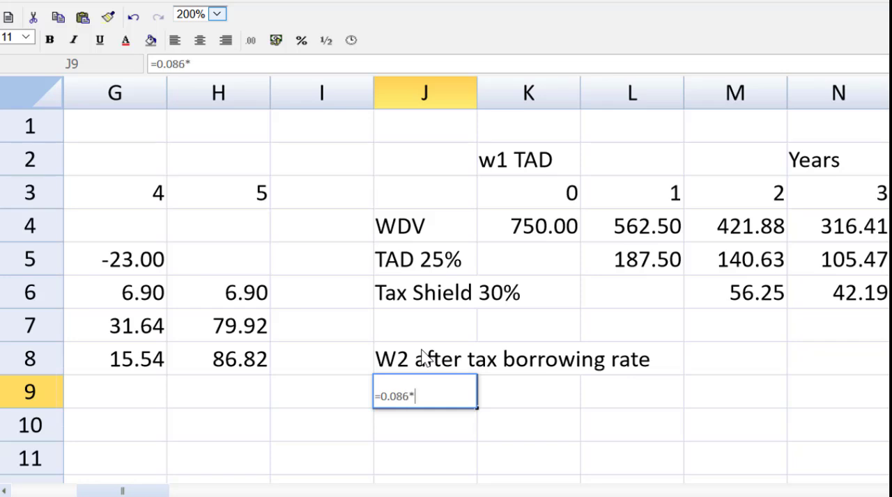
pyautogui.write('(')
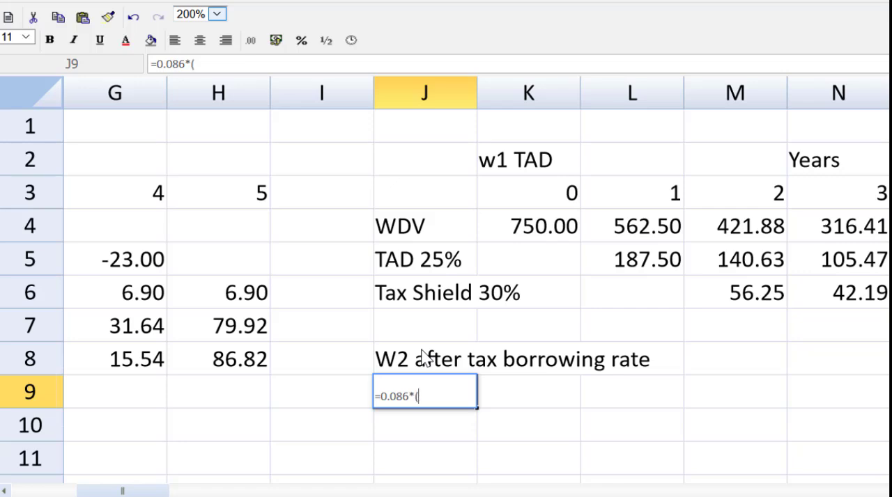
pyautogui.write('1-0.')
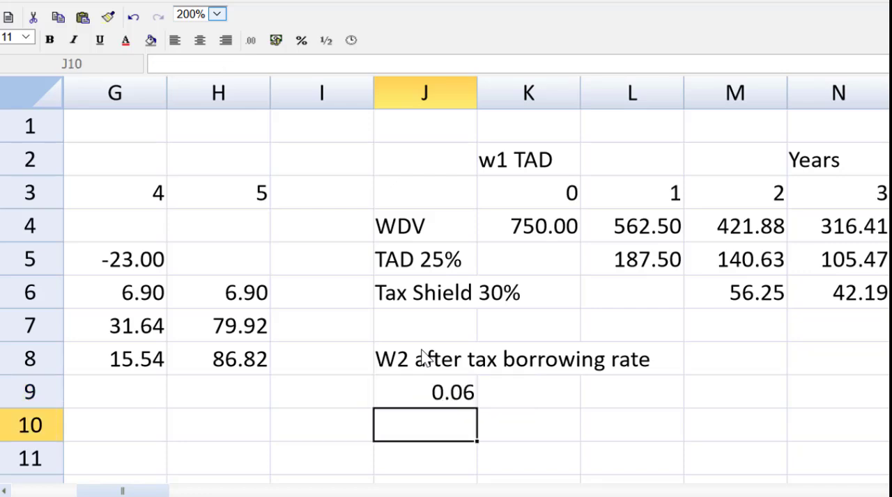
# Step: Format J9 as a 0.00% percentage so it shows 6.02%
pyautogui.click(425, 392)
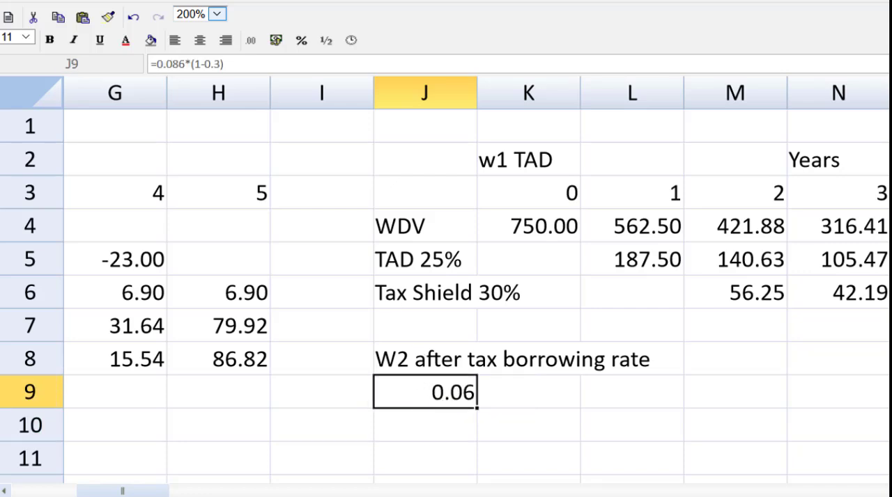
pyautogui.click(276, 40)
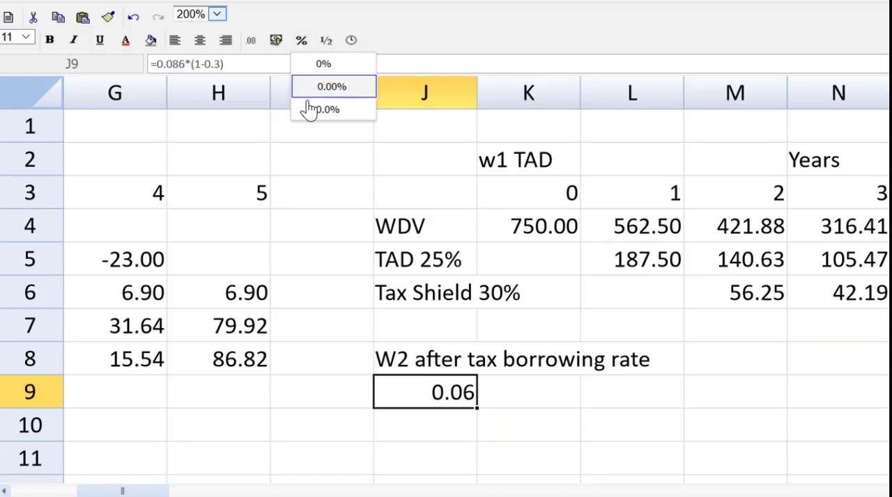
pyautogui.click(331, 86)
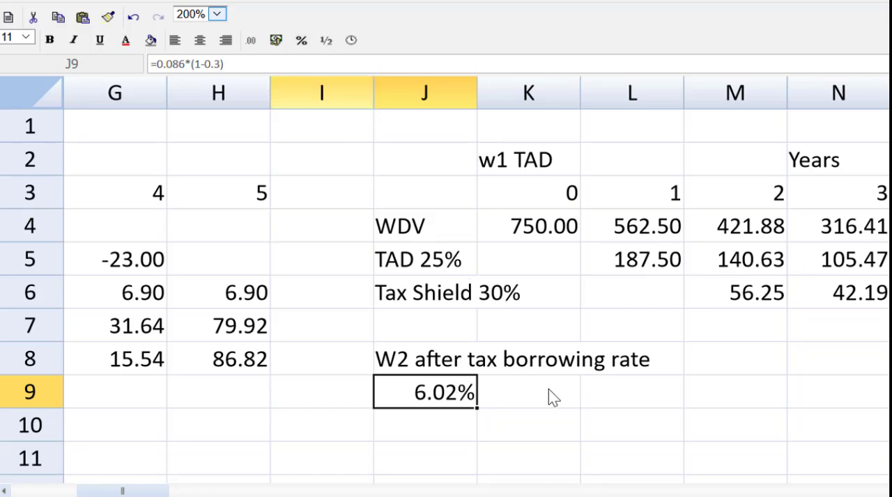
pyautogui.click(114, 224)
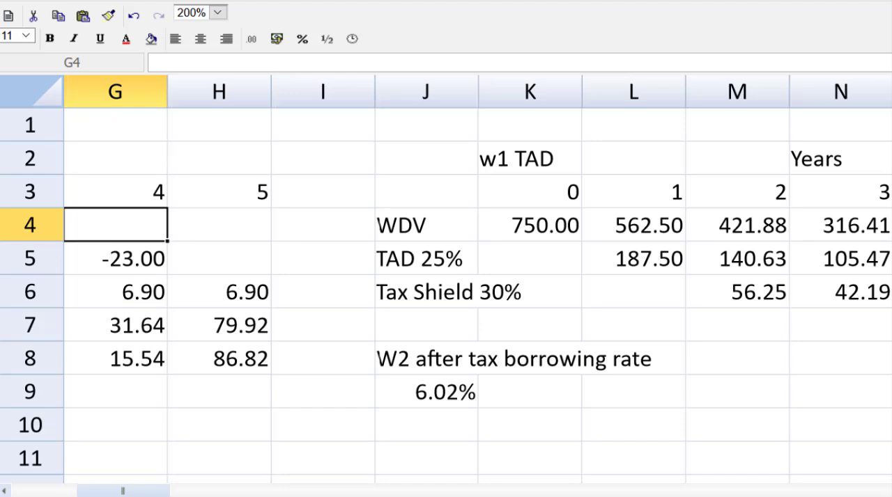
pyautogui.click(218, 291)
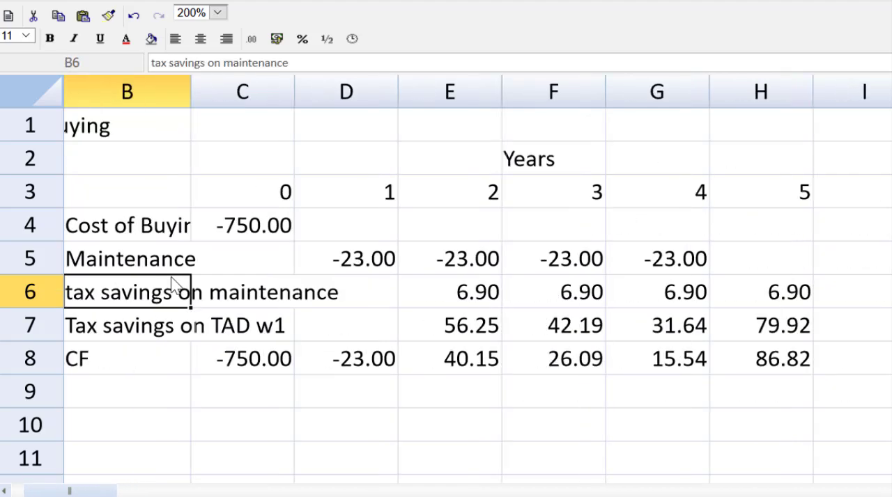
pyautogui.click(450, 224)
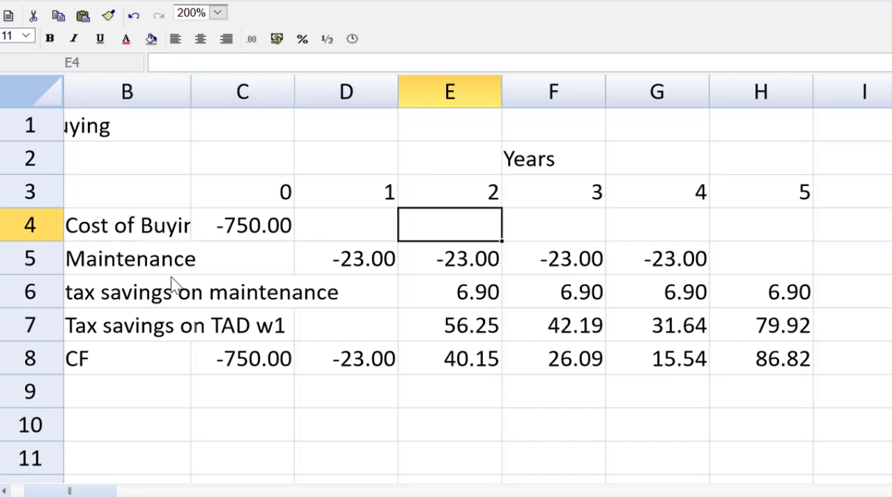
pyautogui.click(657, 224)
pyautogui.write('50')
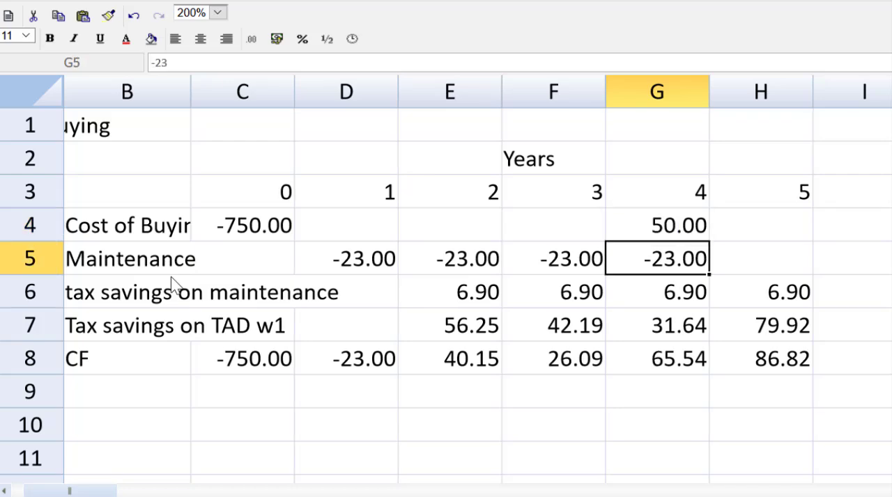
pyautogui.click(346, 425)
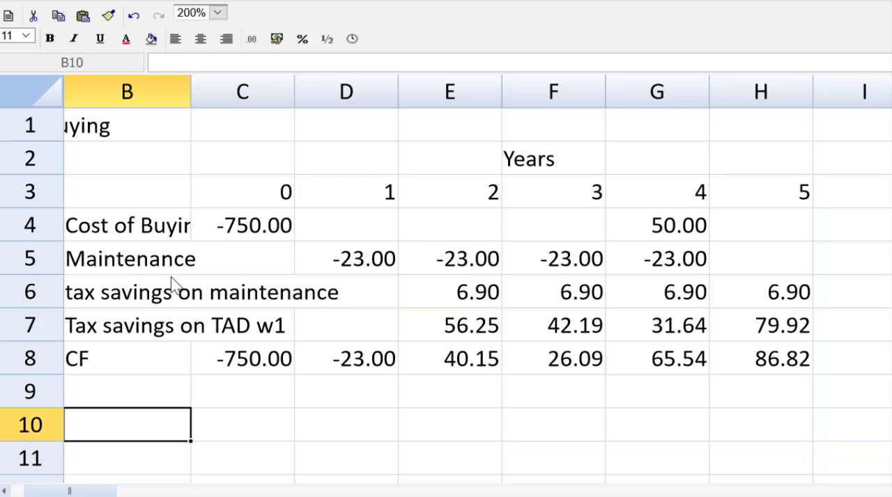
pyautogui.scroll(-3)
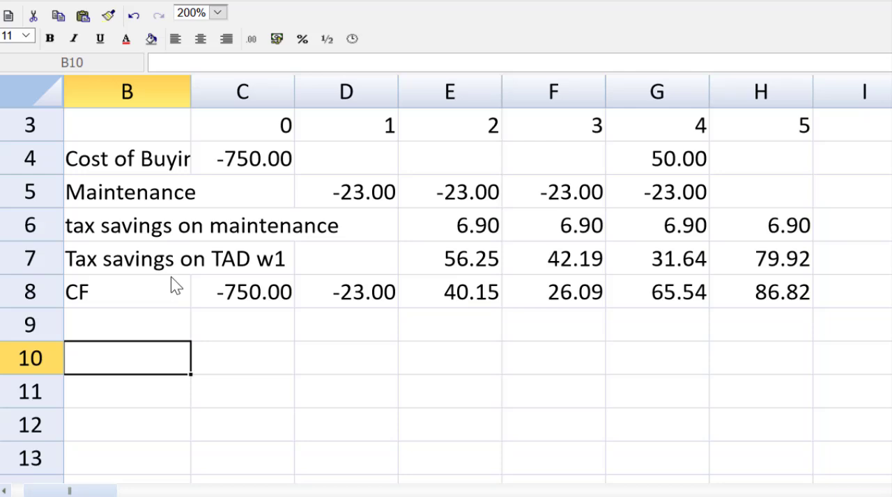
# Step: Label row B10 'PV y1-5' below the CF totals
pyautogui.write('P')
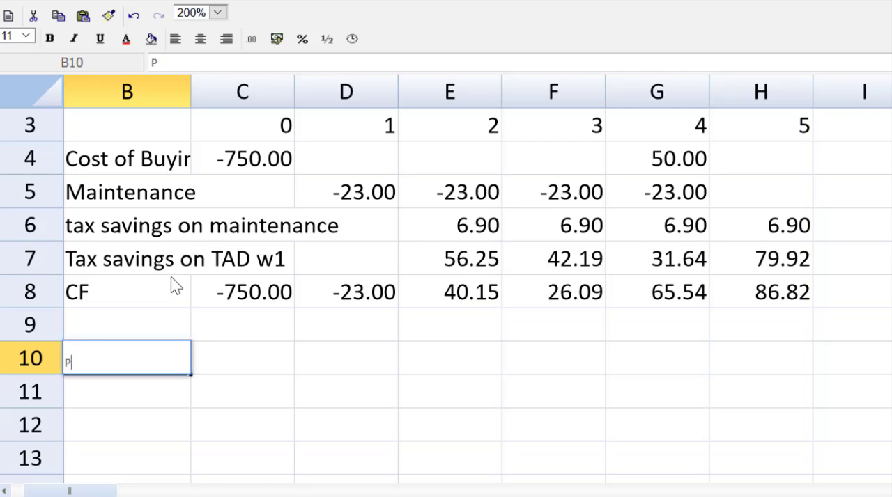
pyautogui.write('V y')
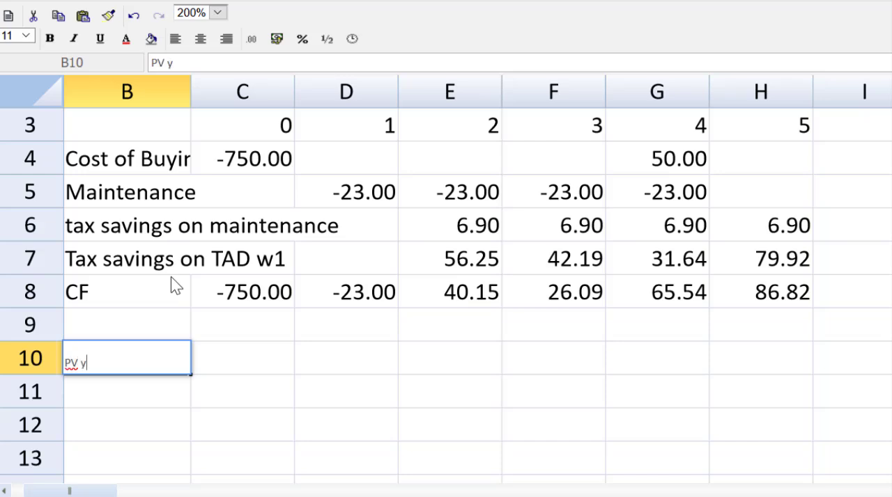
pyautogui.write('1-5')
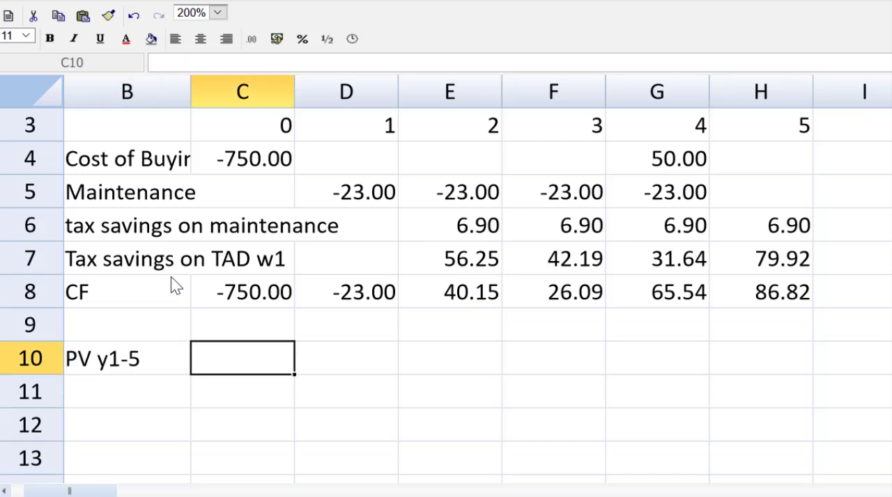
# Step: Begin =NPV(J9, in C10 to discount the year 1–5 cash flows to 152.61
pyautogui.write('=')
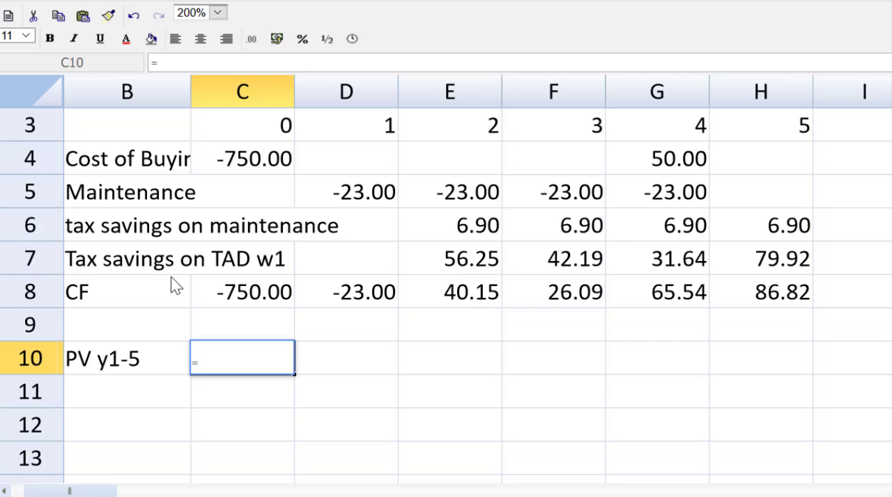
pyautogui.write('NPV')
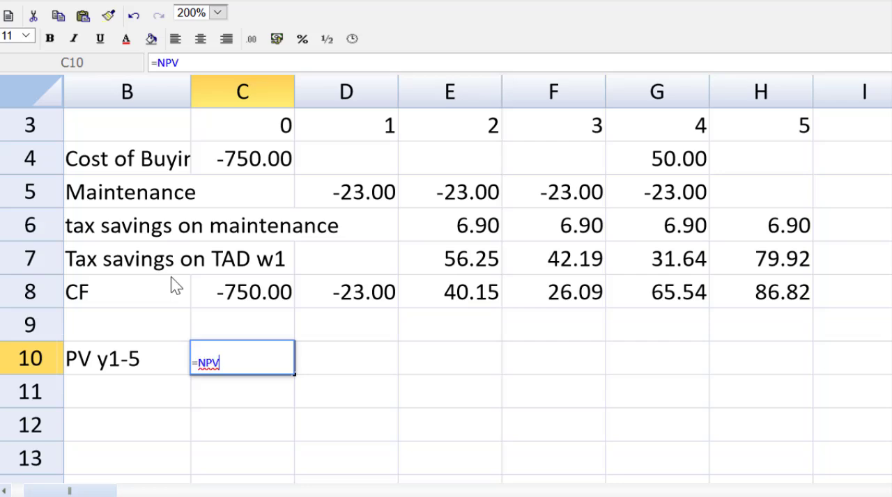
pyautogui.write('(')
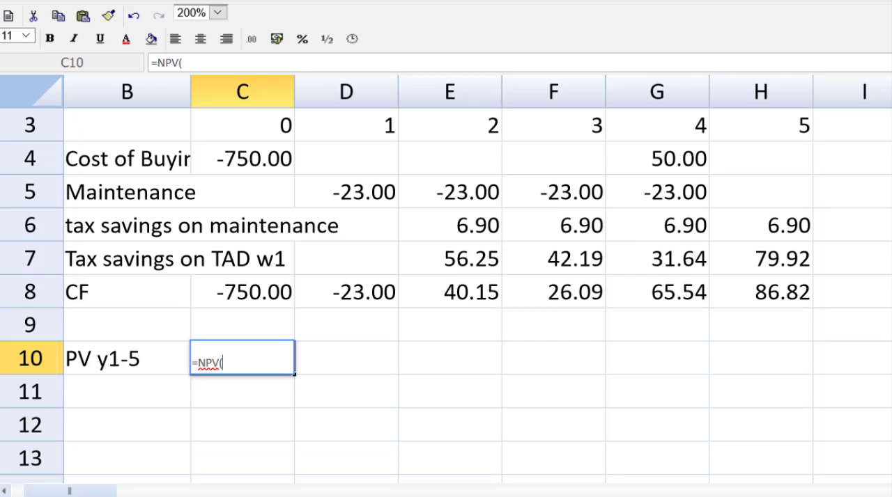
pyautogui.write('J9')
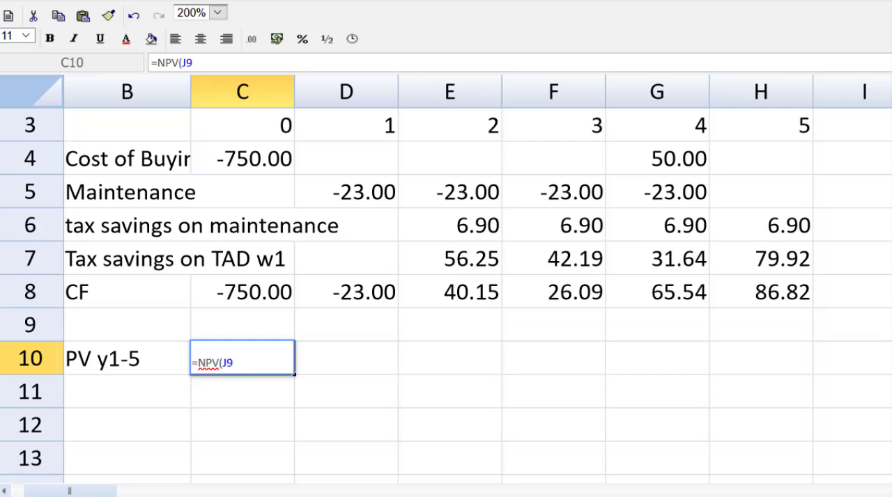
pyautogui.write(',')
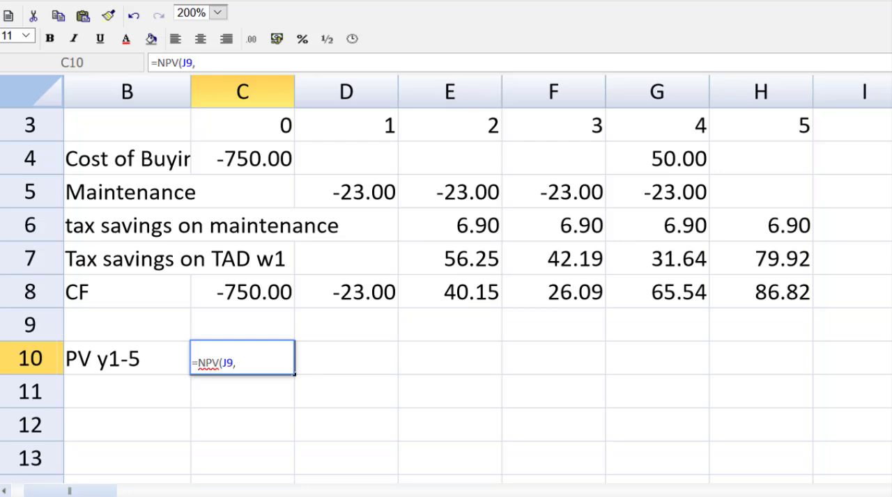
pyautogui.moveTo(292, 487)
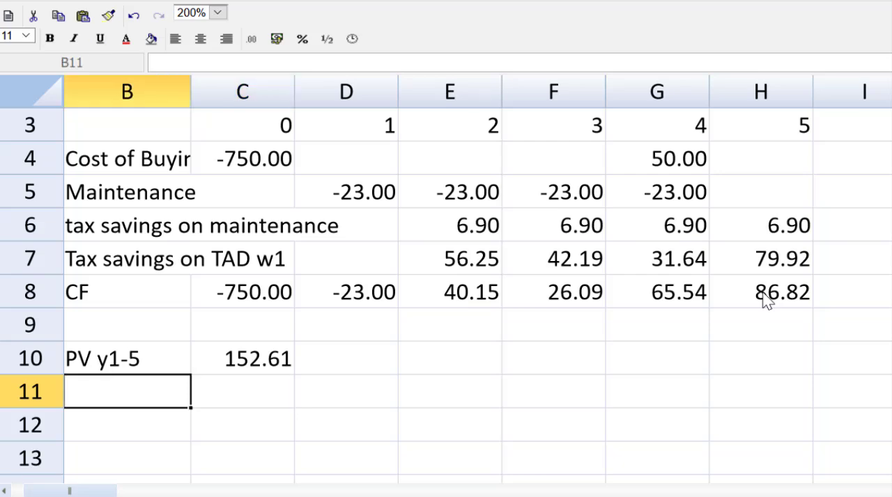
# Step: Add a 'Cf Y0' row in B11 linking C11 to the -750.00 year 0 cost
pyautogui.write('Cf')
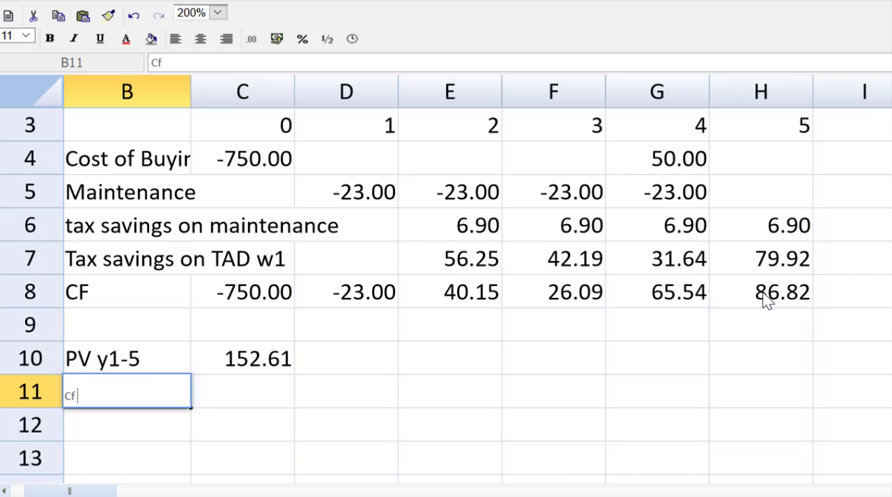
pyautogui.write('Y0')
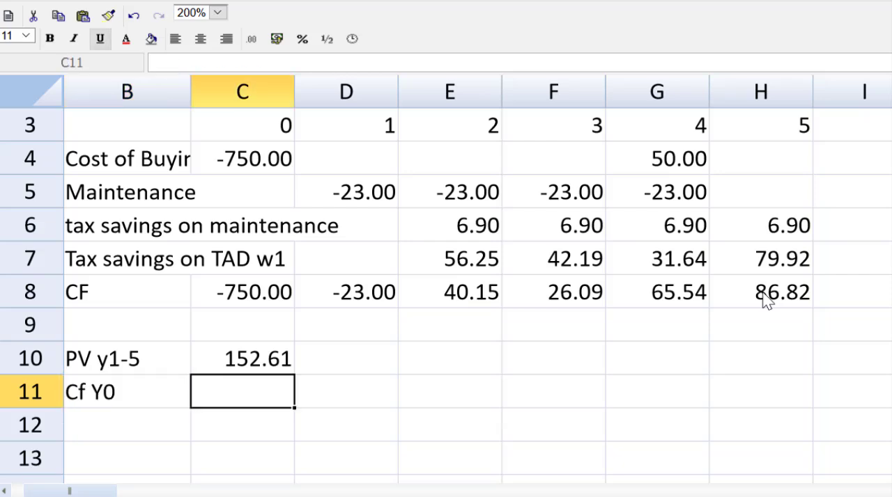
pyautogui.write('=')
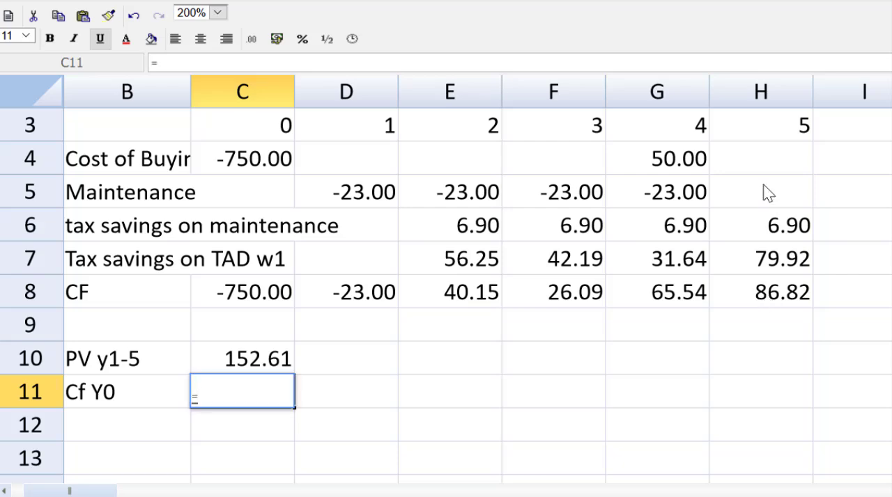
pyautogui.click(243, 158)
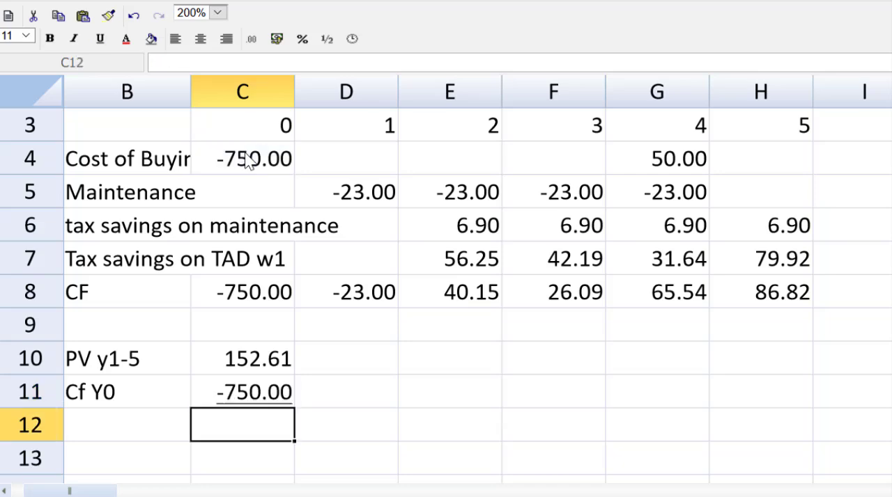
# Step: Add a 'PV of buy' row with =SUM(C10:C11) totalling -597.39
pyautogui.click(127, 425)
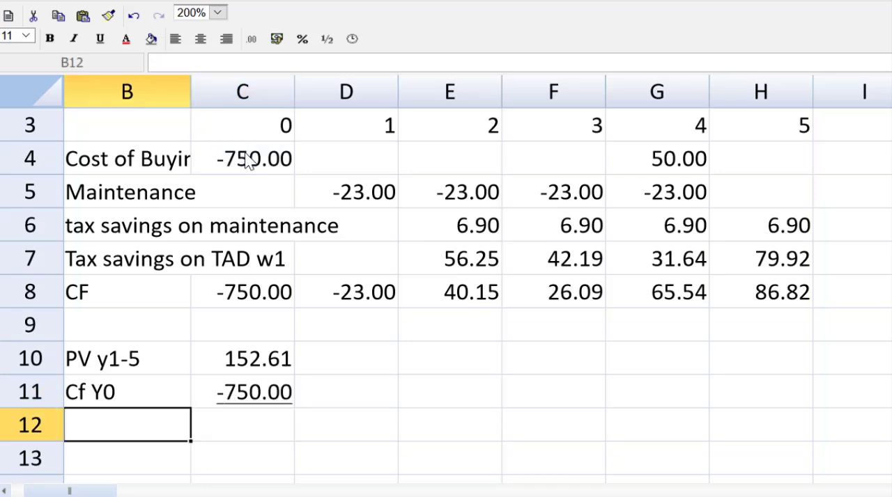
pyautogui.write('PV of buy')
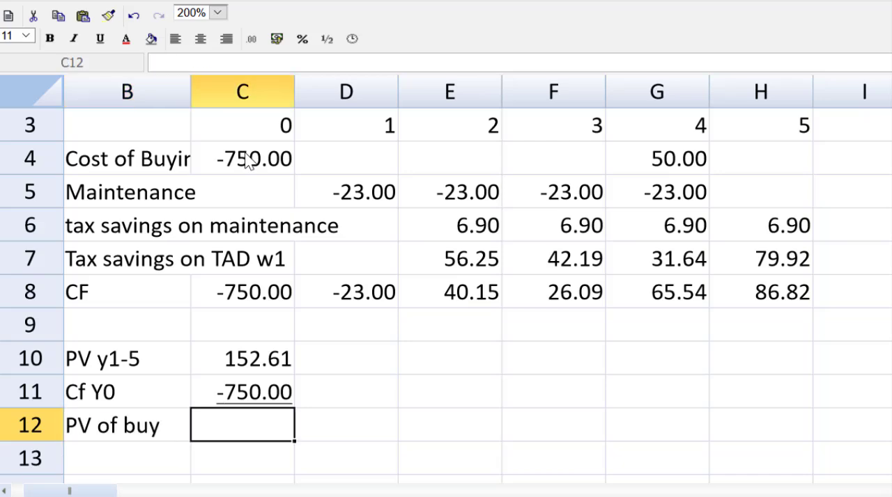
pyautogui.write('=SUM(O')
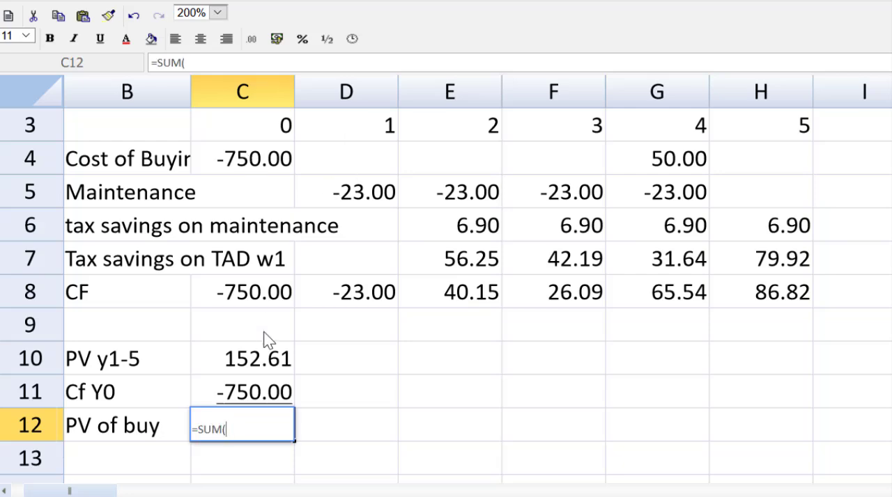
pyautogui.moveTo(242, 358); pyautogui.dragTo(242, 392)
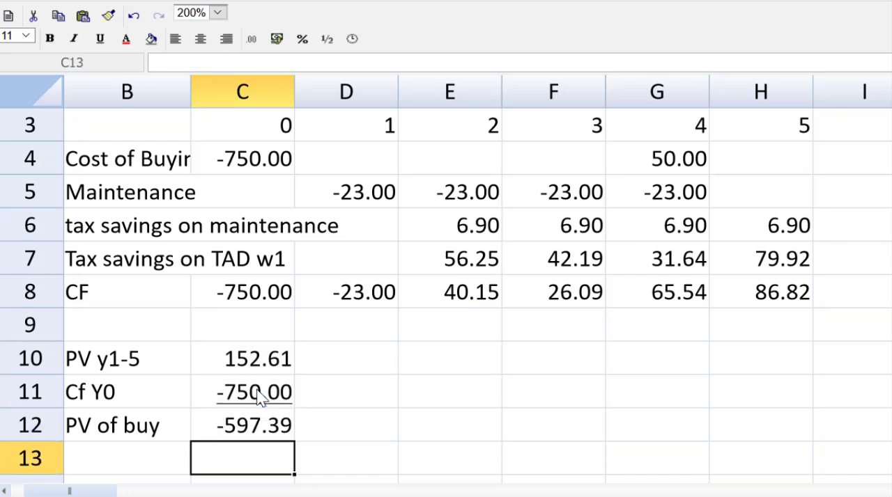
pyautogui.moveTo(192, 76)
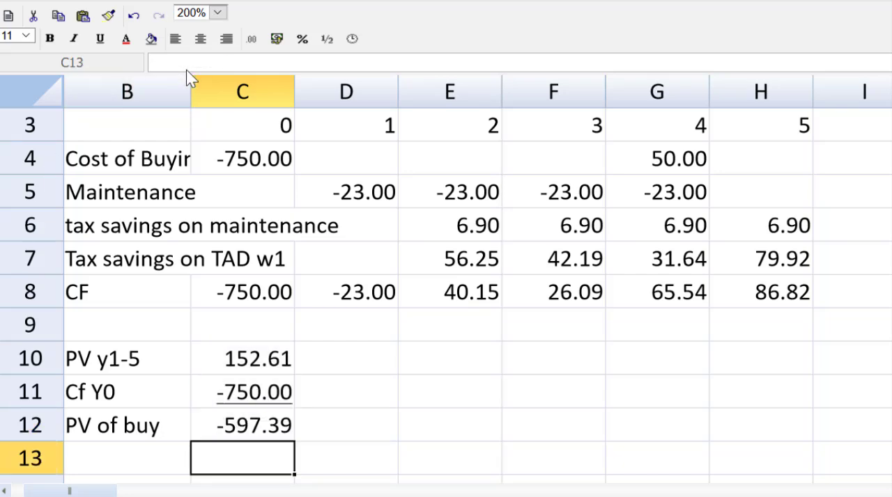
# Step: Set zoom to 100% and widen column B so the row labels show in full
pyautogui.click(217, 12)
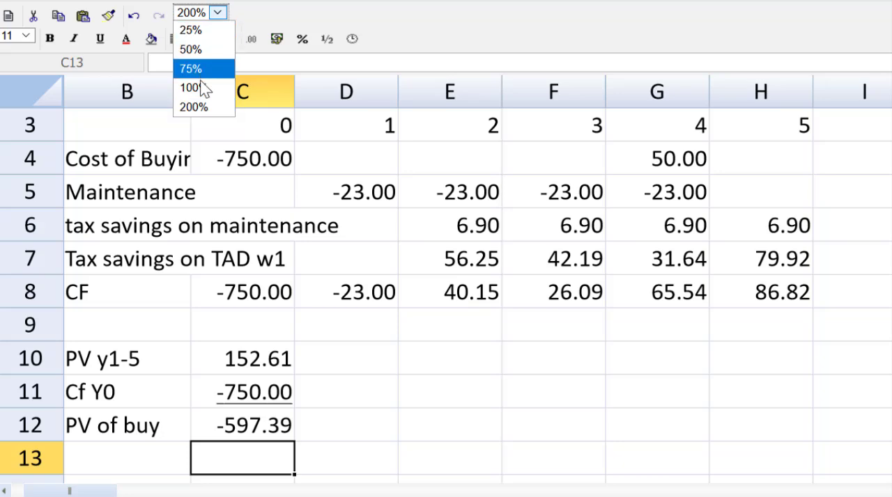
pyautogui.click(189, 87)
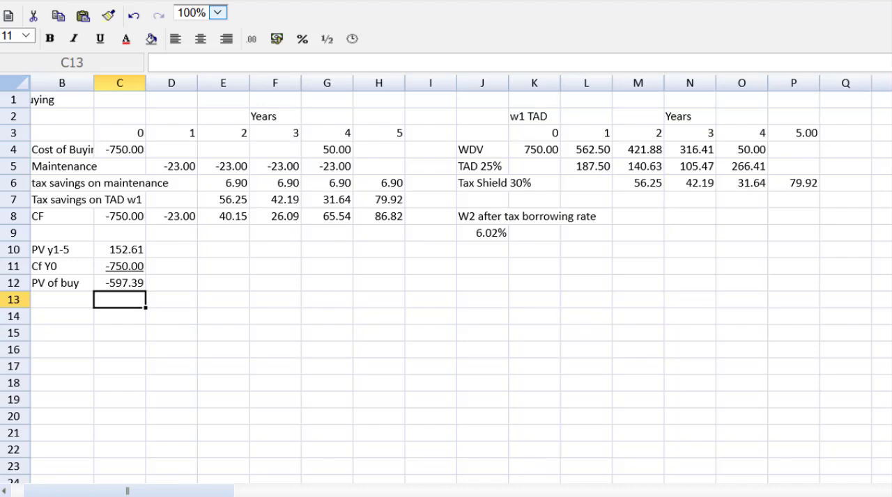
pyautogui.moveTo(93, 82)
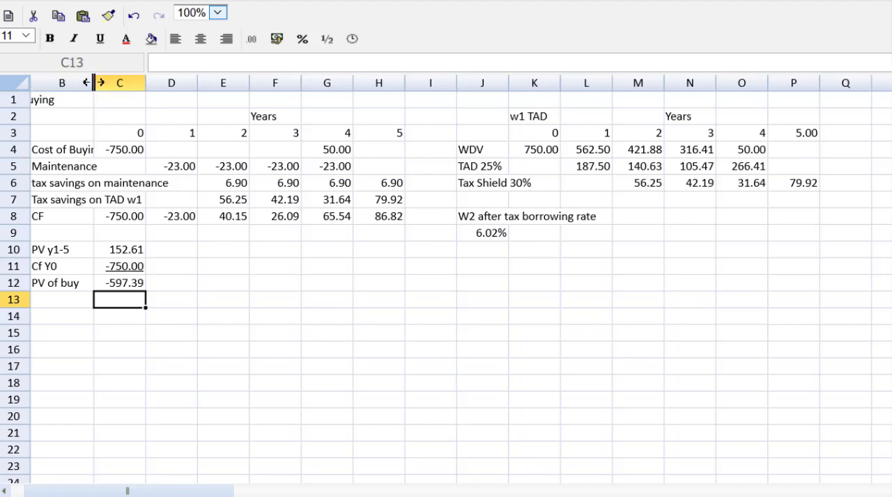
pyautogui.moveTo(92, 83); pyautogui.dragTo(195, 83)
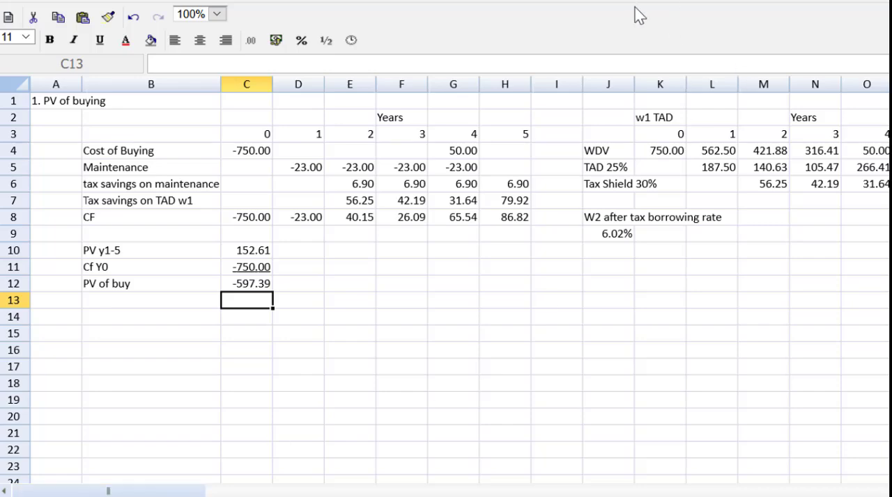
pyautogui.moveTo(239, 288)
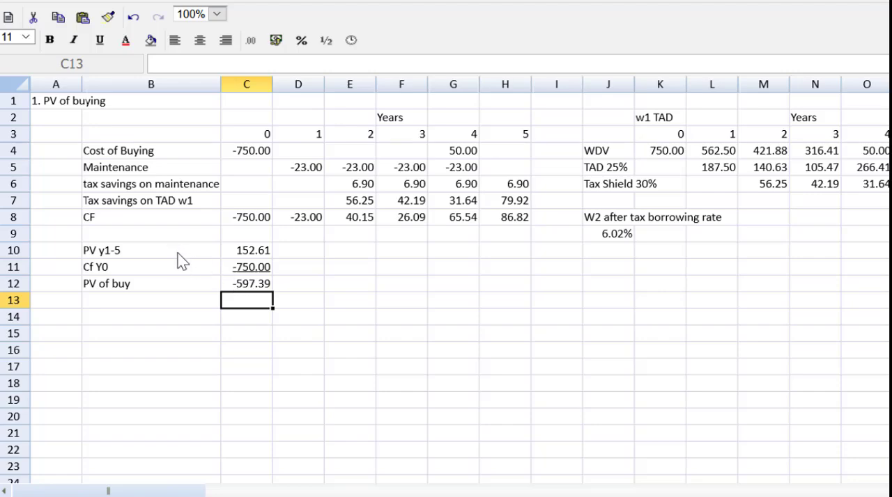
pyautogui.click(247, 250)
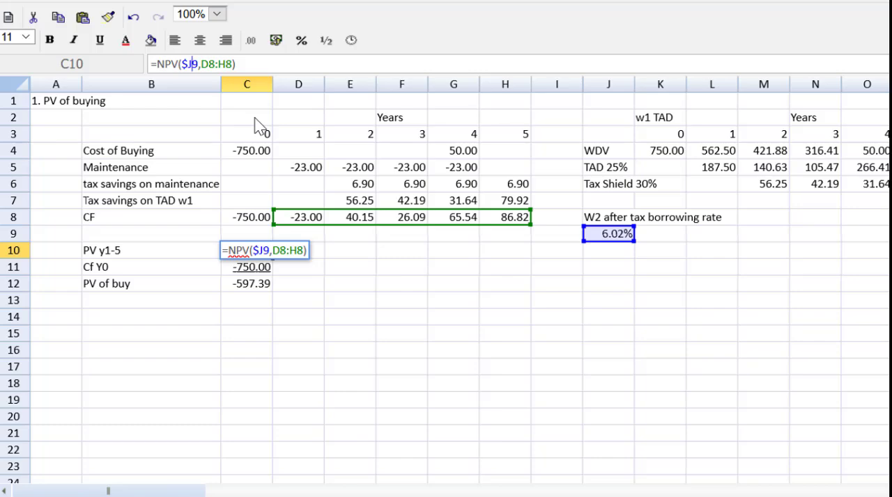
pyautogui.press('F4')
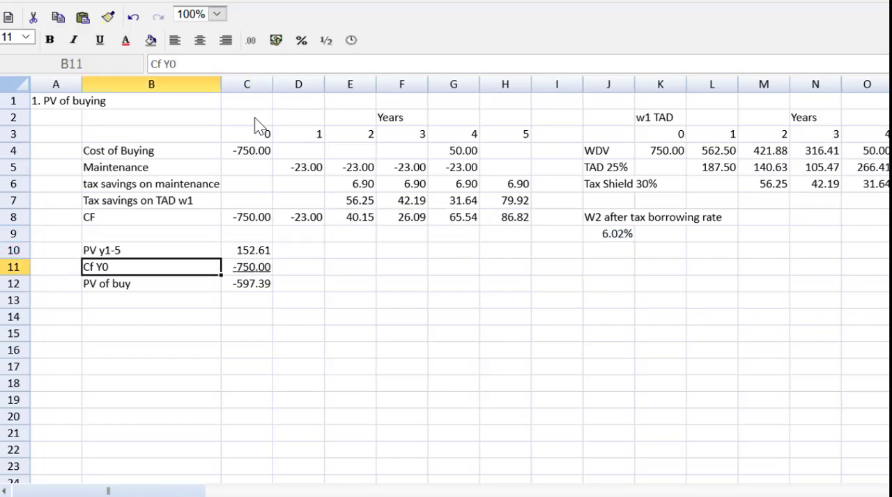
# Step: Head a '2. PV of Leasing' section and copy the buying table B2:H12
pyautogui.click(55, 316)
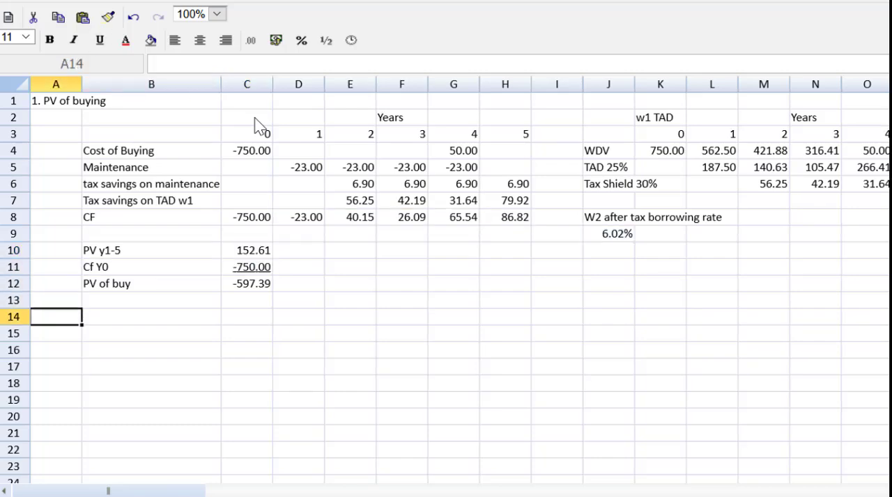
pyautogui.write('2. PV of Leasing')
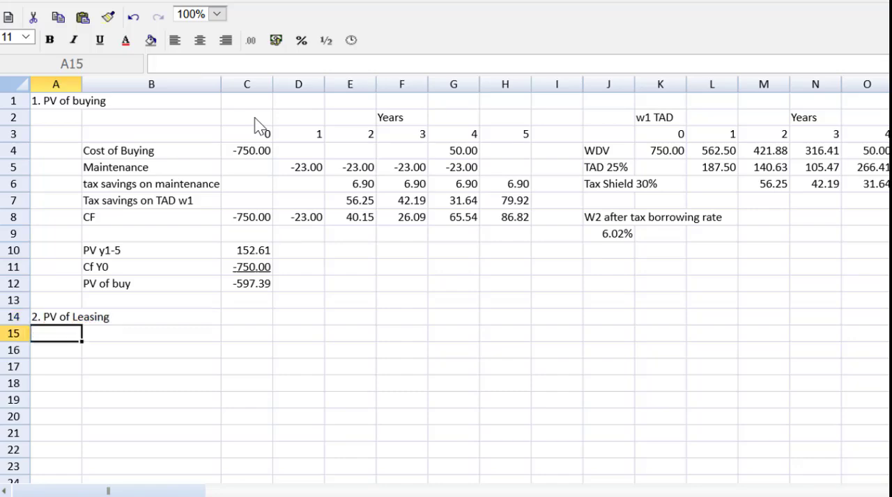
pyautogui.click(151, 117)
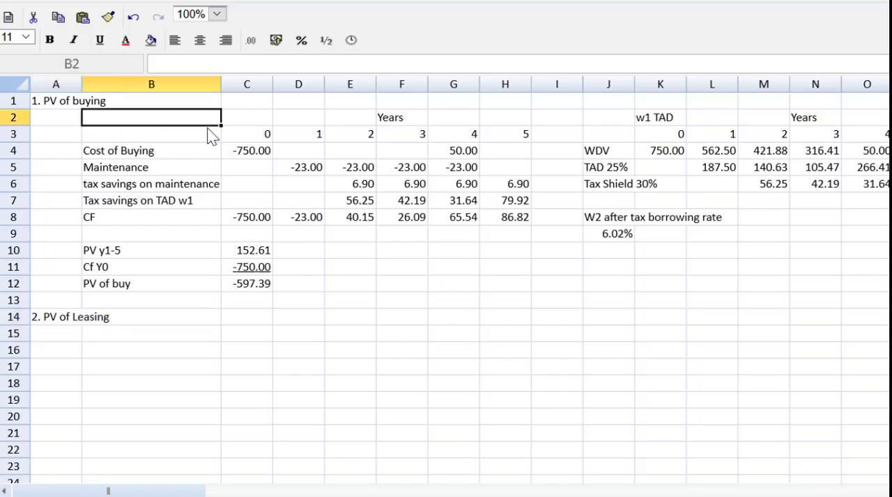
pyautogui.moveTo(151, 117); pyautogui.dragTo(505, 267)
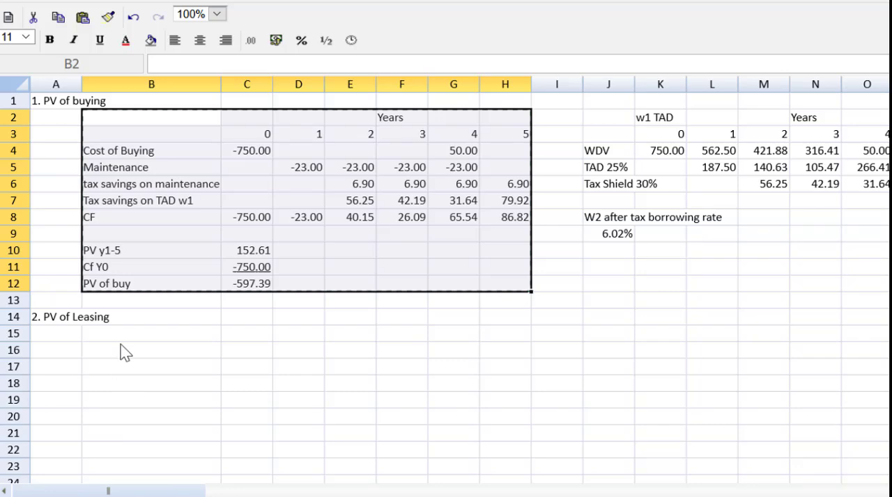
# Step: Paste the copied table at B15 beneath the leasing heading
pyautogui.click(152, 333)
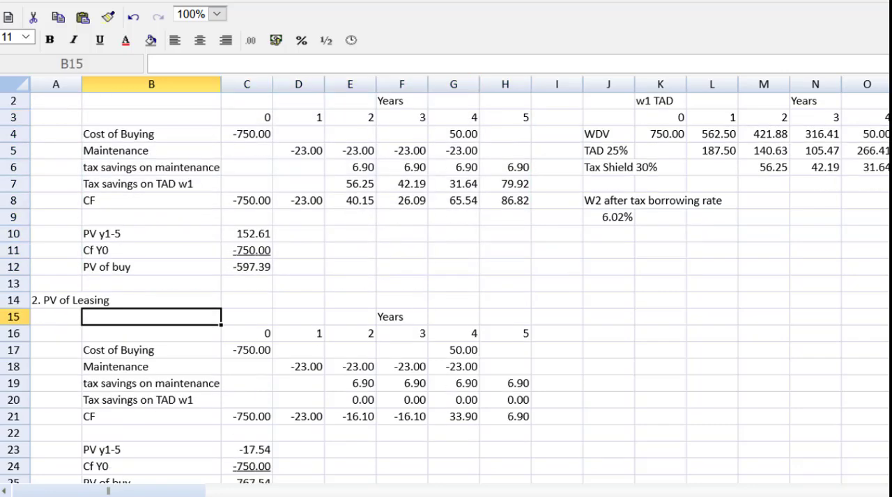
pyautogui.scroll(-3)
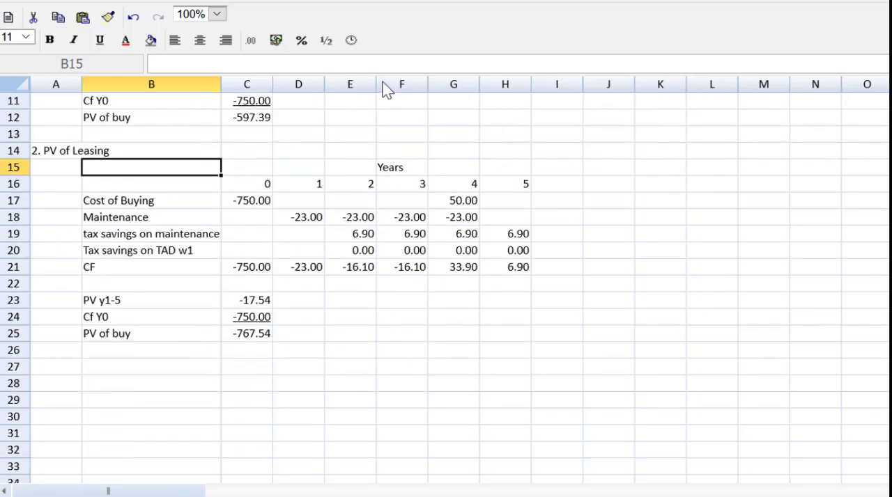
pyautogui.click(216, 13)
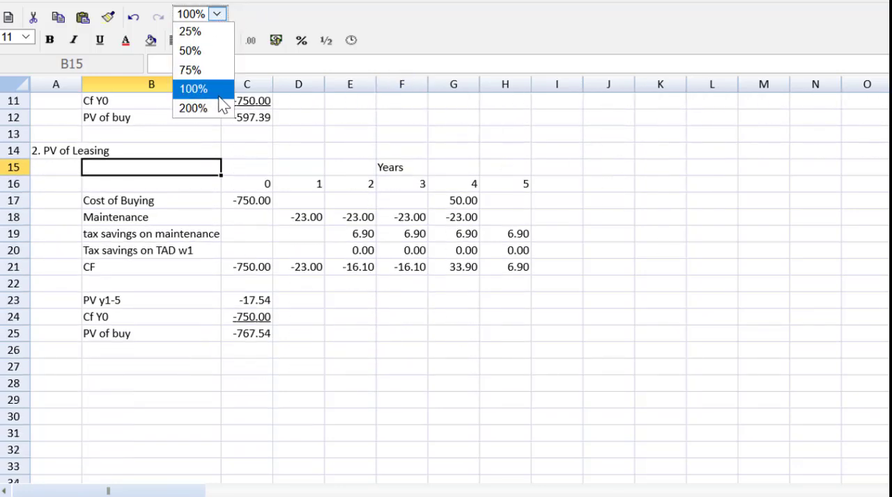
# Step: At 200% zoom, clear the copied rows B17:H20 and label row 17 'Lease payment'
pyautogui.click(193, 107)
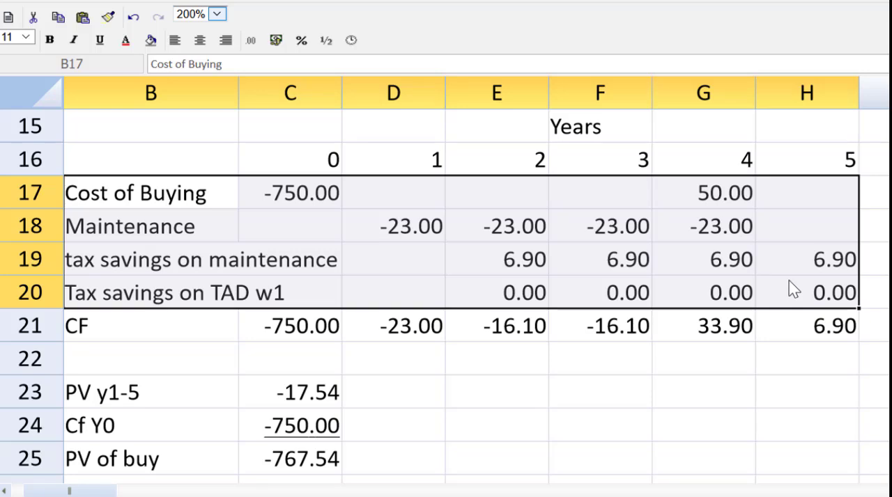
pyautogui.press('Delete')
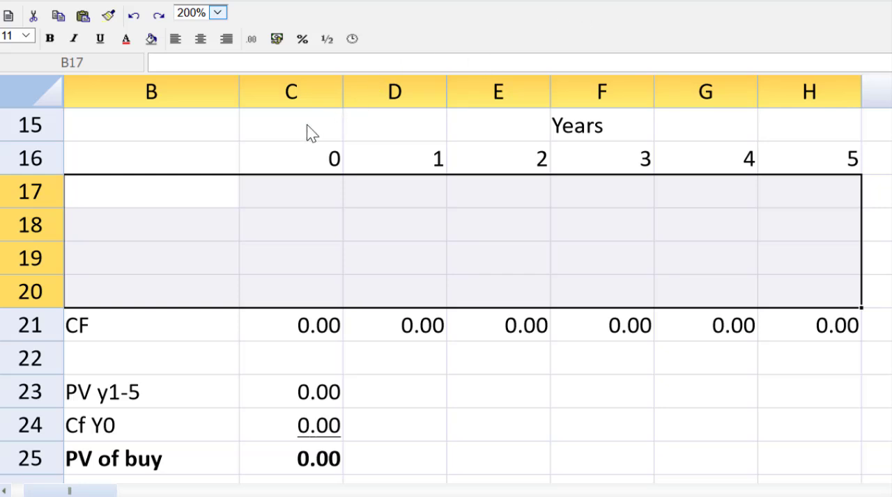
pyautogui.moveTo(281, 143)
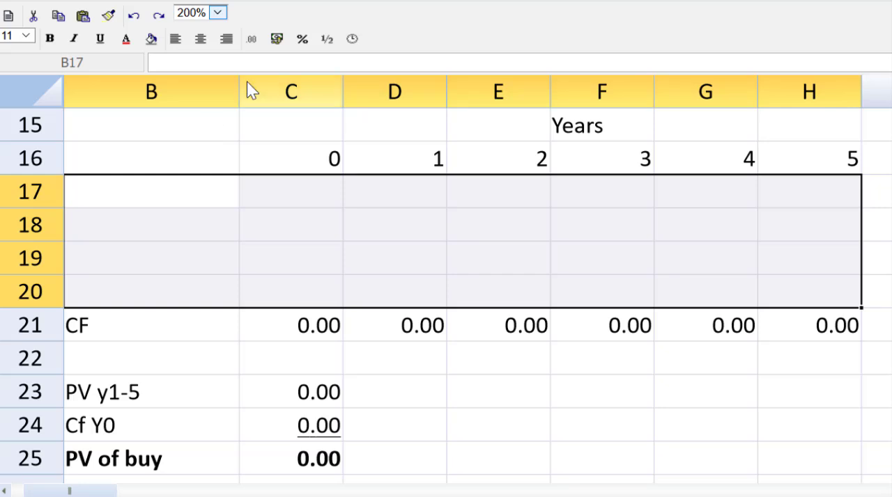
pyautogui.write('Lease payment')
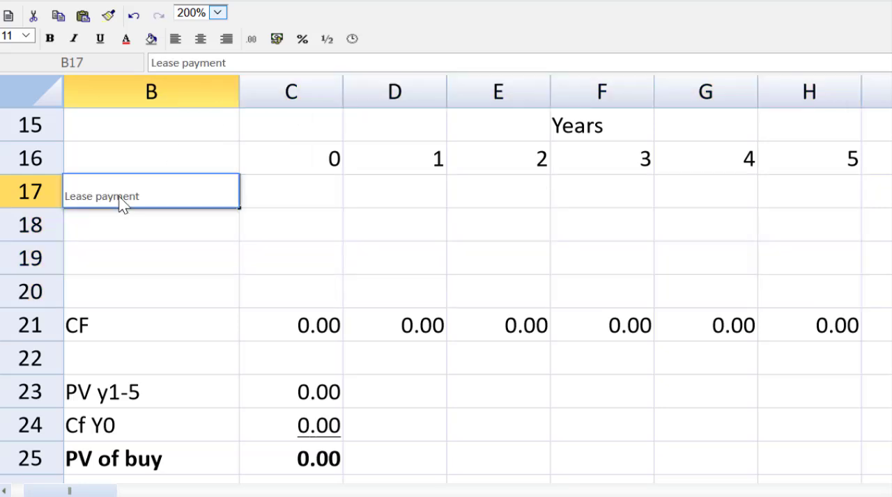
pyautogui.moveTo(134, 176)
pyautogui.write('Tax savings')
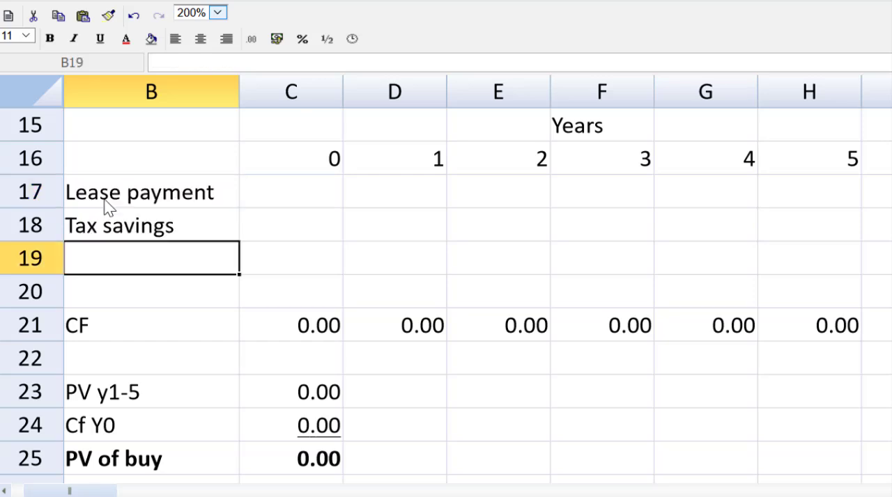
# Step: Rename the copied total label from 'PV of buy' to 'PV of Leasing'
pyautogui.click(150, 458)
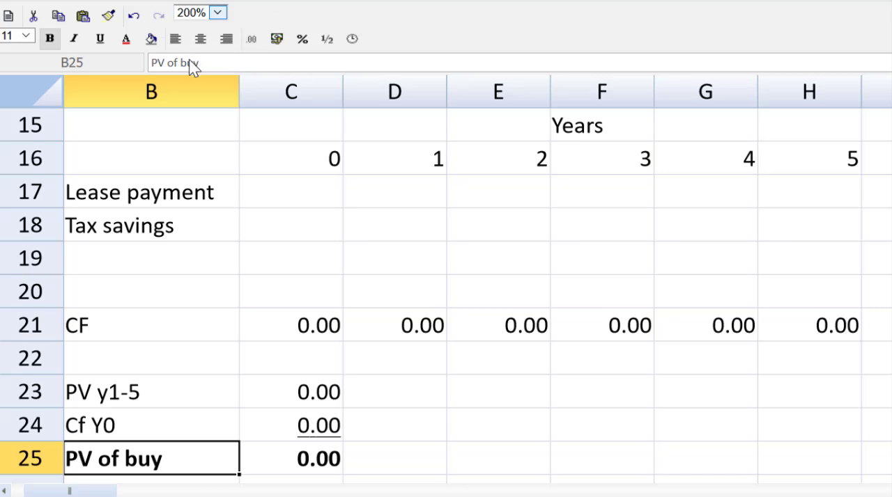
pyautogui.doubleClick(150, 457)
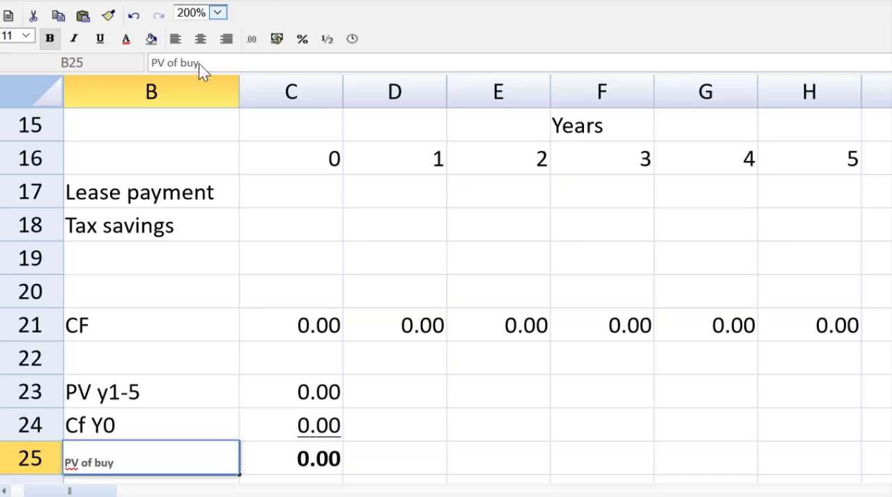
pyautogui.press('Backspace')
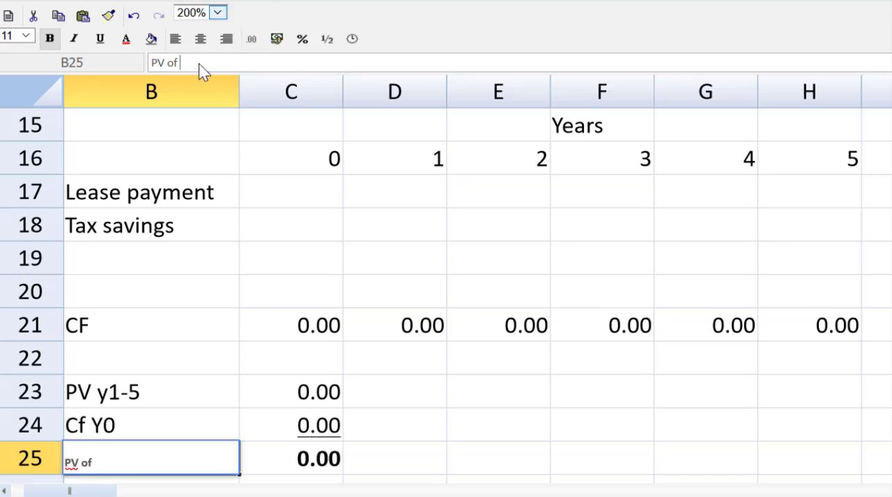
pyautogui.write('Leasing')
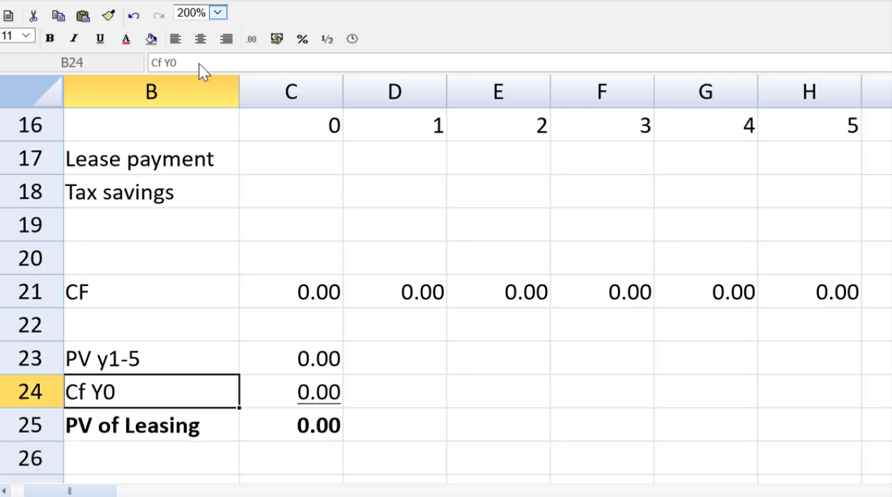
pyautogui.click(151, 158)
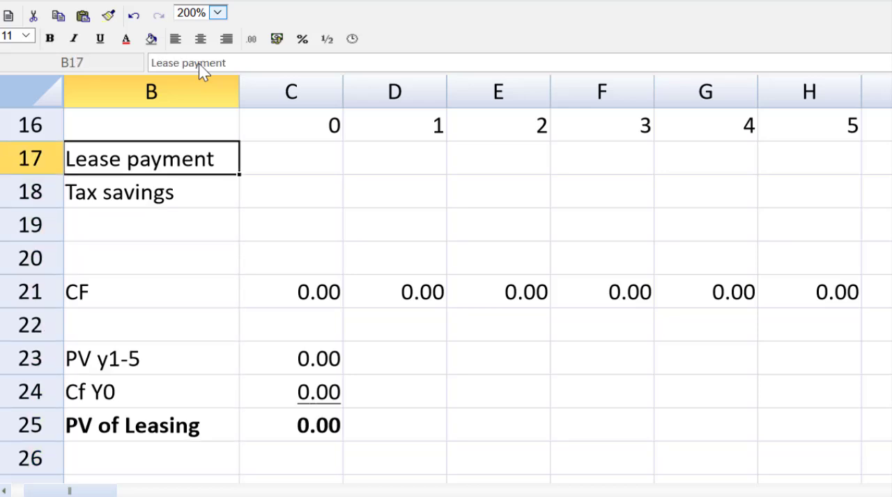
# Step: Enter lease payments of -200 in C17 filled to F17 for years 0–3, giving PV of Leasing -734.40
pyautogui.click(290, 158)
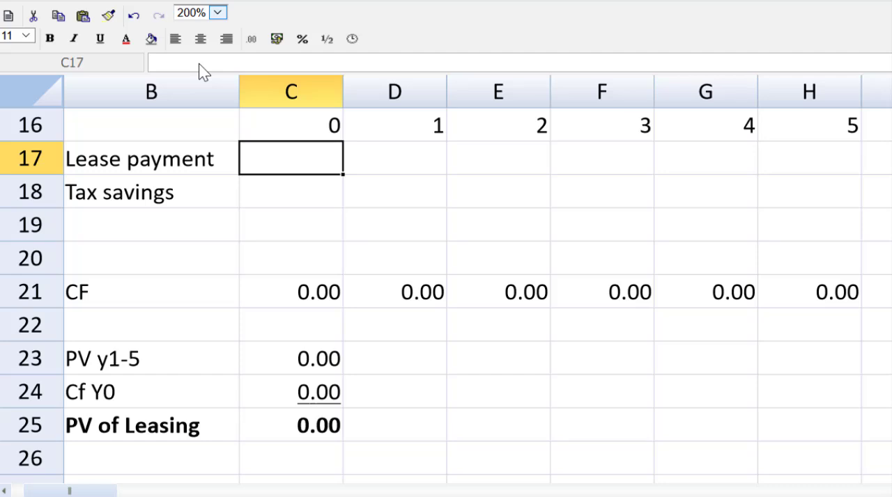
pyautogui.write('-200.00')
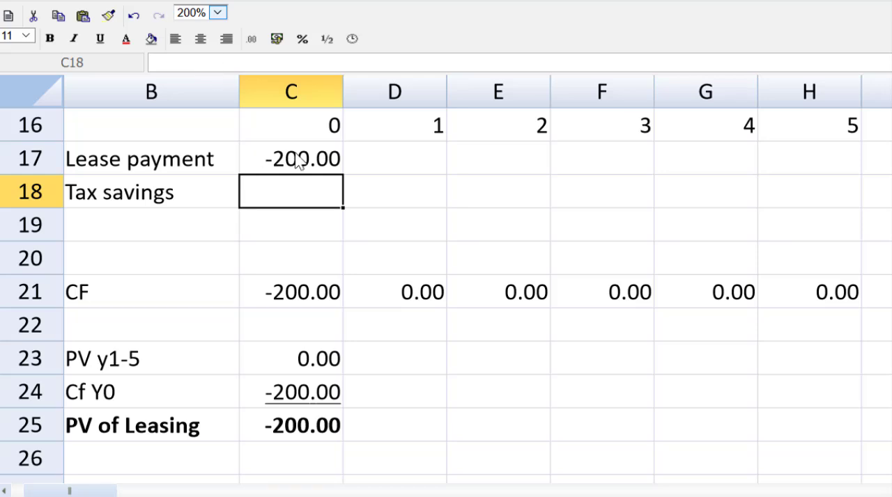
pyautogui.moveTo(4, 295)
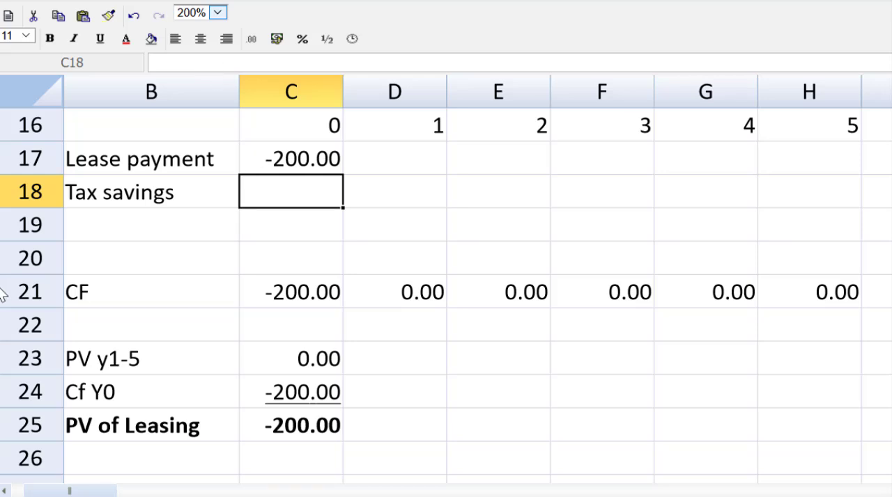
pyautogui.click(290, 158)
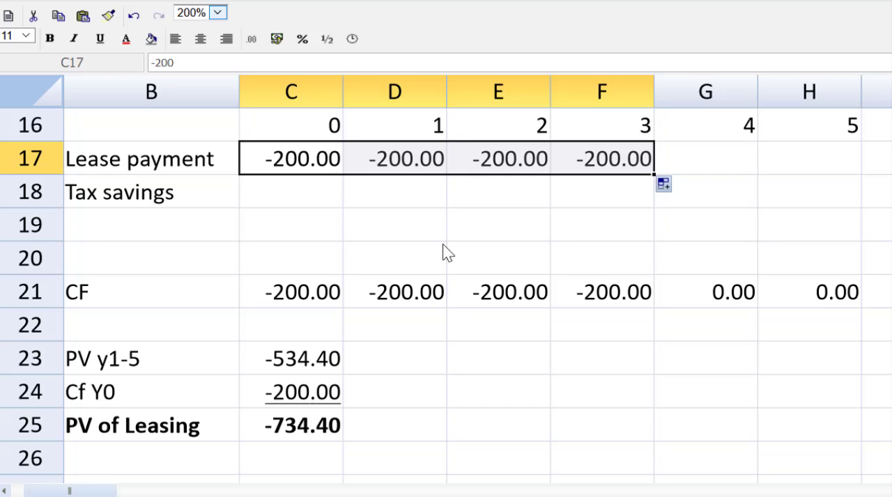
pyautogui.moveTo(516, 198)
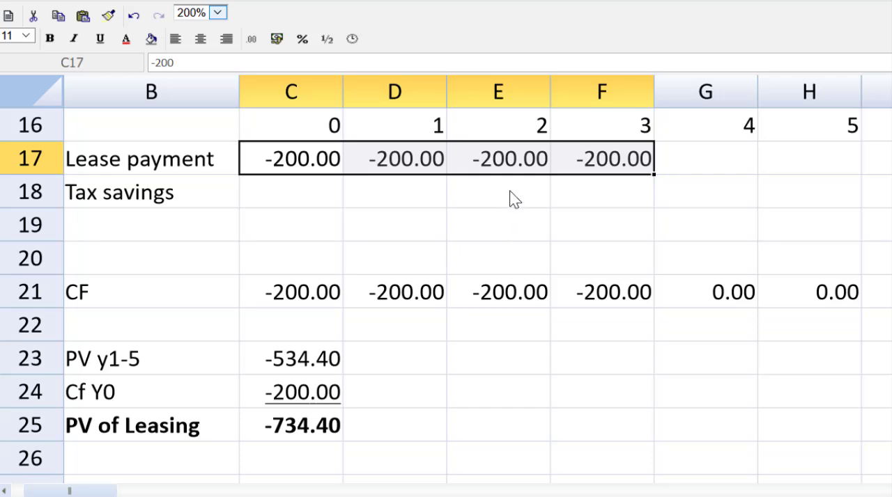
pyautogui.click(497, 191)
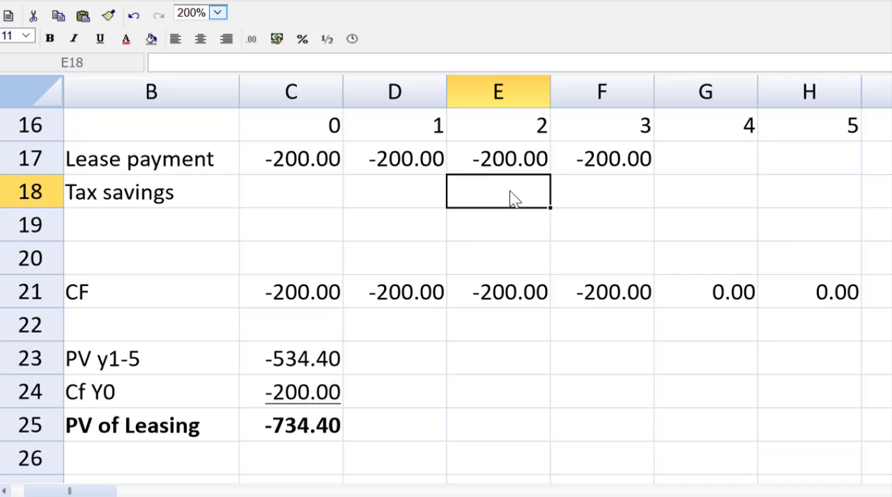
# Step: Enter =C17*-0.3 in E18 and fill the 60.00 tax saving across years 2–5
pyautogui.write('=')
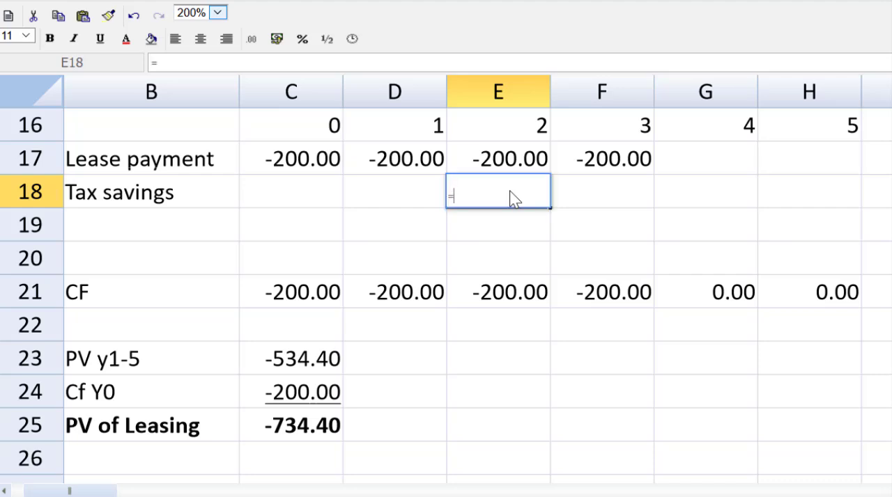
pyautogui.click(291, 158)
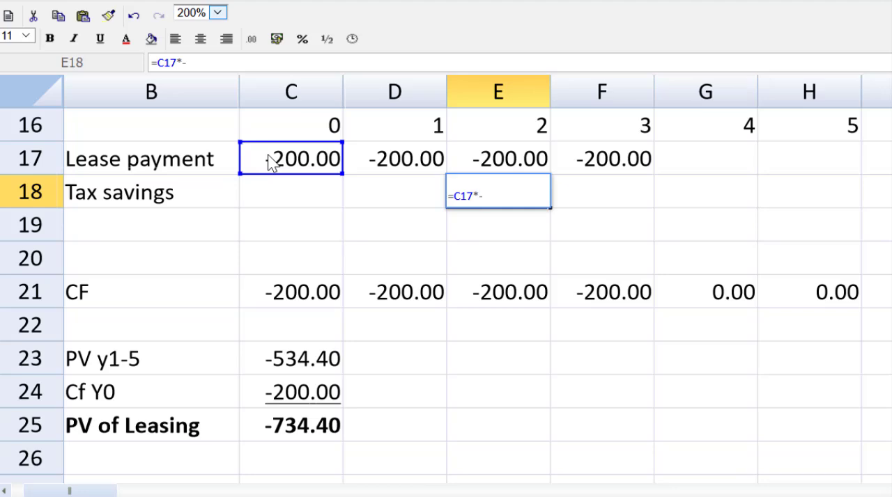
pyautogui.write('0')
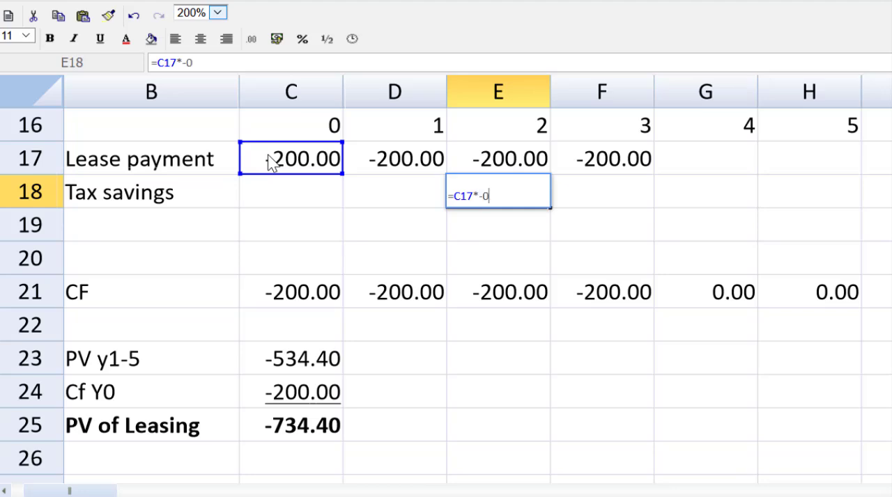
pyautogui.write('.3')
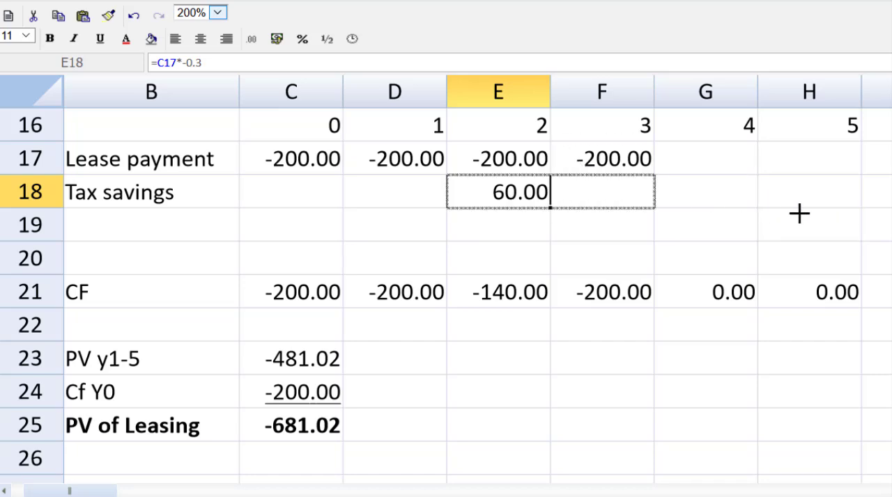
pyautogui.moveTo(550, 208); pyautogui.dragTo(862, 207)
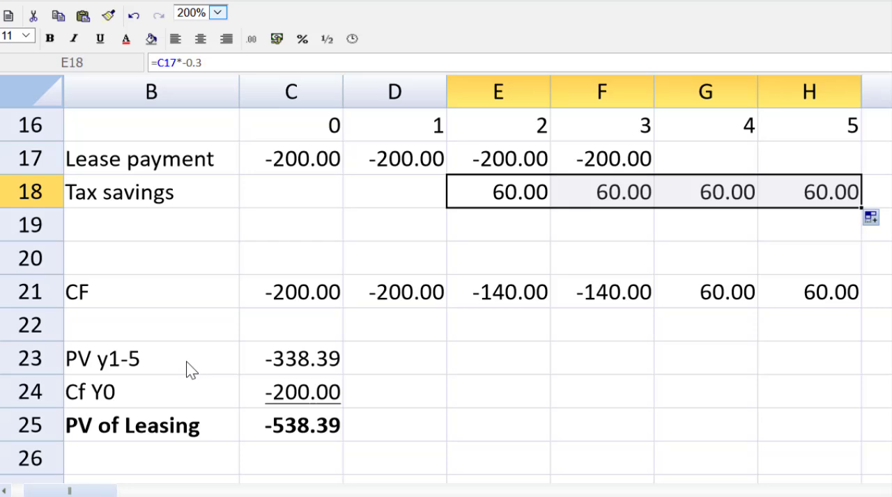
pyautogui.click(191, 13)
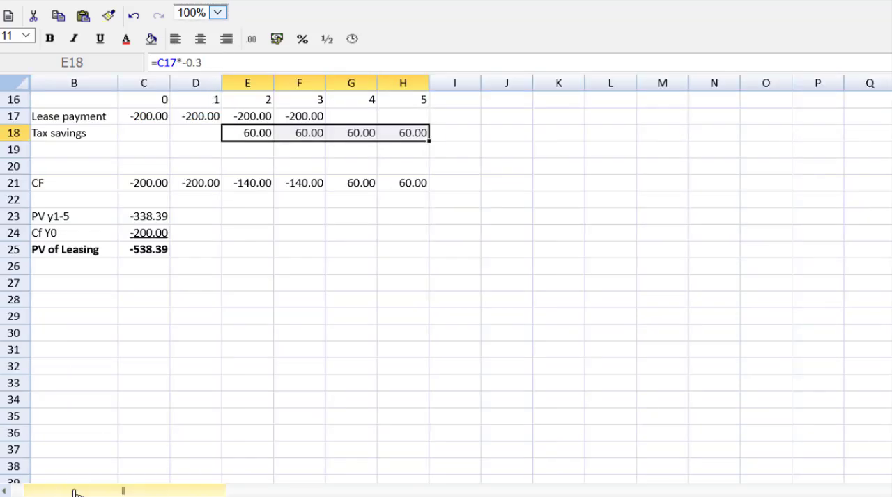
pyautogui.hscroll(-3)
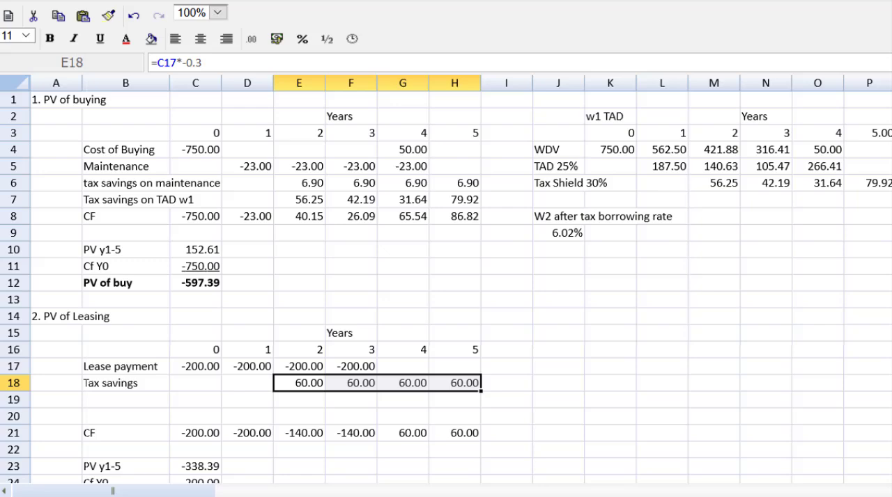
pyautogui.scroll(-3)
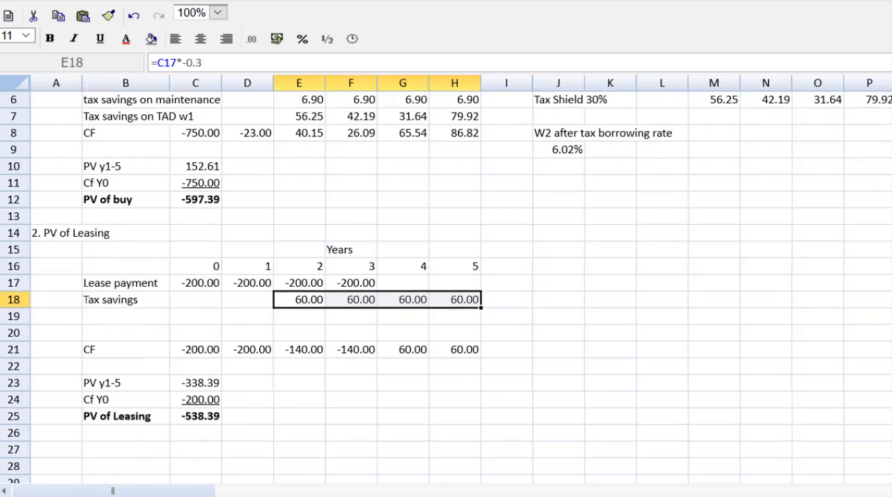
pyautogui.scroll(-3)
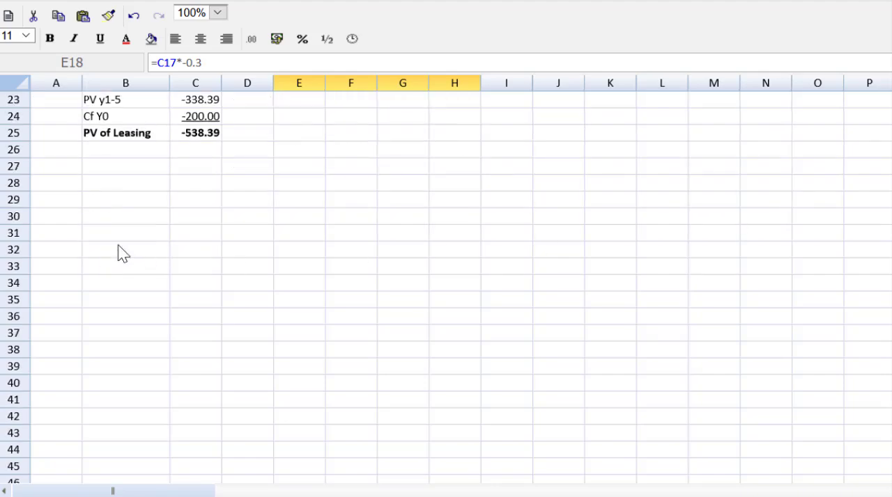
# Step: Head row 27 '3. Decision' and restate PV of buy -597.39 via =C12
pyautogui.click(56, 166)
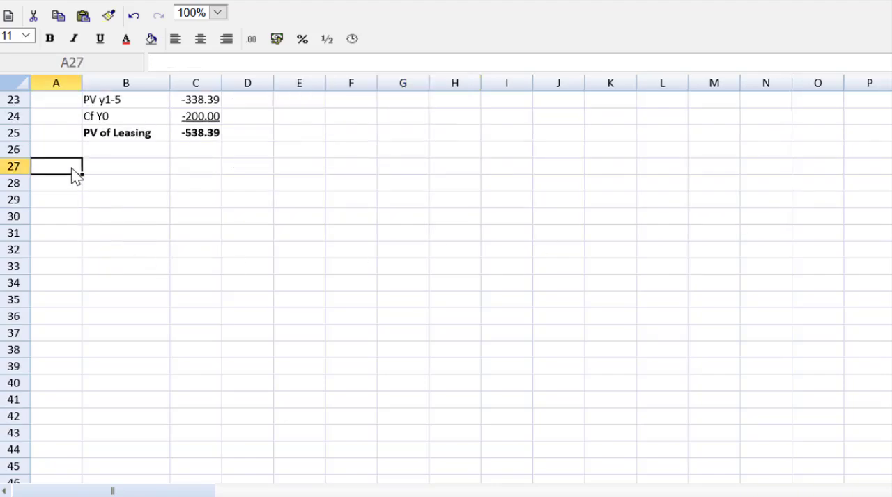
pyautogui.write('3. Decision')
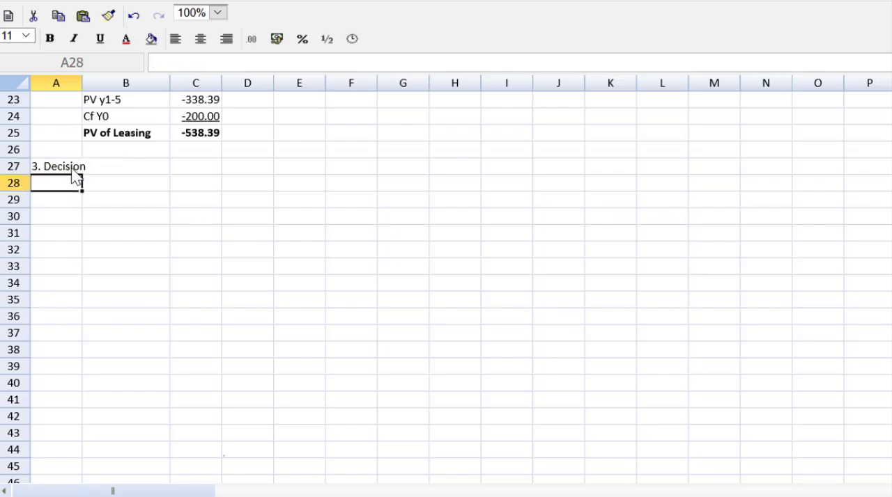
pyautogui.click(126, 166)
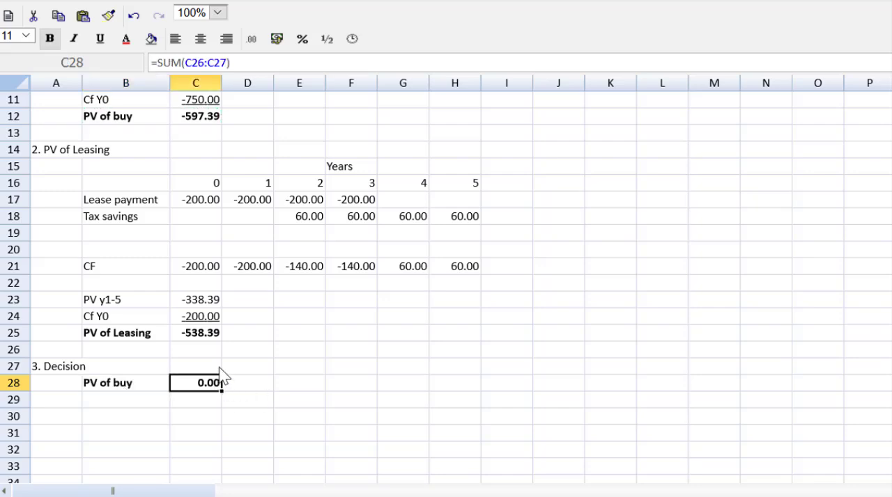
pyautogui.write('=')
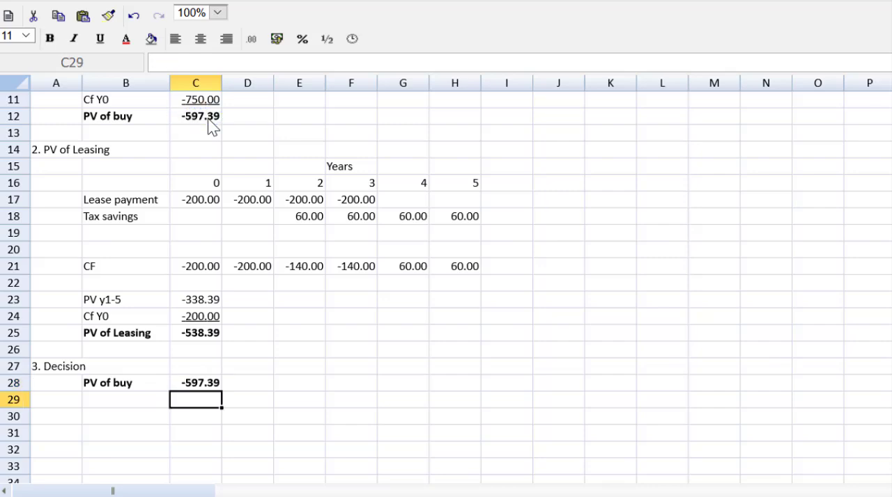
# Step: Add the PV of Leasing label and its -538.39 value via =C25 in row 29
pyautogui.click(126, 333)
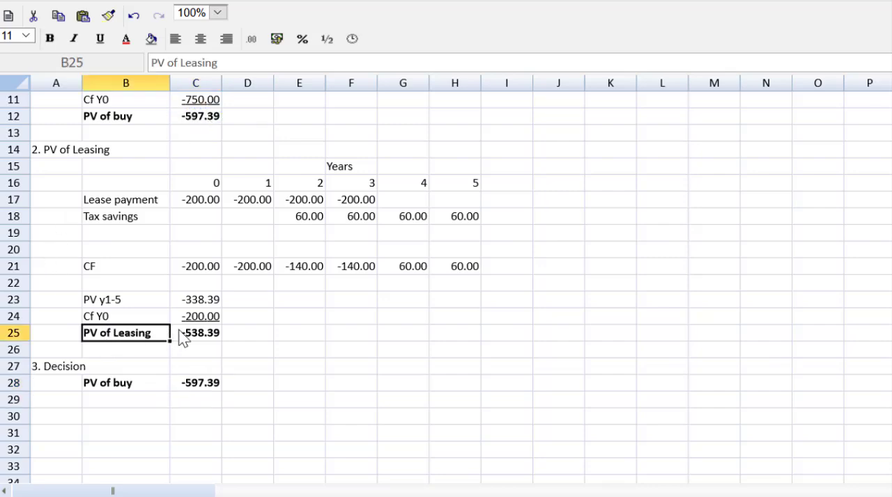
pyautogui.click(200, 332)
pyautogui.write('=')
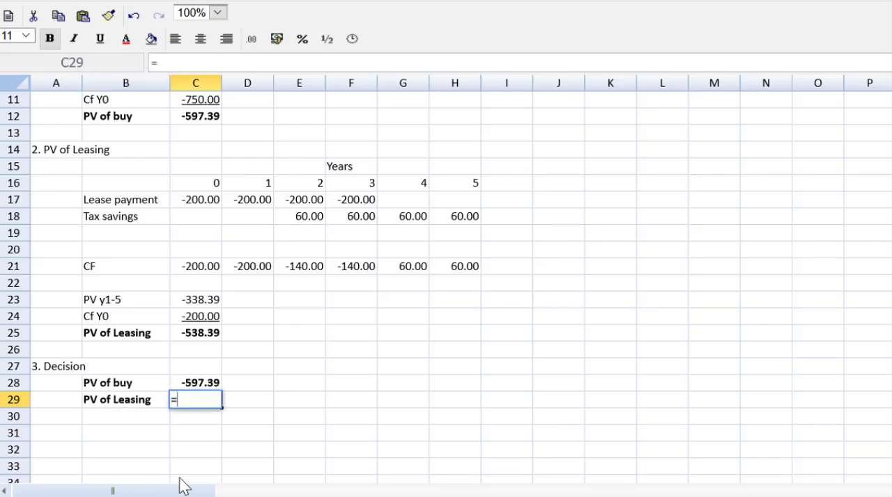
pyautogui.moveTo(194, 353)
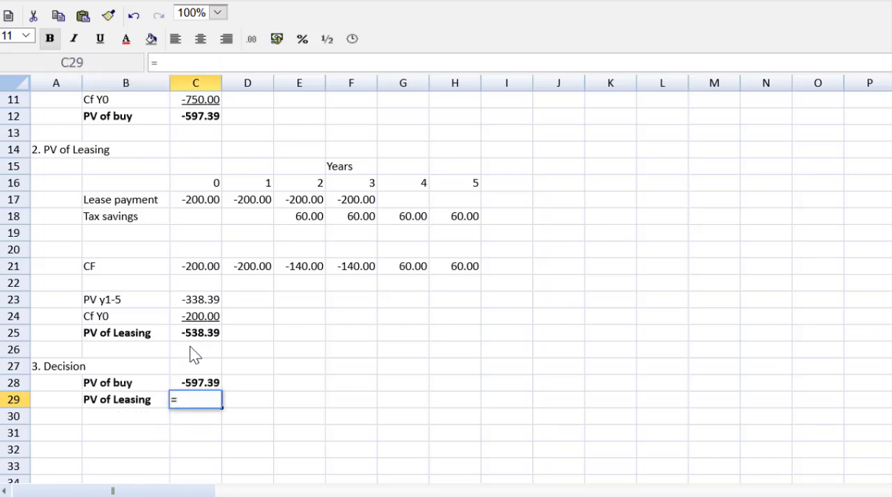
pyautogui.click(200, 332)
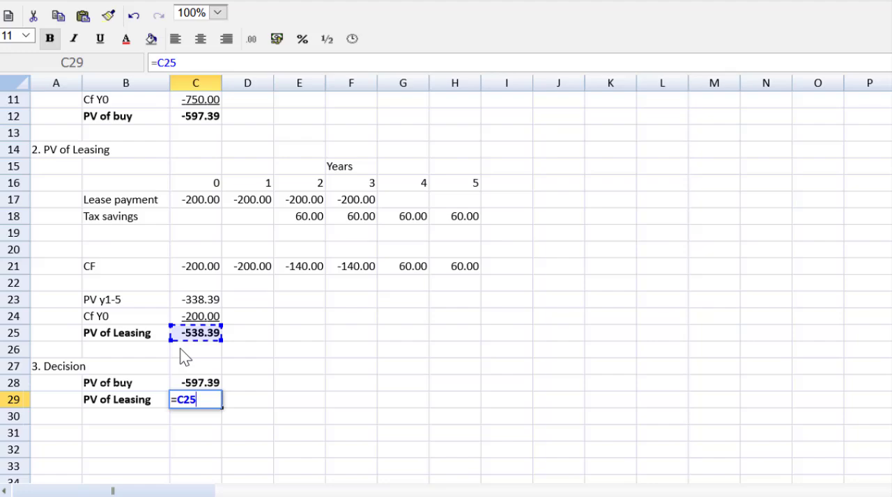
pyautogui.click(217, 13)
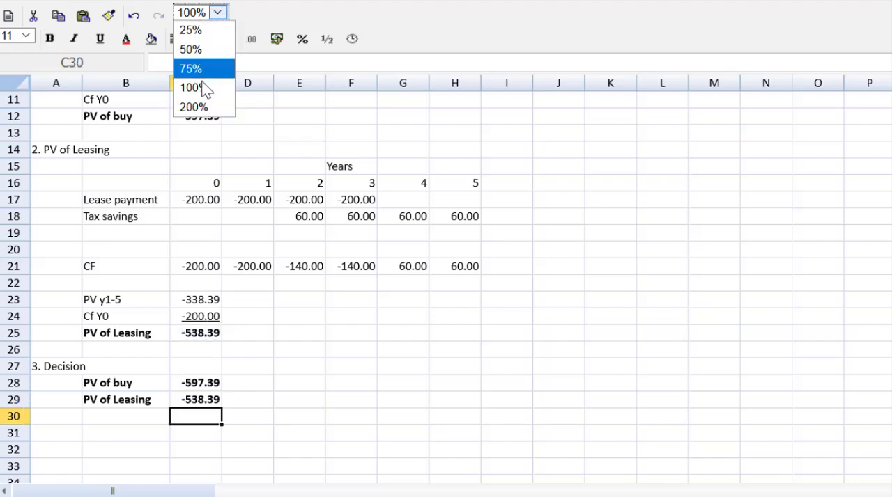
# Step: At 200% zoom, add a Difference row in B30 with =C29-C28 giving 58.99728
pyautogui.click(194, 106)
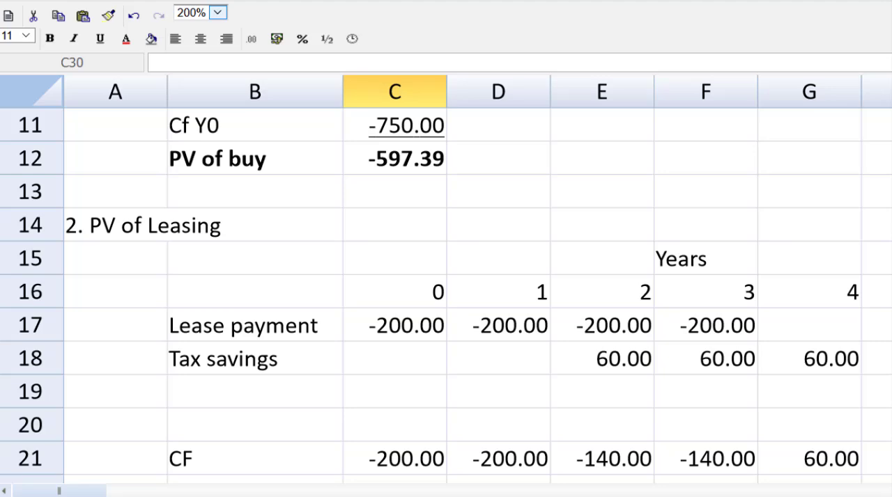
pyautogui.scroll(-3)
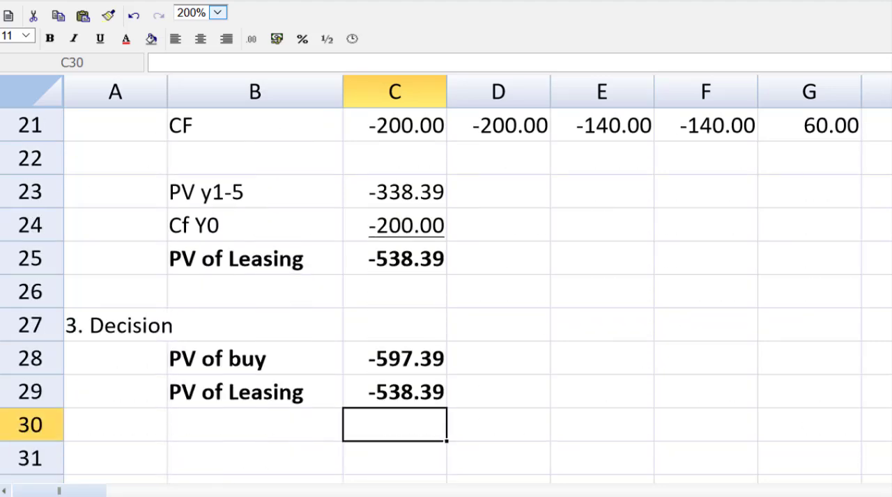
pyautogui.scroll(-3)
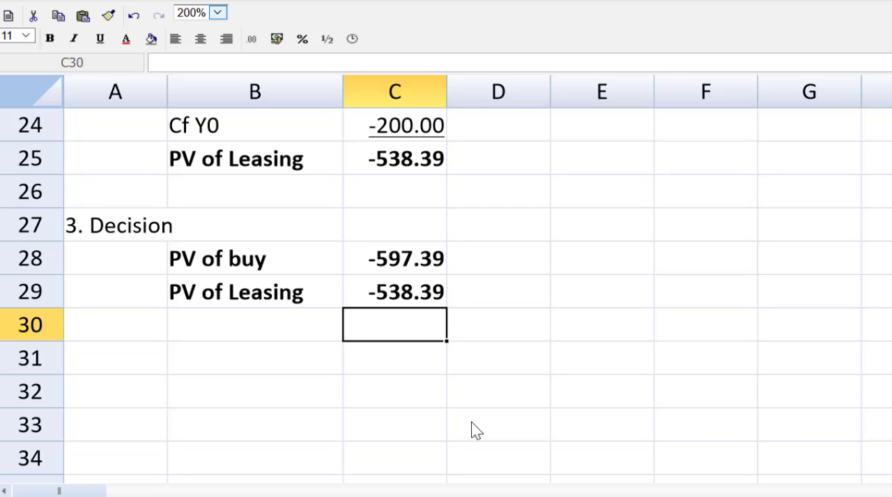
pyautogui.click(254, 357)
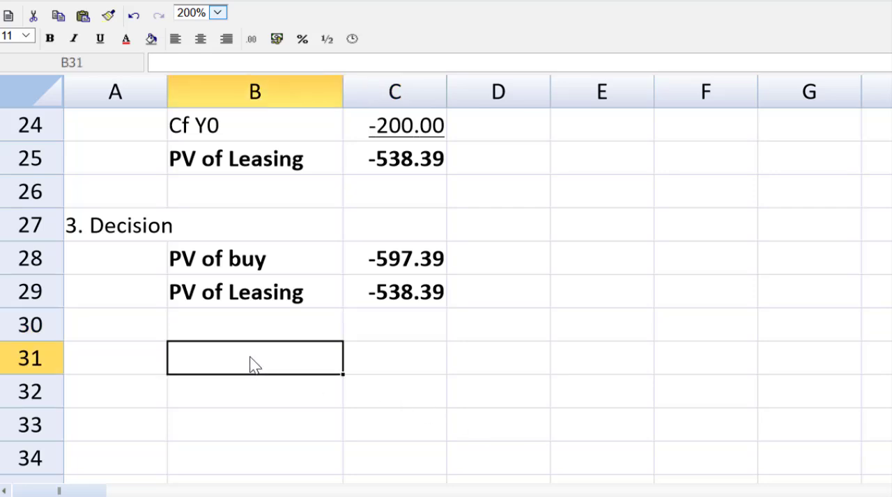
pyautogui.click(254, 324)
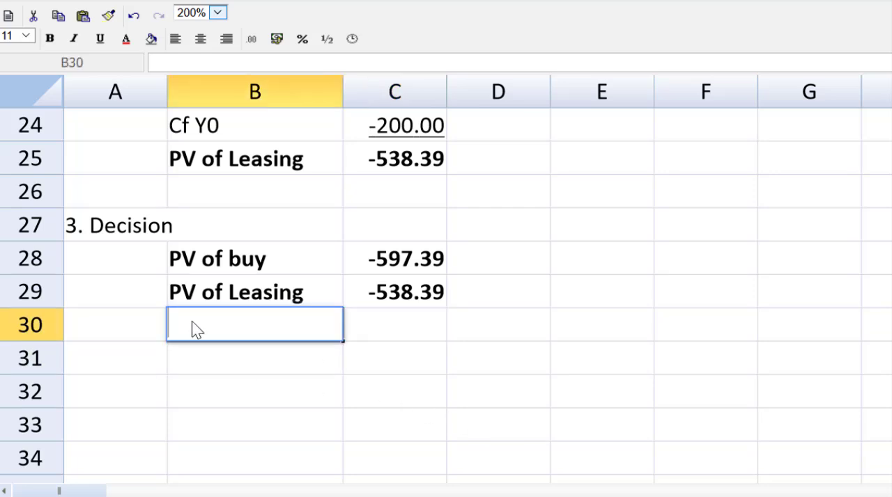
pyautogui.write('Difference')
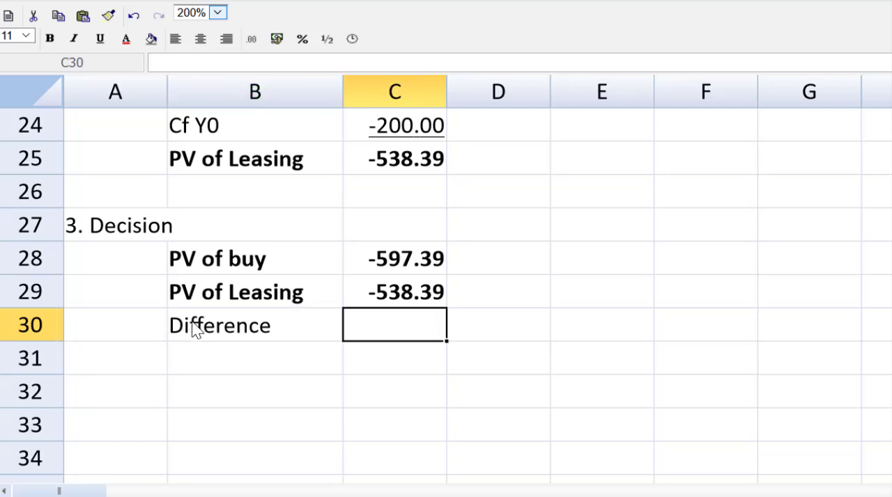
pyautogui.write('=')
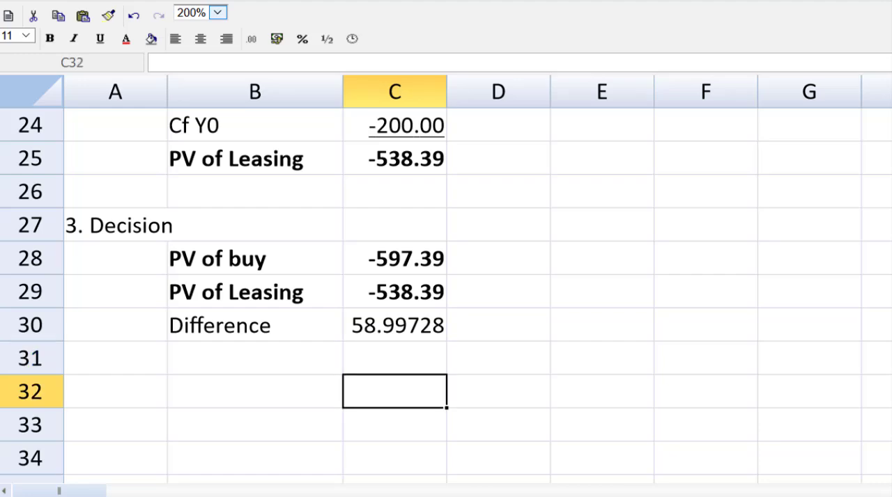
# Step: Write the recommendation to lease as 59K less expensive than buying in B32
pyautogui.write("I recommend the lease option because it's 59K less expensive than buying")
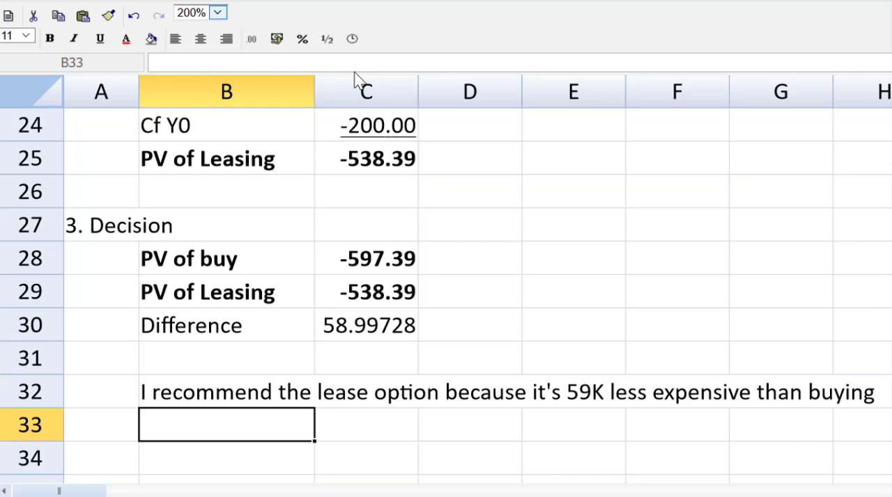
pyautogui.moveTo(388, 71)
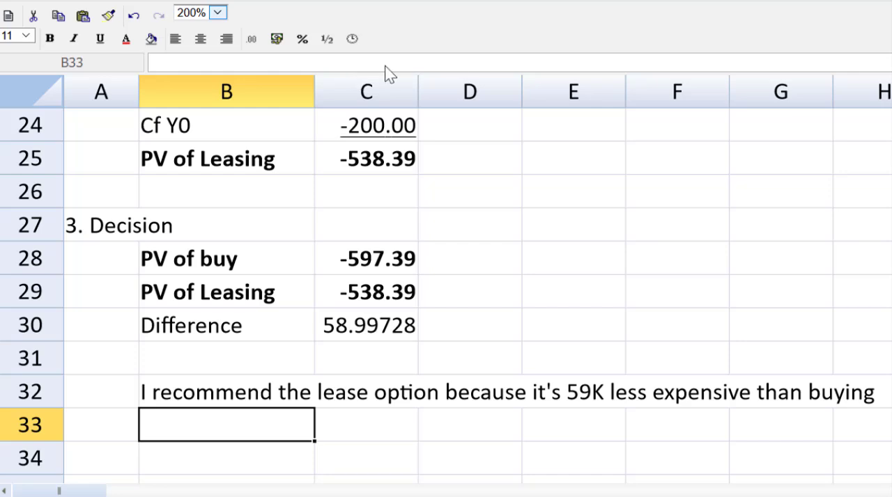
# Step: Format the Difference in C30 as 0.00 to show 59.00 and return zoom to 100%
pyautogui.click(365, 325)
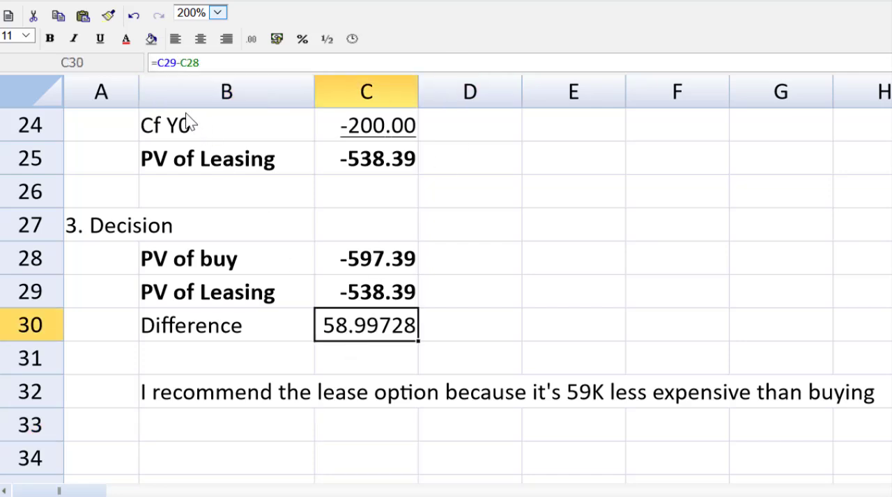
pyautogui.click(251, 39)
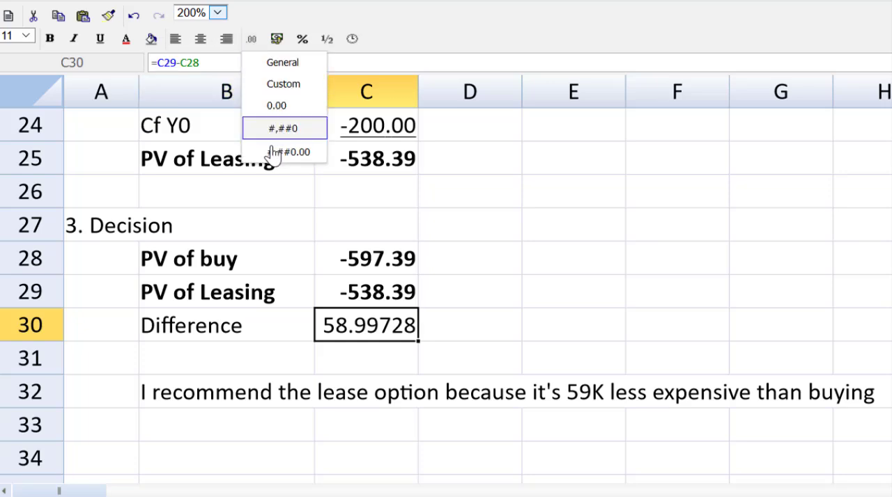
pyautogui.click(283, 127)
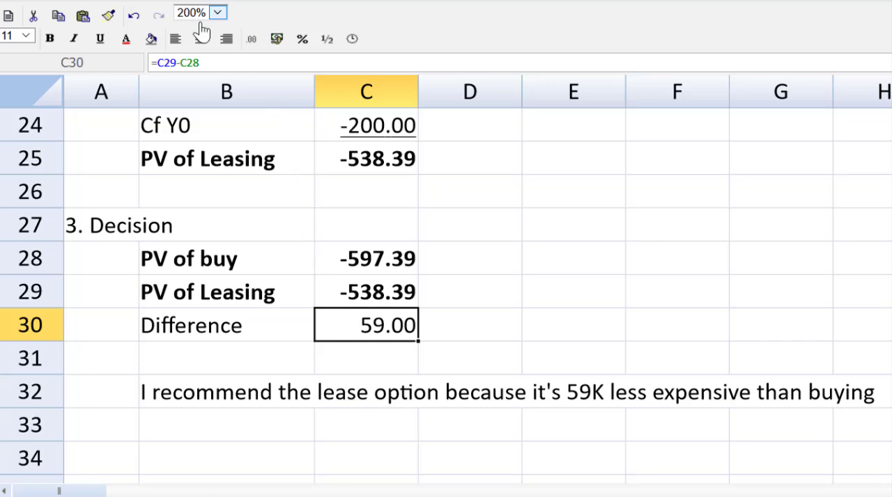
pyautogui.click(217, 12)
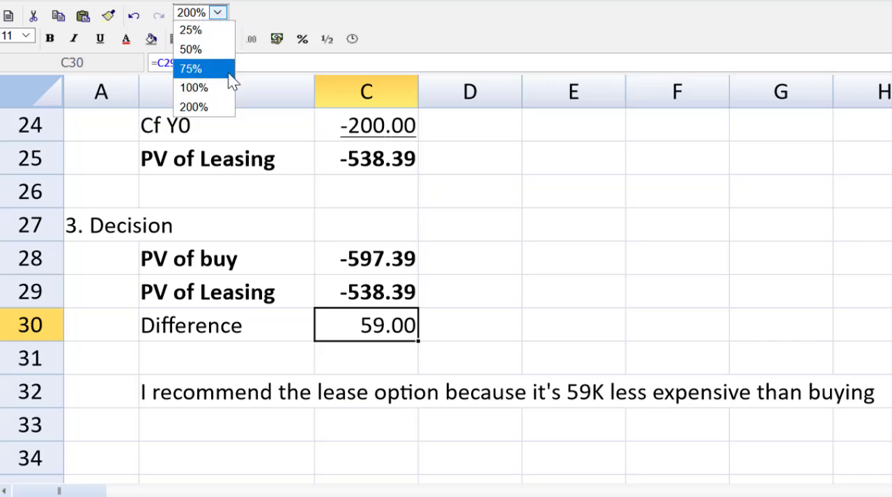
pyautogui.click(193, 87)
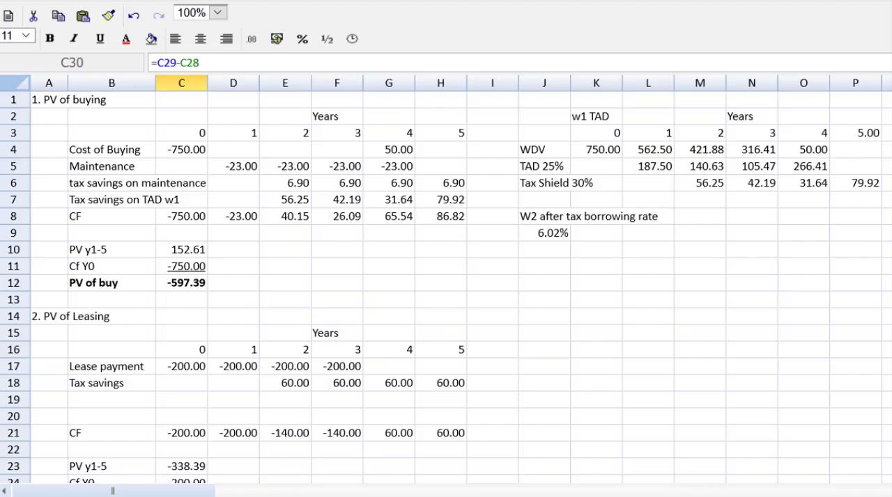
pyautogui.scroll(-3)
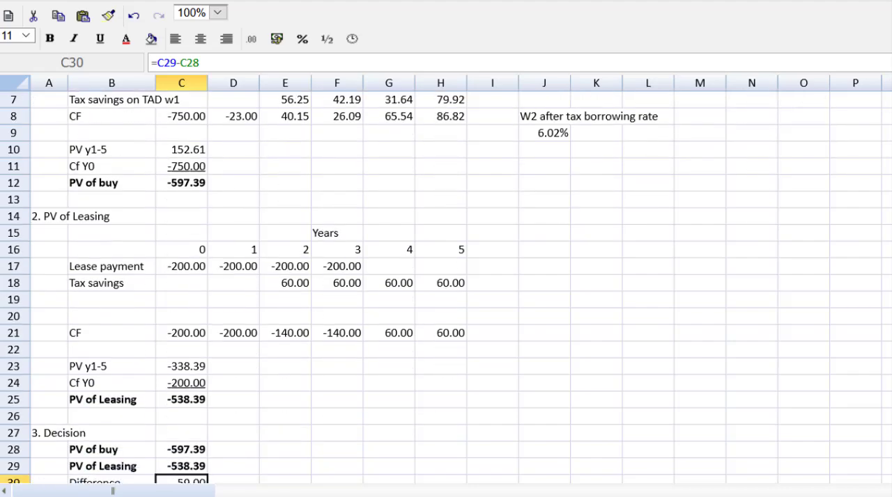